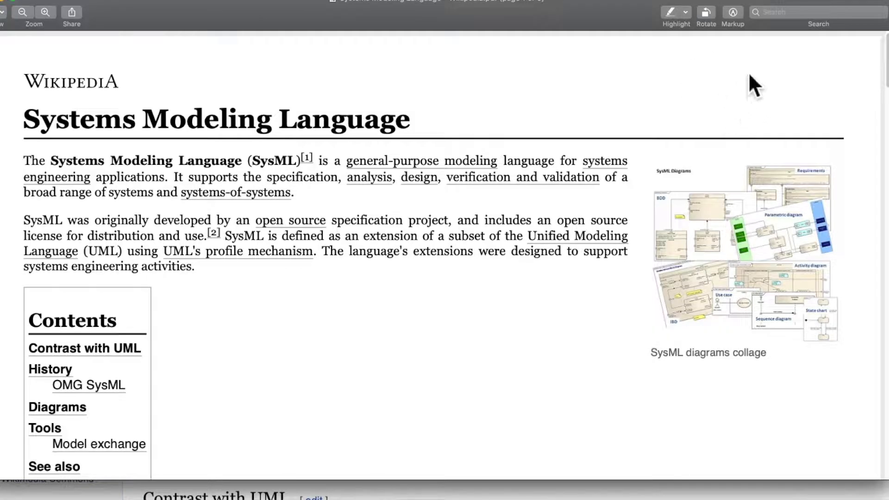
mouse_move(741, 31)
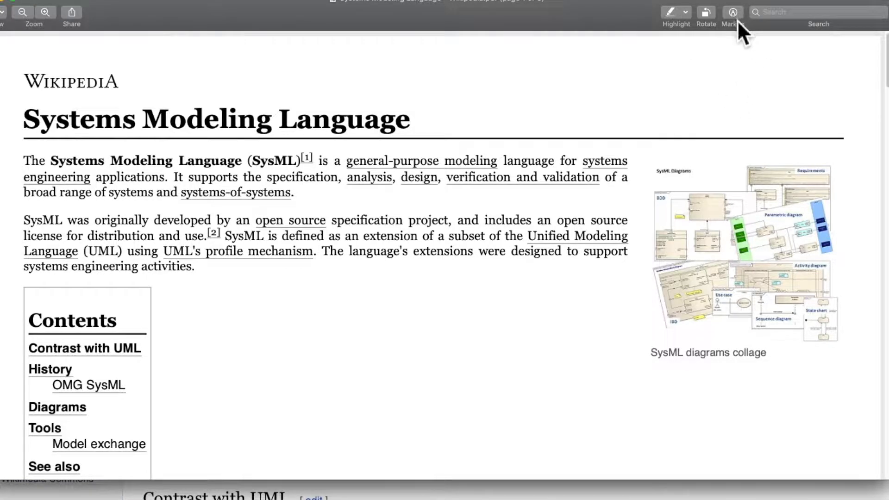
mouse_move(722, 61)
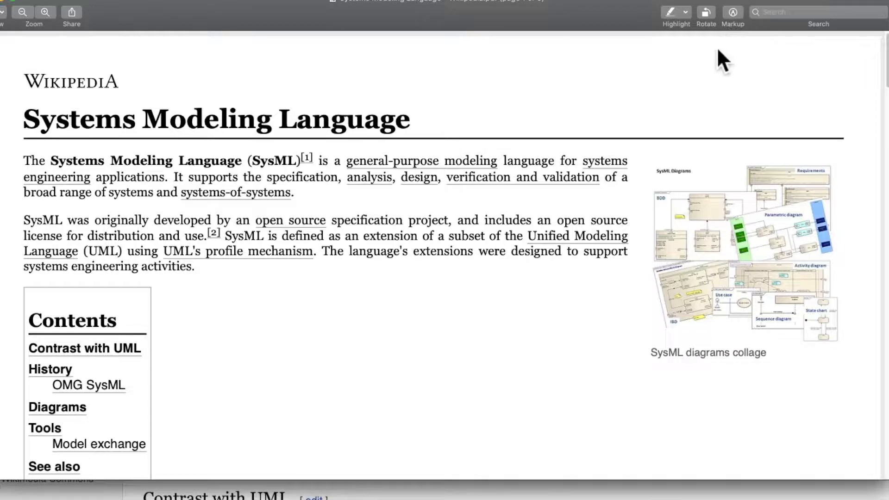
mouse_move(728, 51)
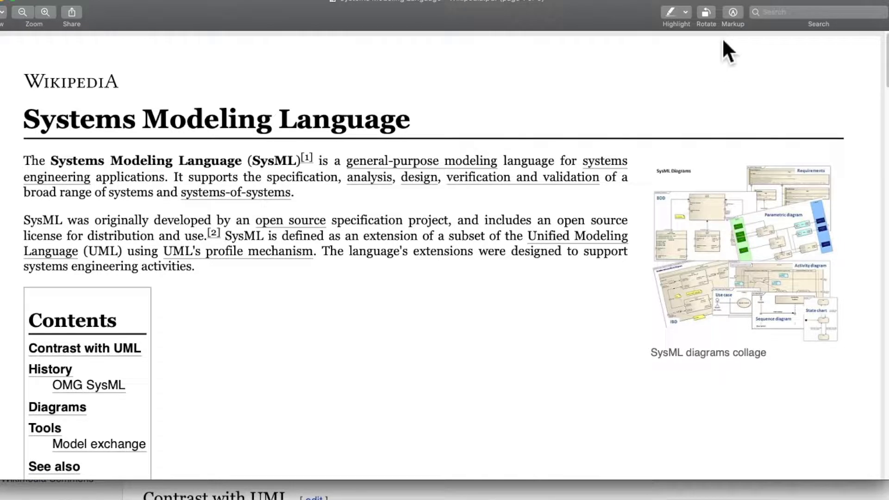
Step: Turn on Preview's Markup toolbar for the Wikipedia SysML PDF
left_click(732, 12)
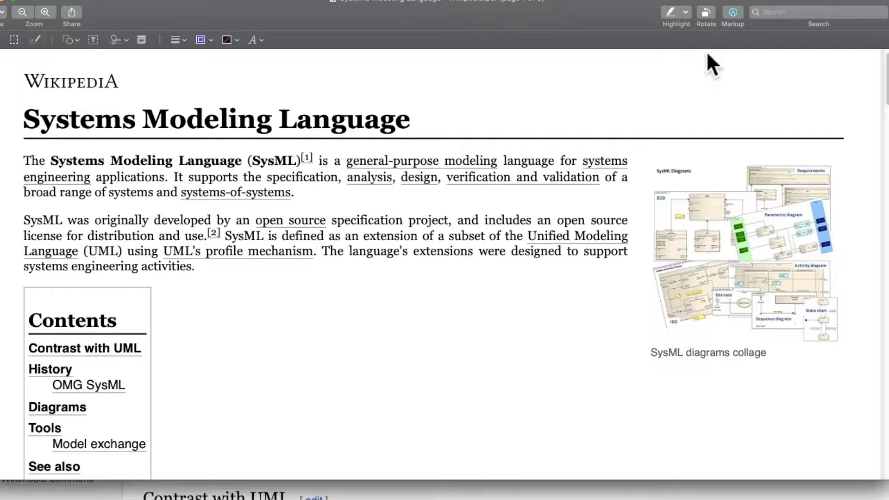
mouse_move(395, 63)
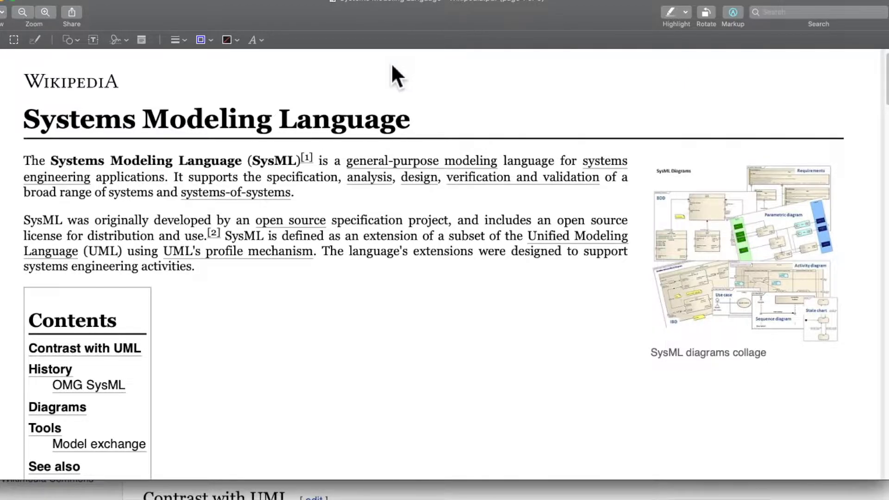
mouse_move(238, 59)
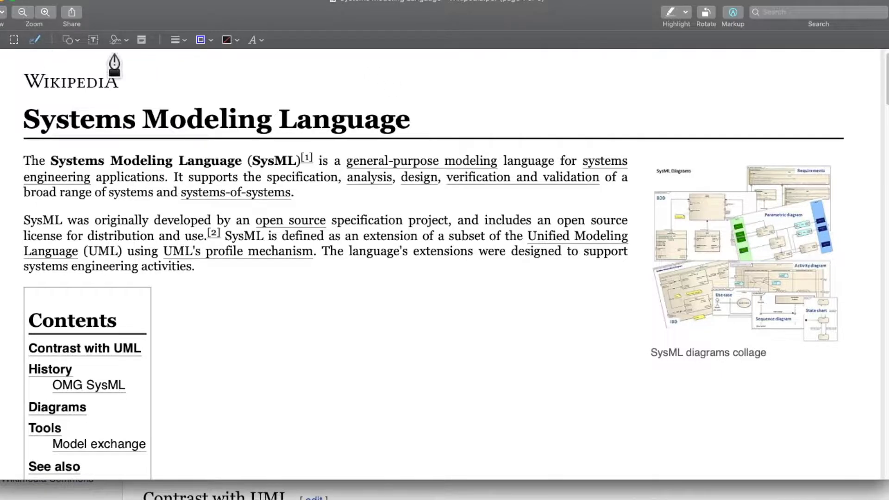
mouse_move(420, 264)
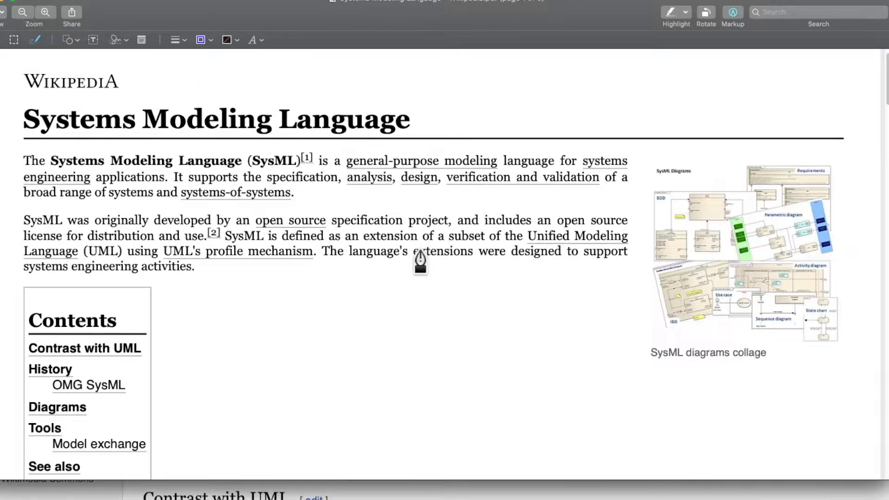
mouse_move(406, 202)
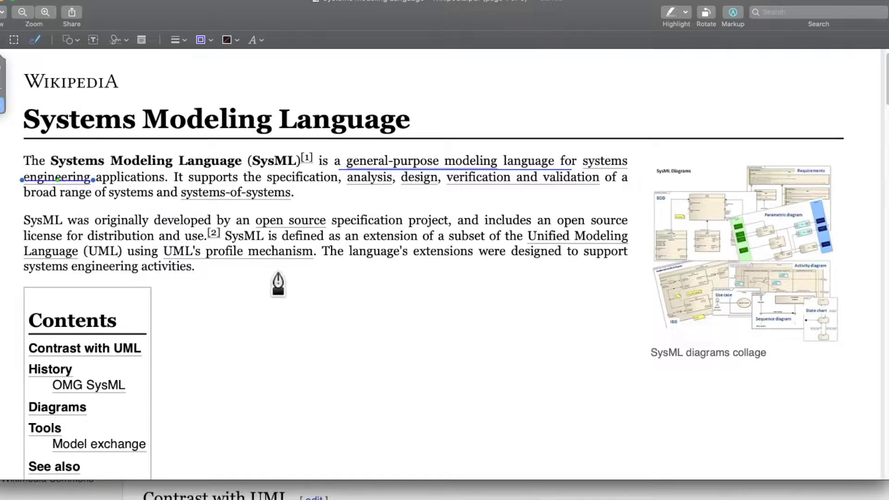
mouse_move(306, 199)
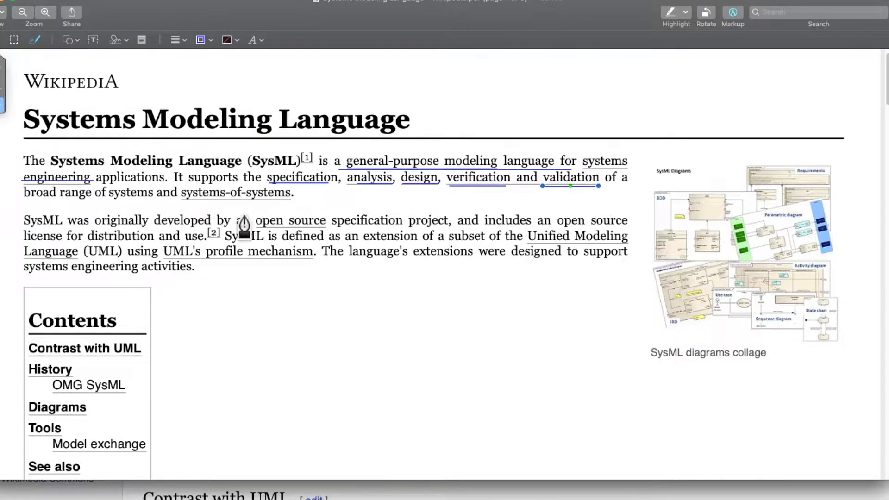
mouse_move(51, 204)
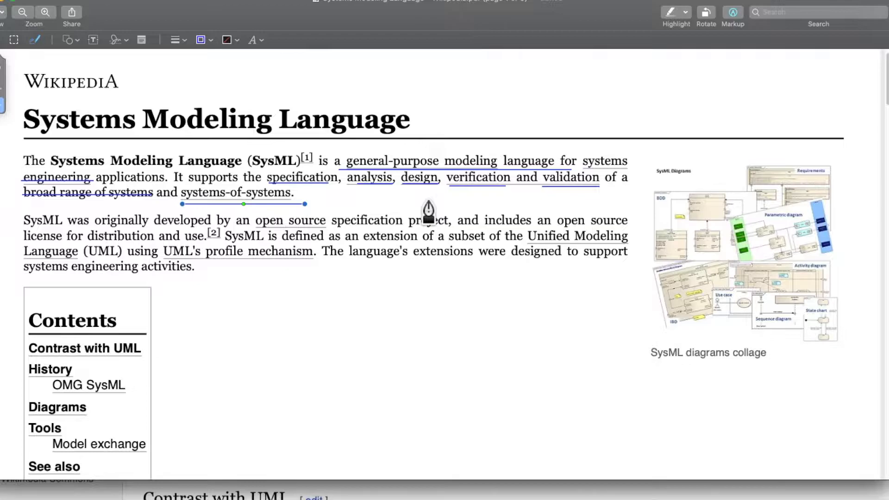
mouse_move(406, 323)
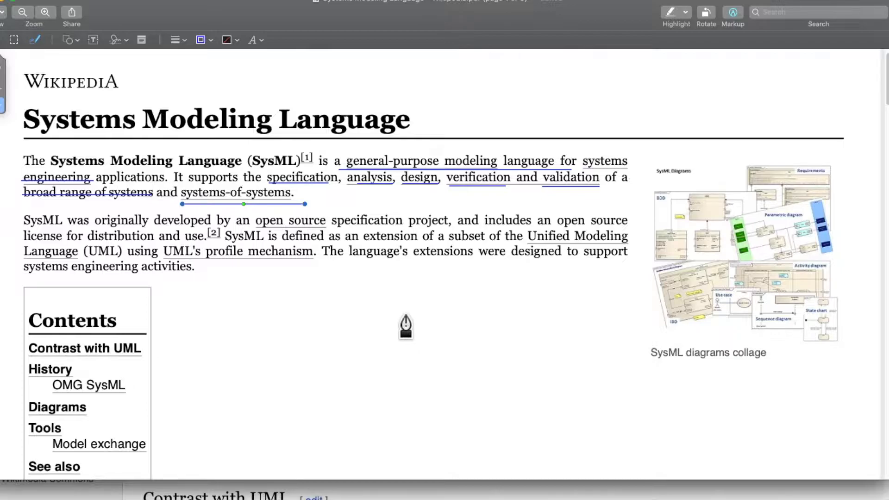
mouse_move(409, 321)
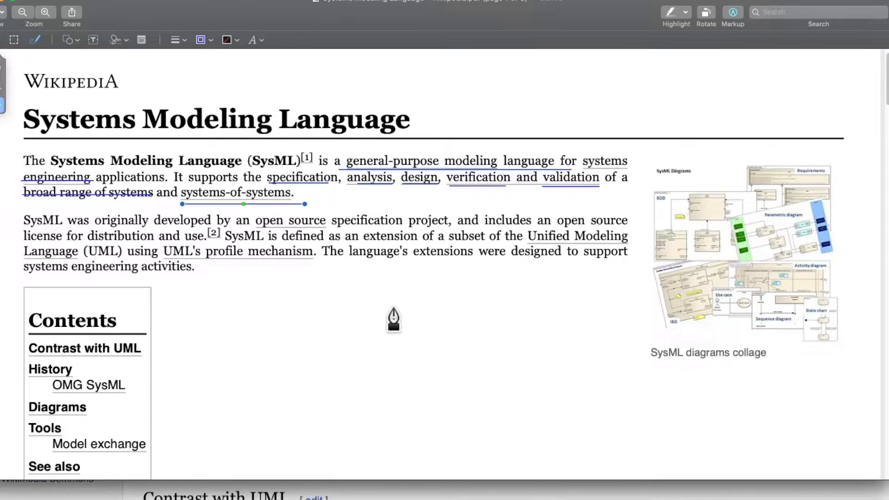
mouse_move(387, 305)
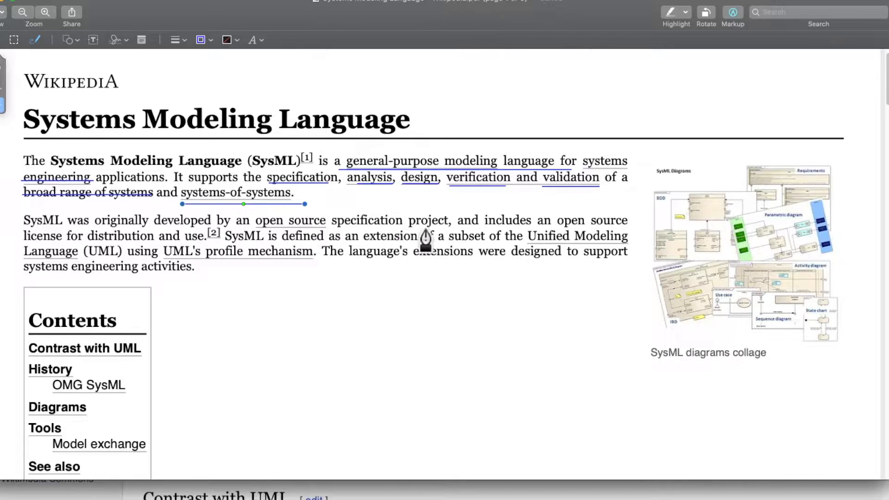
mouse_move(432, 317)
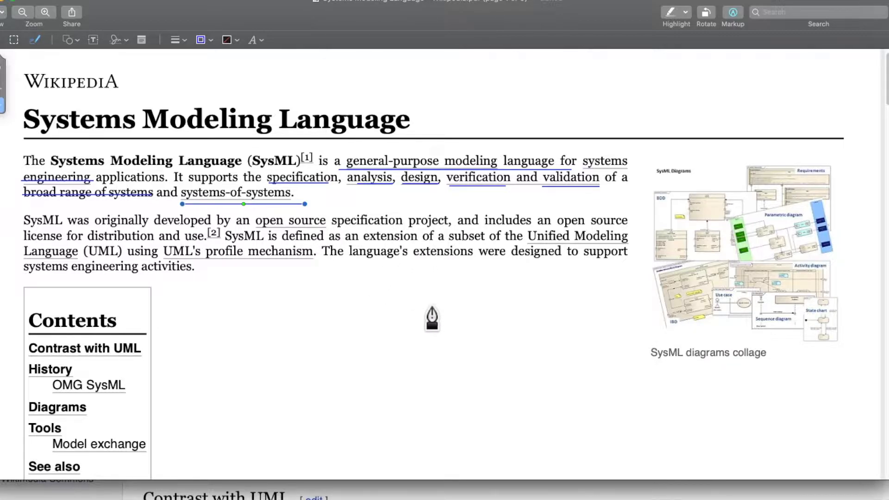
mouse_move(435, 321)
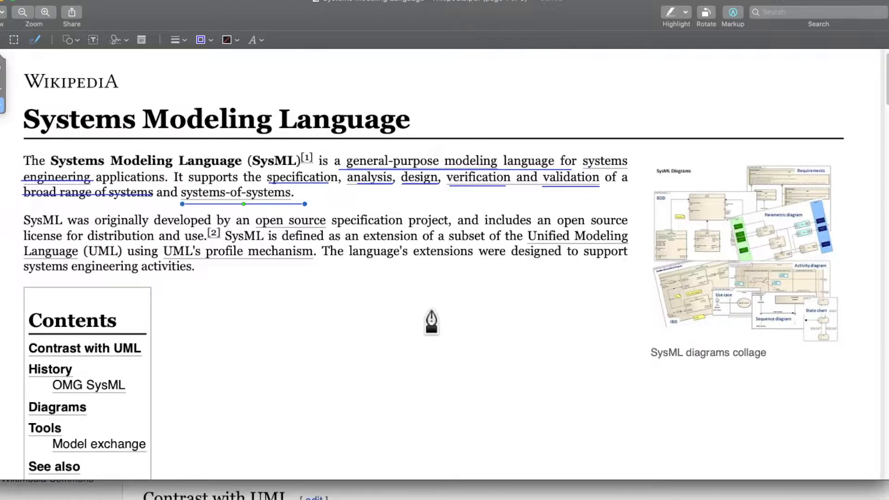
mouse_move(412, 308)
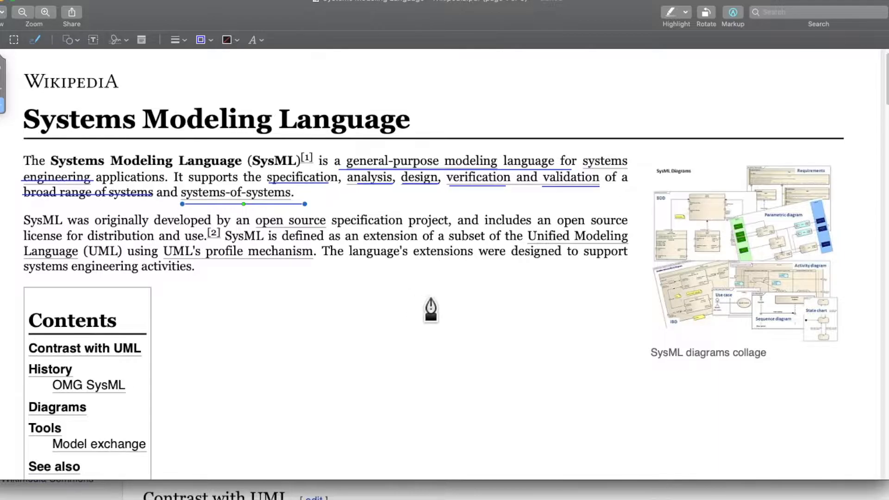
mouse_move(416, 298)
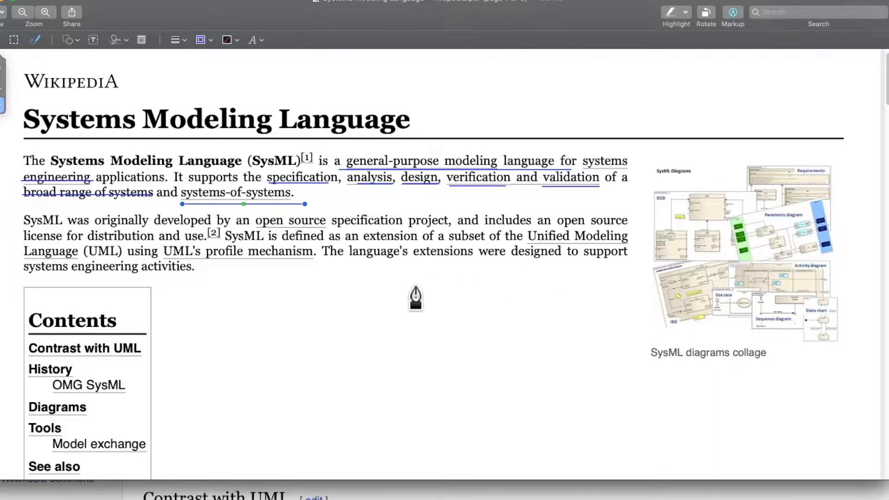
mouse_move(389, 318)
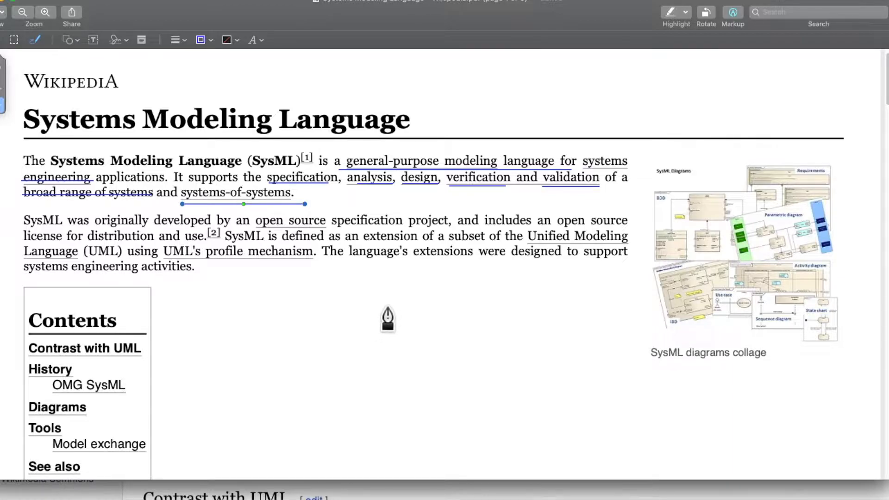
mouse_move(460, 238)
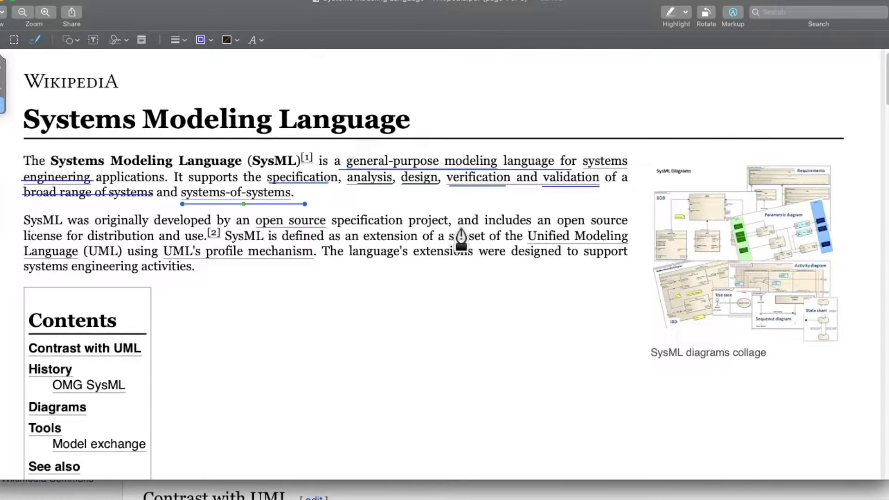
mouse_move(471, 210)
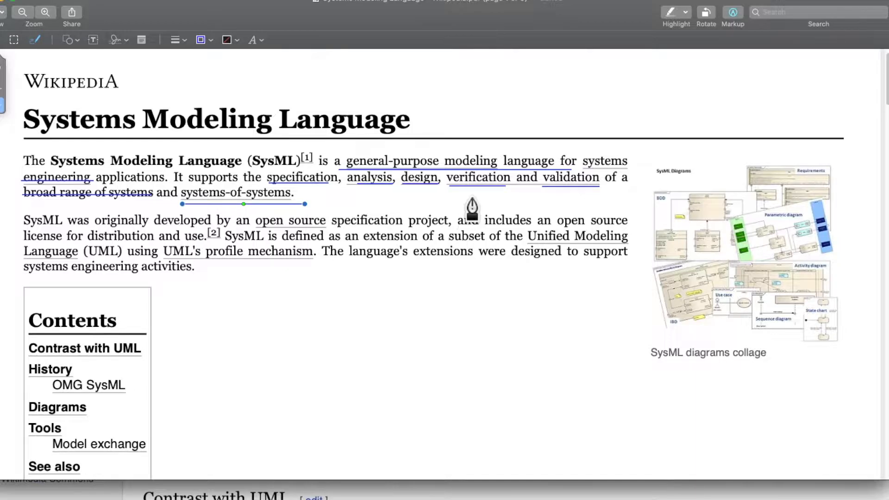
Step: Scroll past Contrast with UML to the History section of the SysML article
scroll("down", 3)
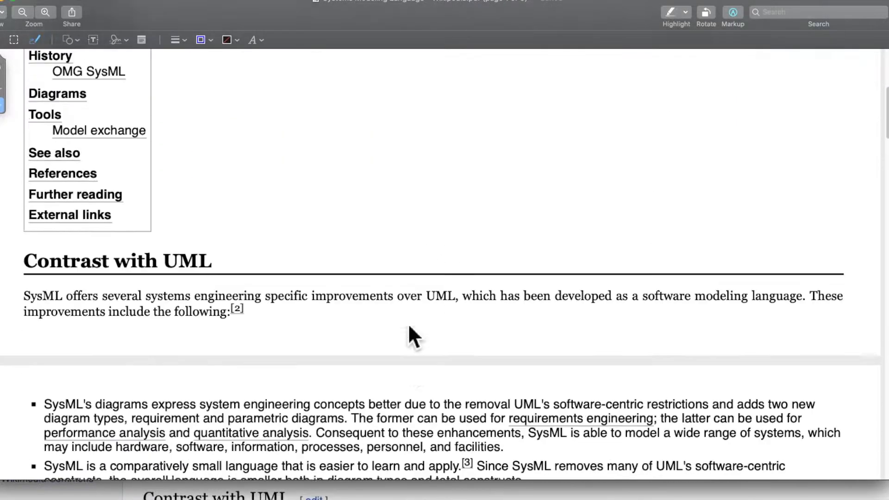
scroll("up", 3)
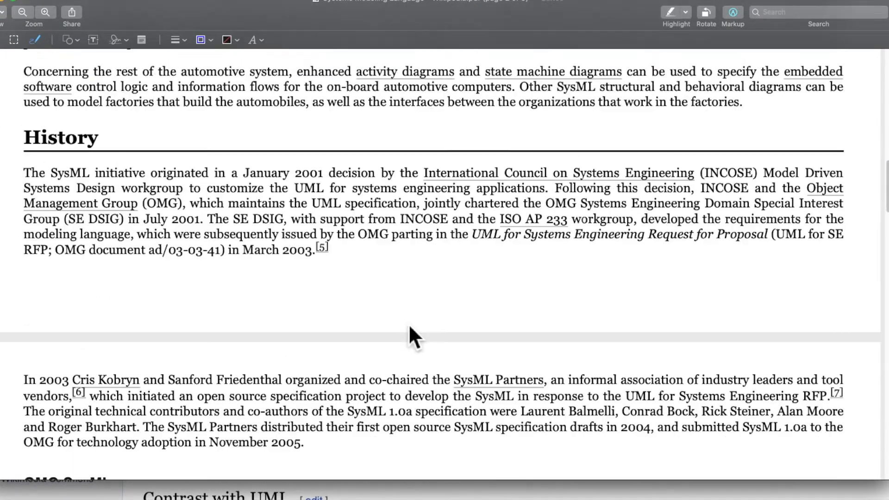
scroll("up", 3)
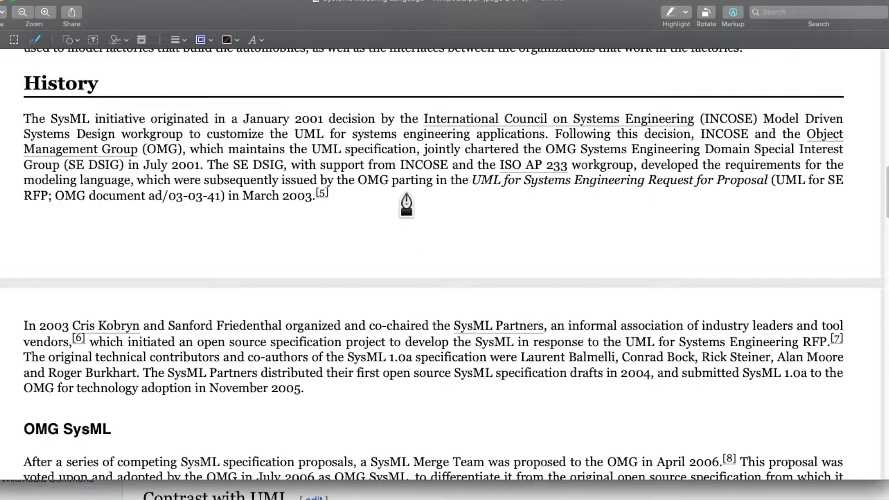
mouse_move(205, 126)
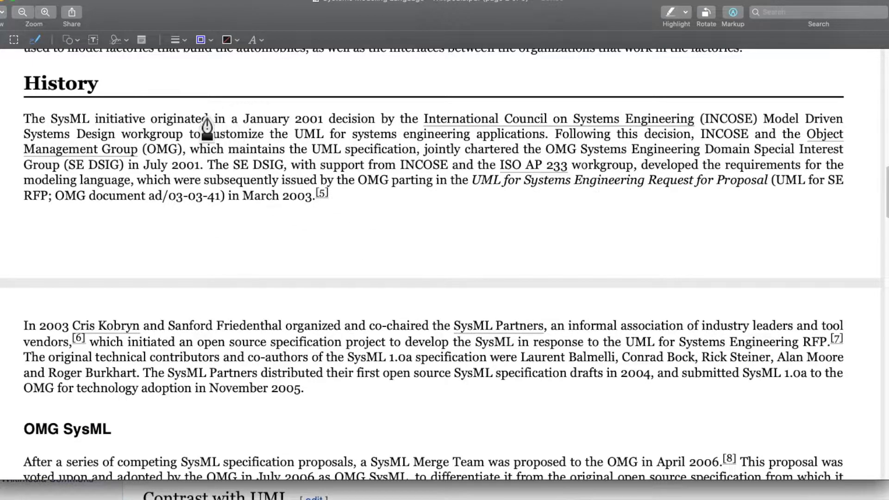
mouse_move(252, 142)
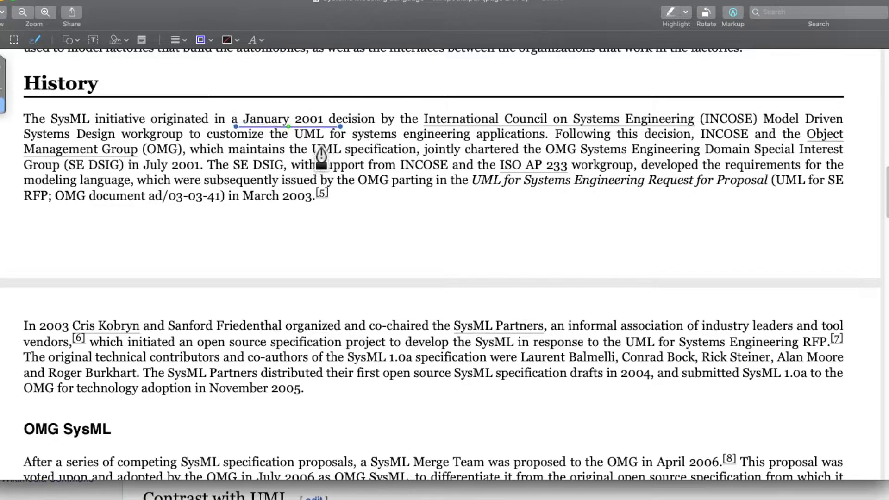
mouse_move(528, 157)
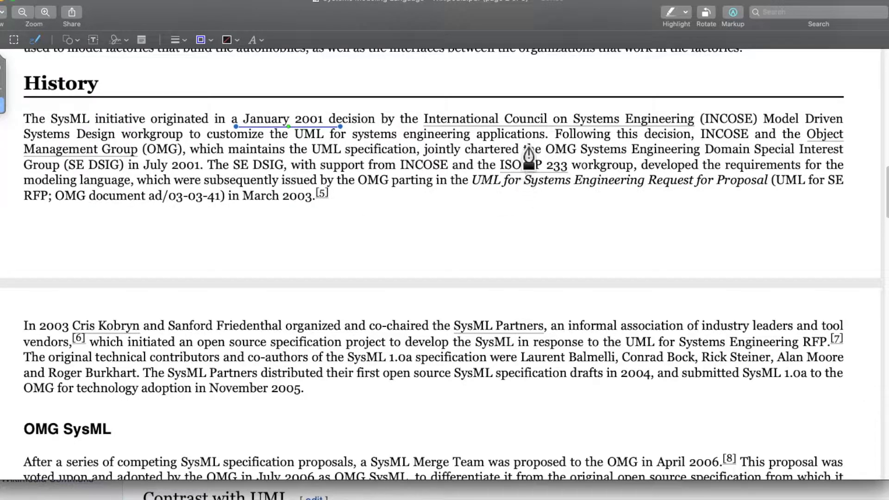
mouse_move(562, 156)
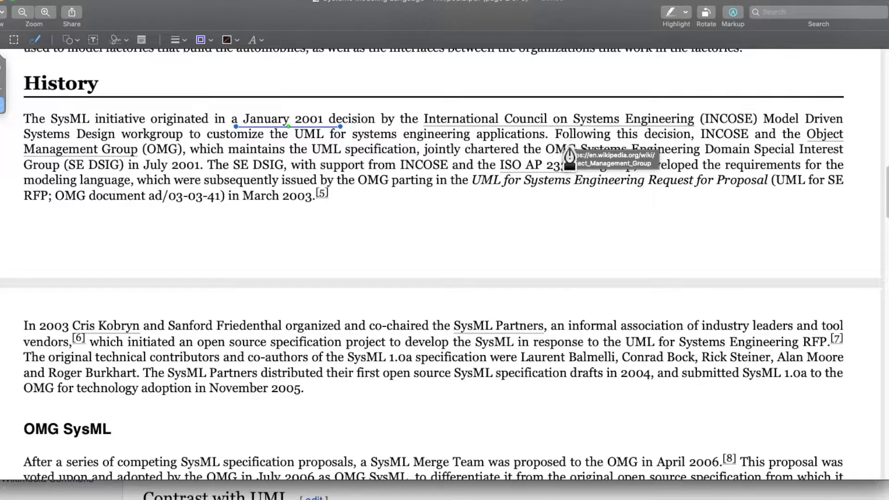
mouse_move(737, 142)
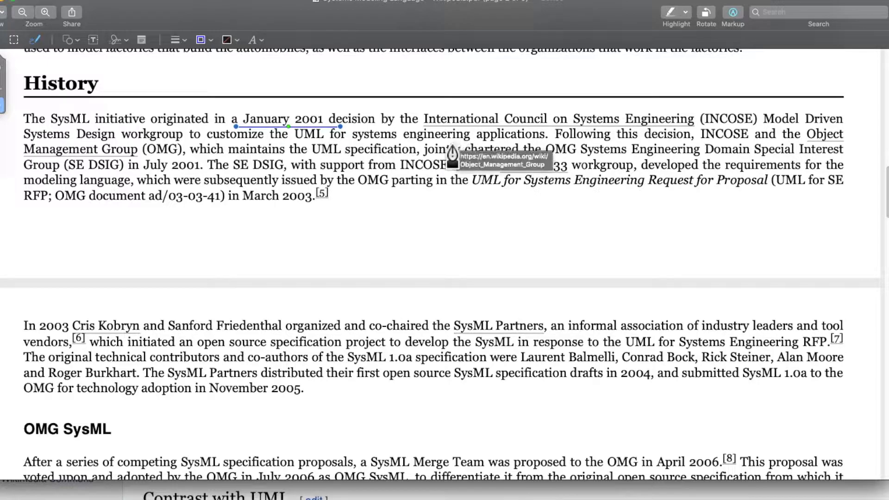
mouse_move(437, 234)
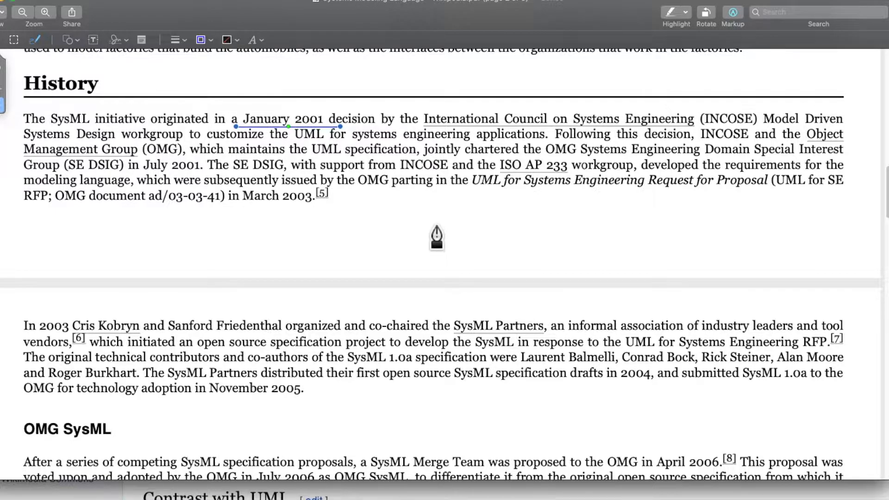
mouse_move(72, 247)
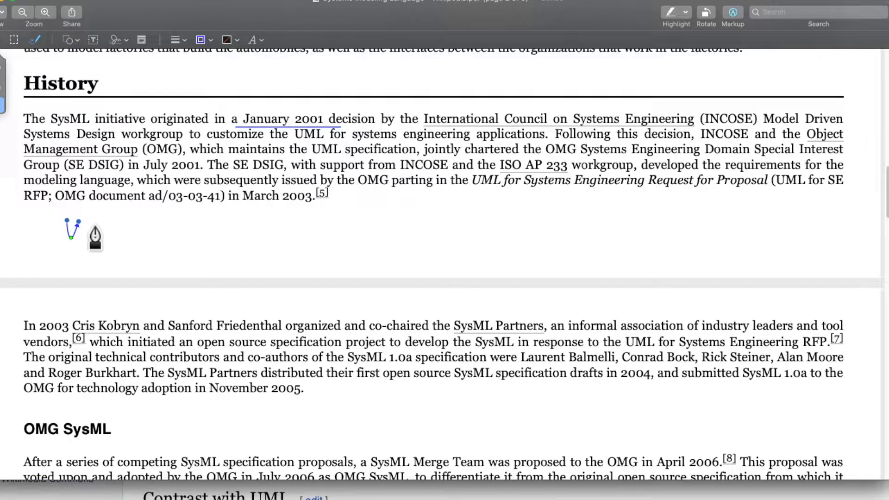
mouse_move(91, 243)
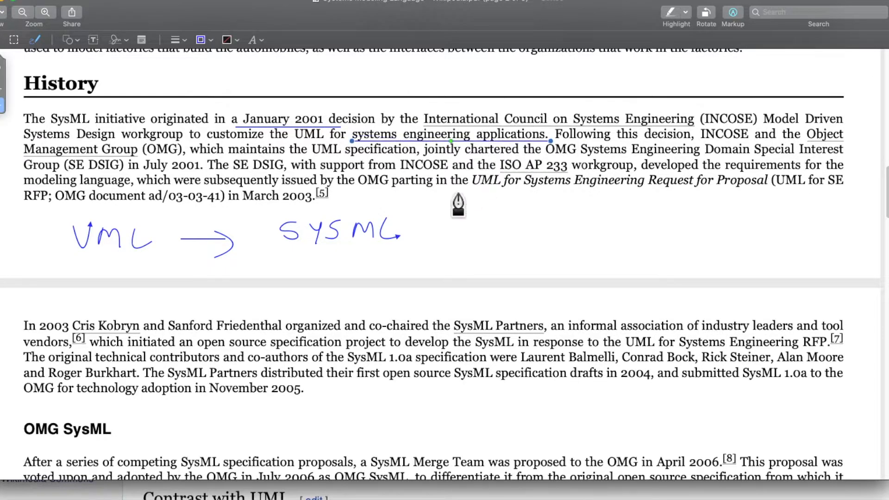
mouse_move(668, 250)
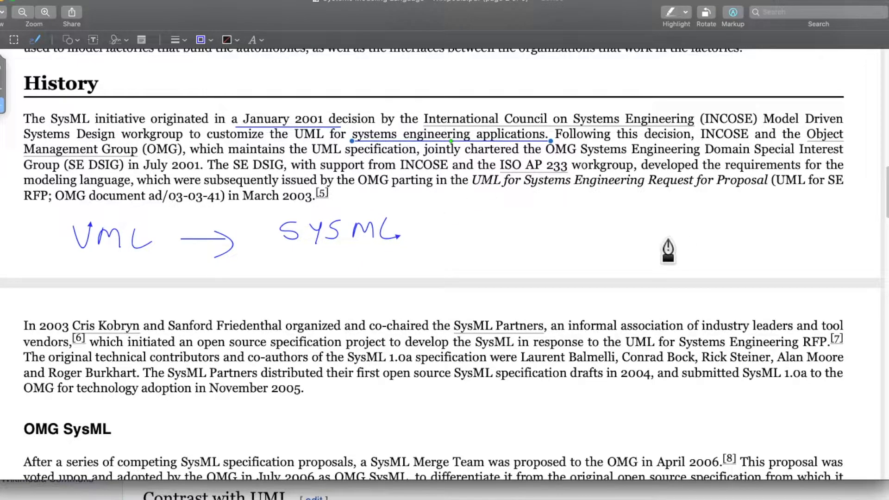
mouse_move(748, 164)
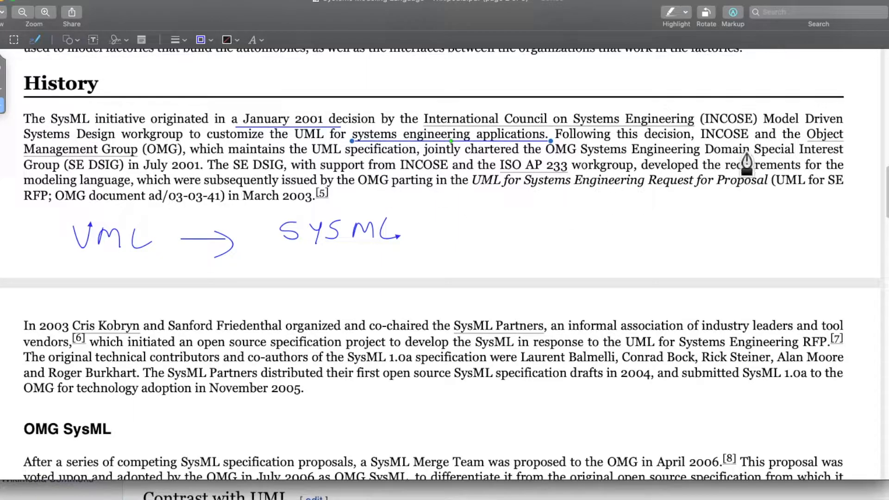
Step: Scroll down to the Diagrams list and sketch a blue mark beside Activity diagram
scroll("up", 3)
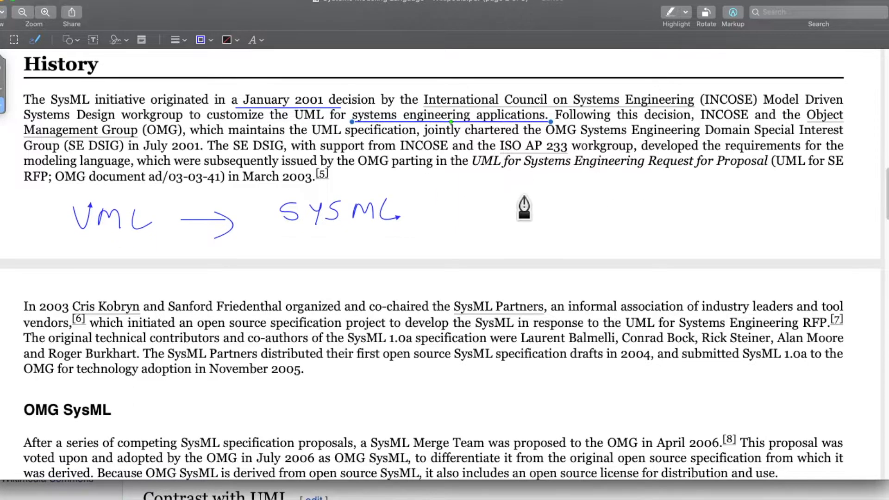
scroll("down", 3)
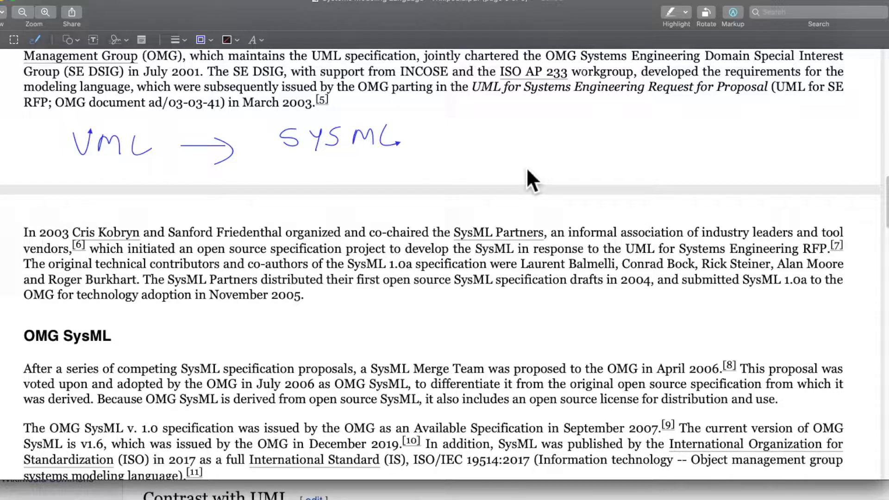
mouse_move(362, 287)
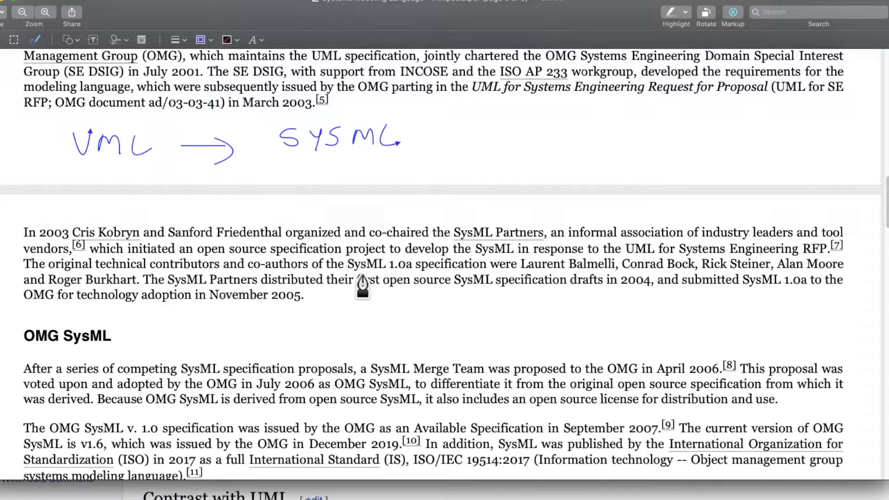
mouse_move(473, 323)
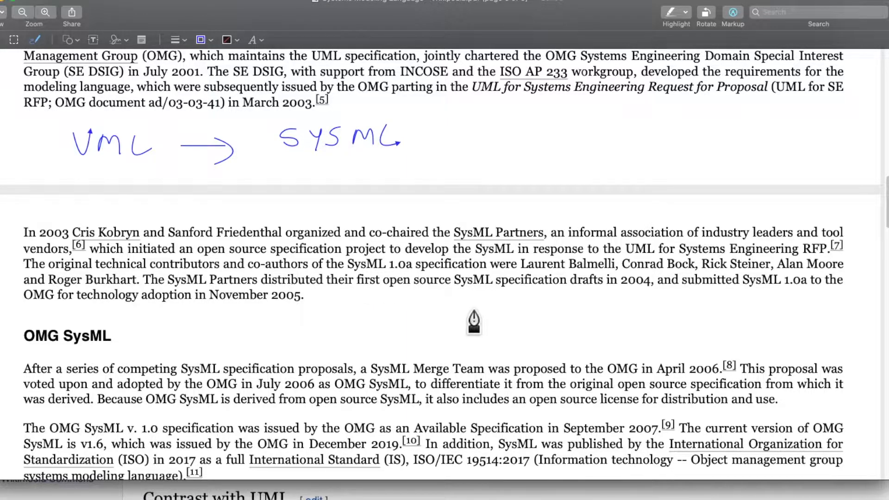
scroll("down", 3)
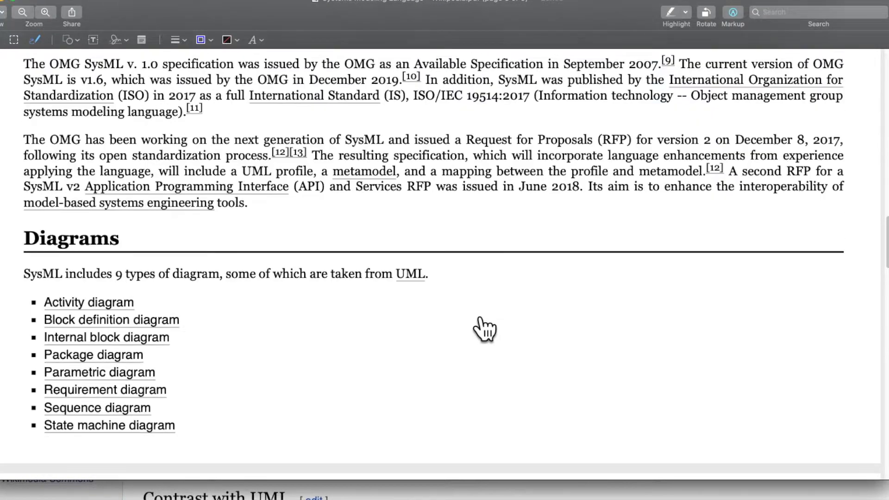
scroll("down", 3)
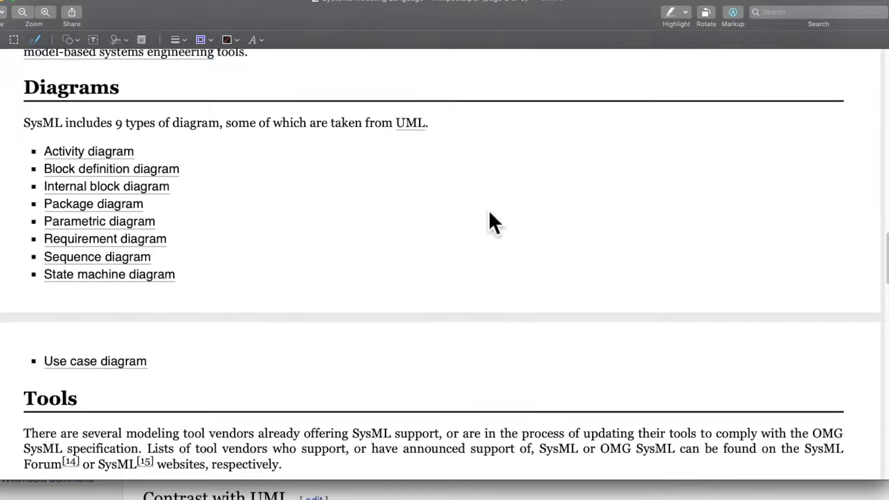
mouse_move(603, 301)
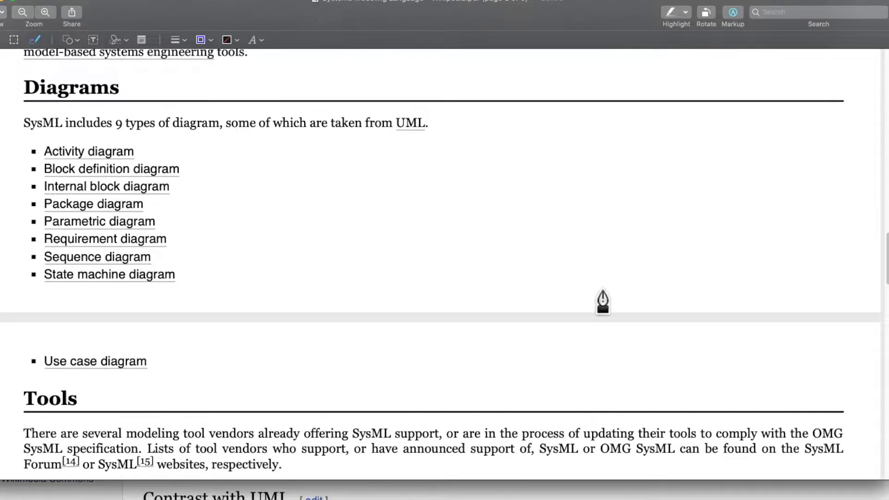
mouse_move(137, 170)
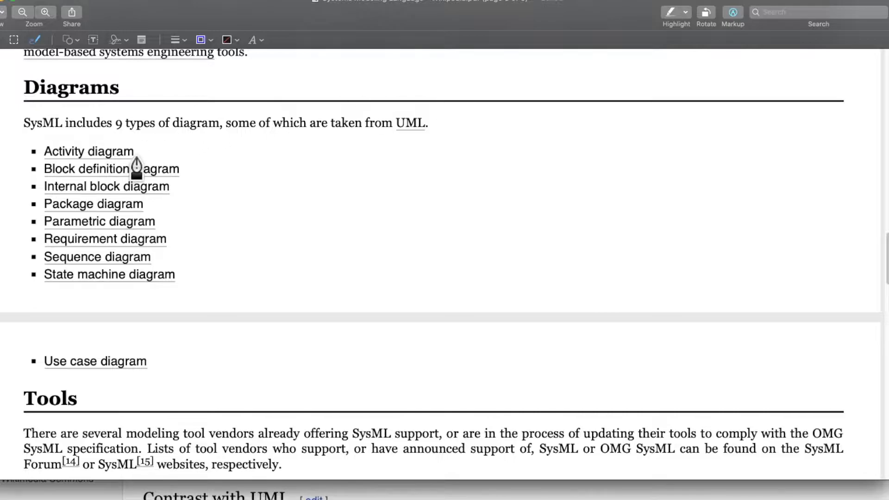
left_click_drag(158, 146, 183, 142)
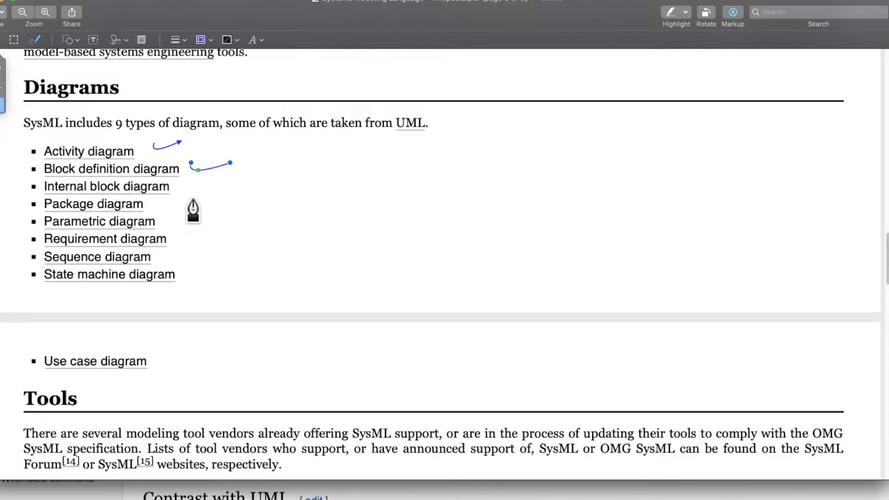
mouse_move(190, 203)
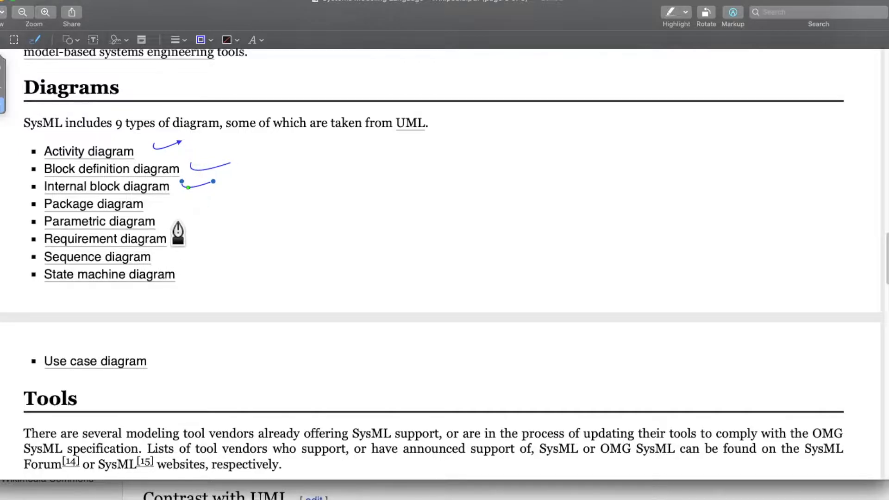
mouse_move(175, 222)
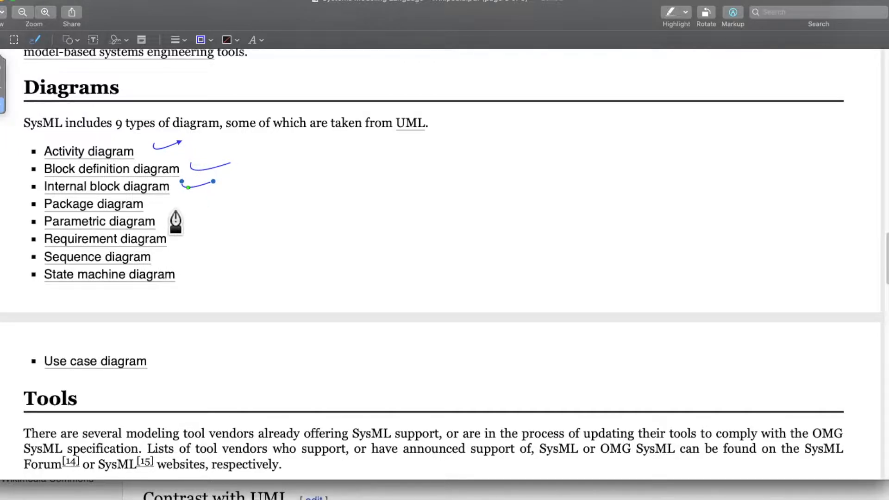
mouse_move(269, 238)
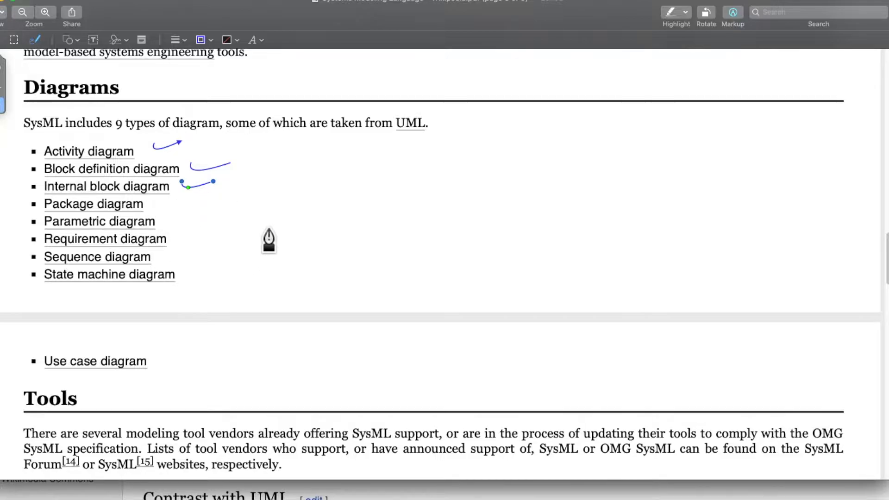
mouse_move(199, 289)
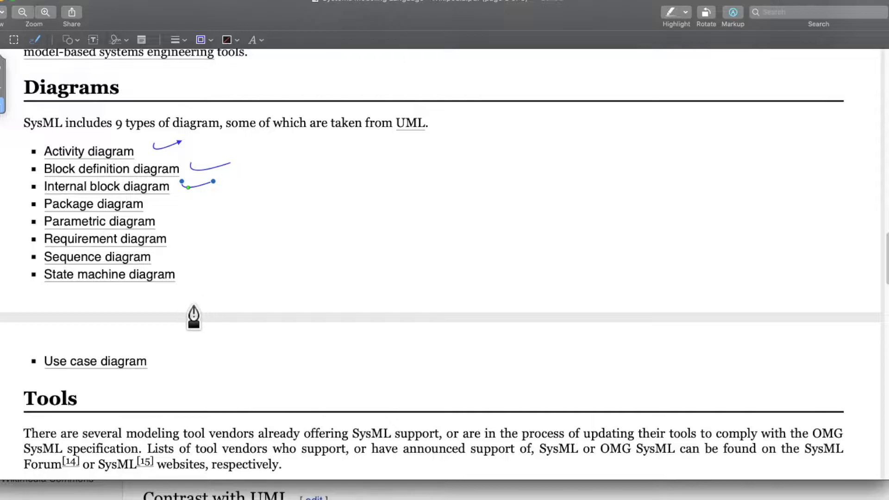
mouse_move(179, 386)
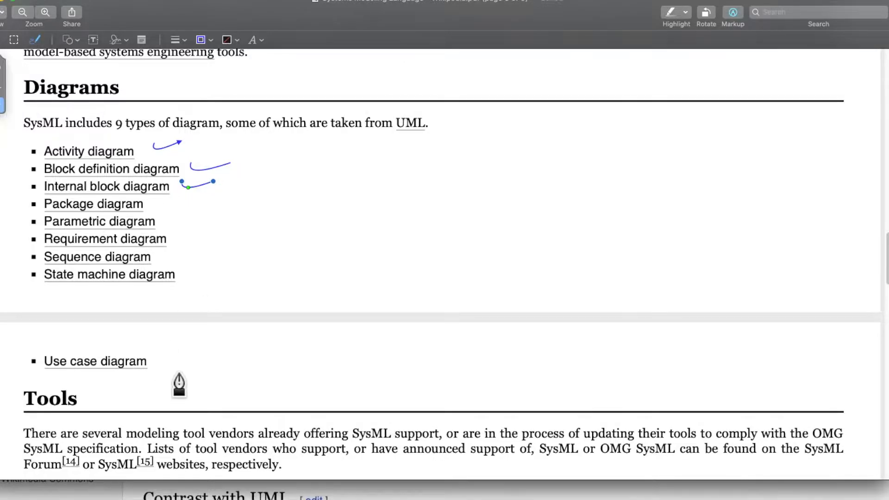
mouse_move(199, 305)
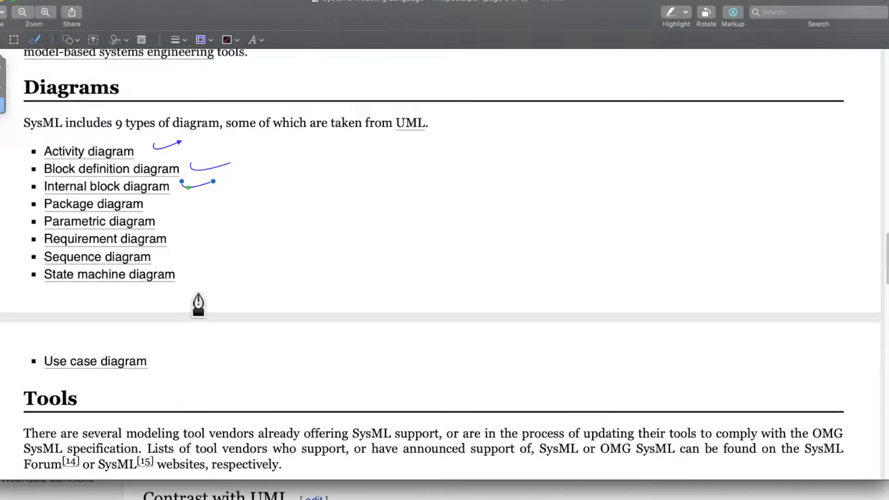
Step: Scroll through Tools, See also and References toward the article's External links
scroll("up", 3)
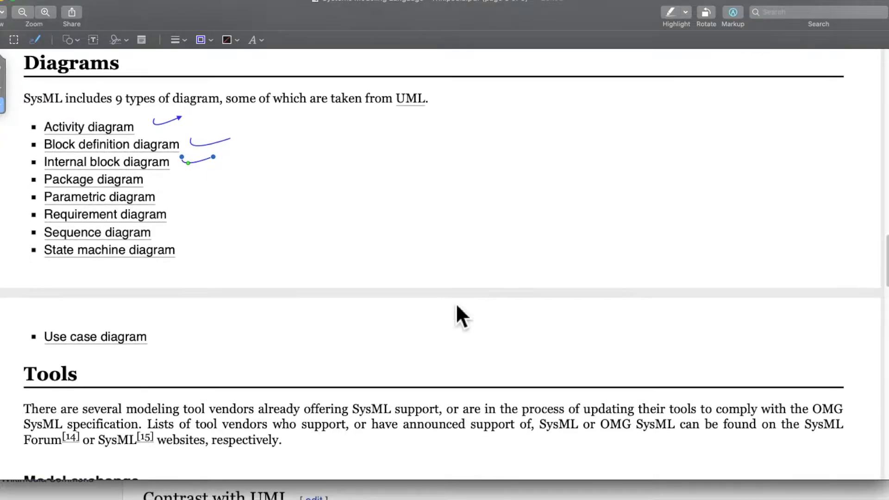
scroll("down", 3)
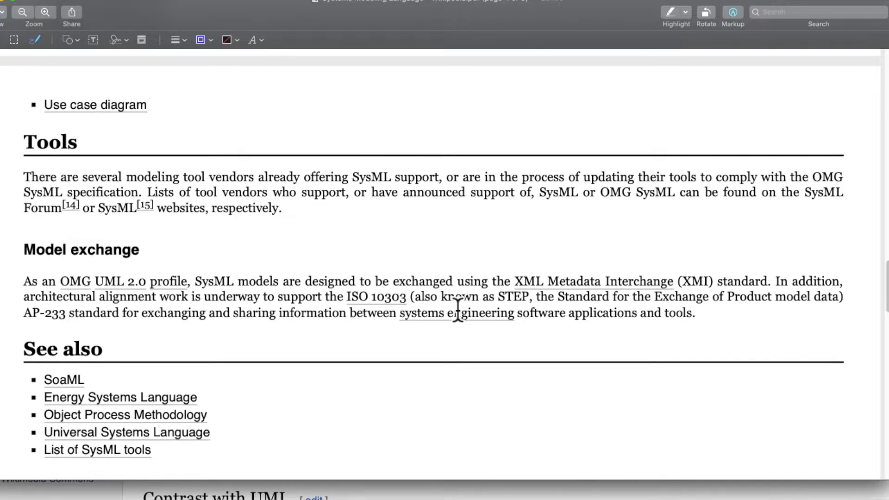
scroll("down", 3)
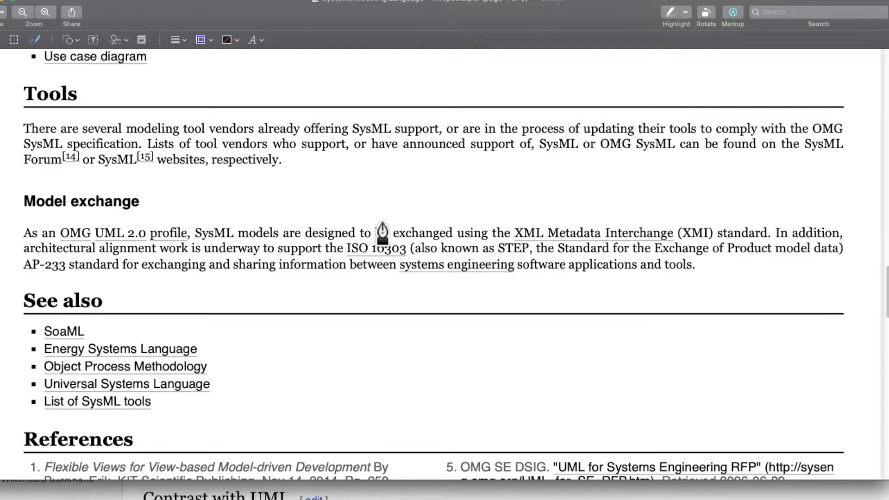
scroll("down", 3)
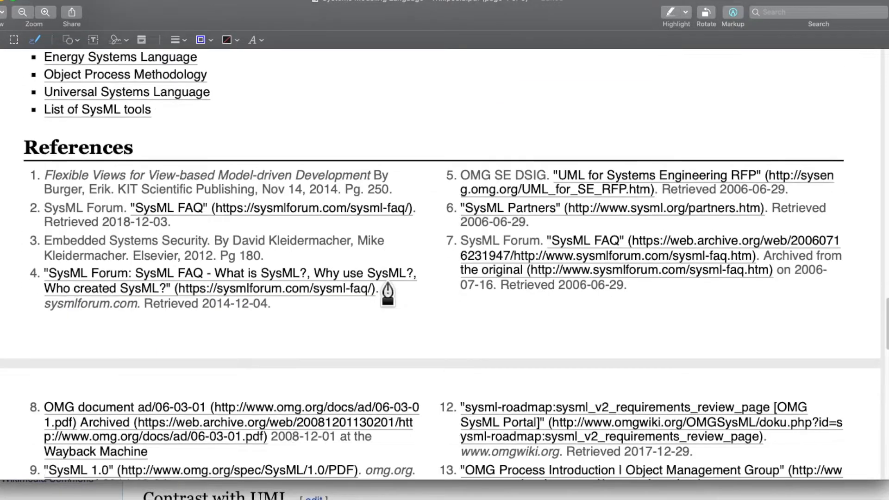
scroll("down", 3)
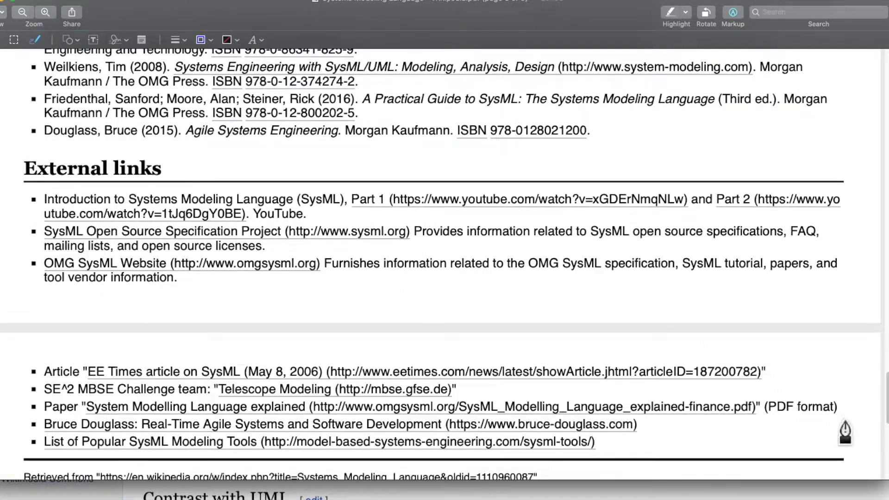
scroll("up", 3)
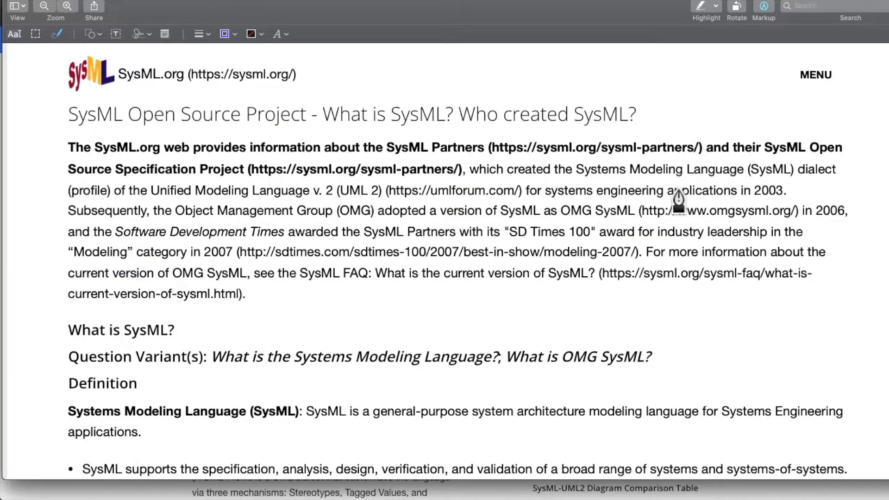
mouse_move(881, 154)
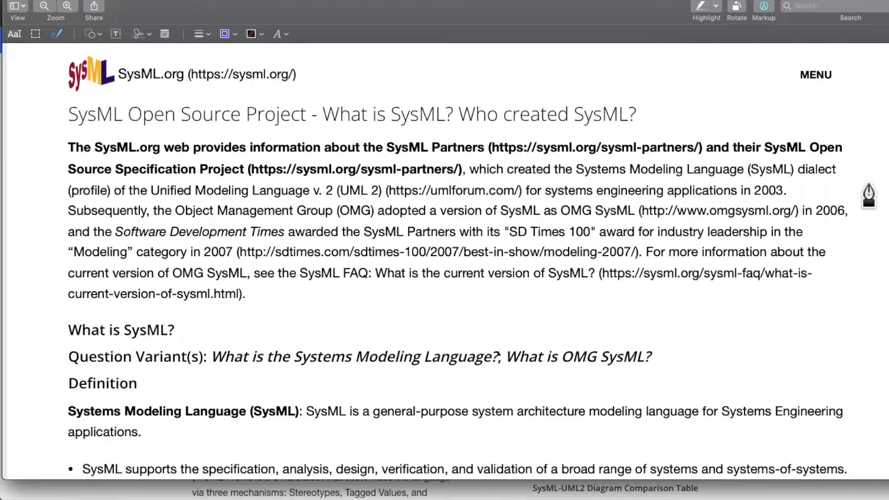
mouse_move(806, 185)
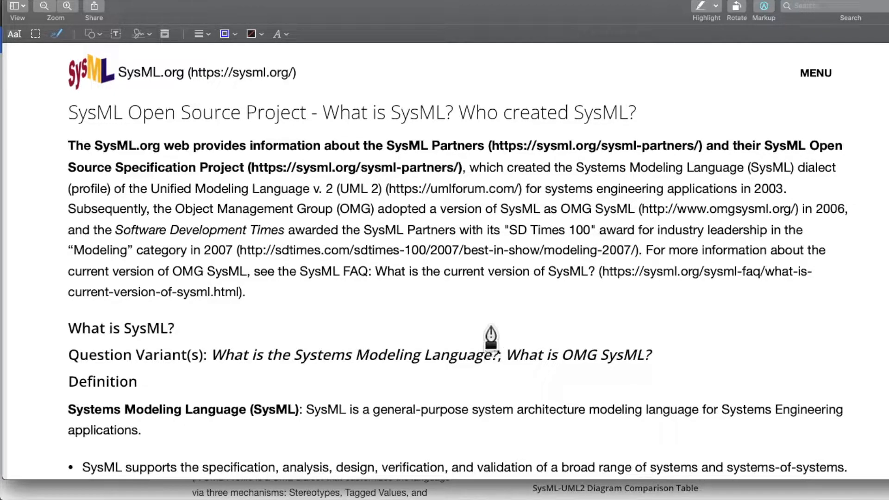
mouse_move(504, 307)
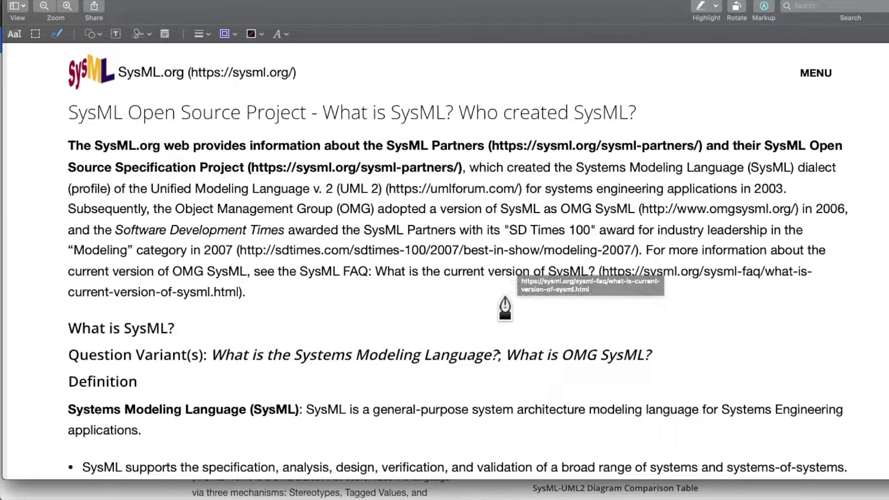
mouse_move(379, 250)
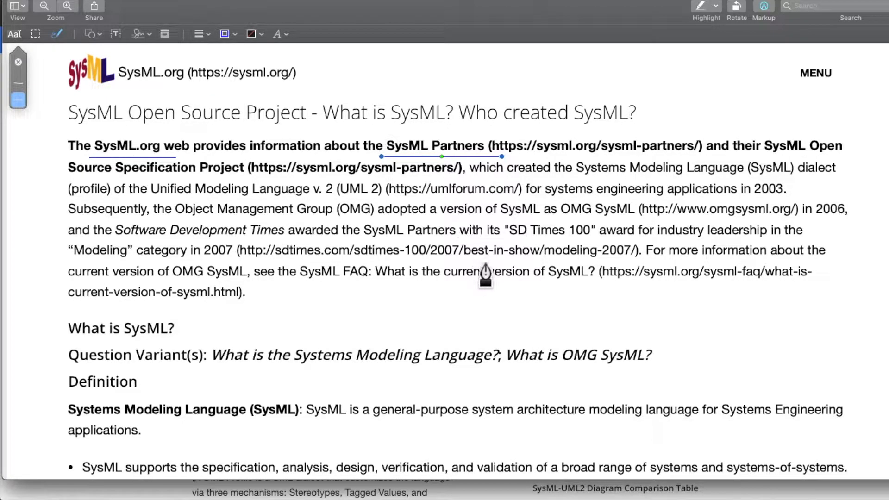
mouse_move(549, 215)
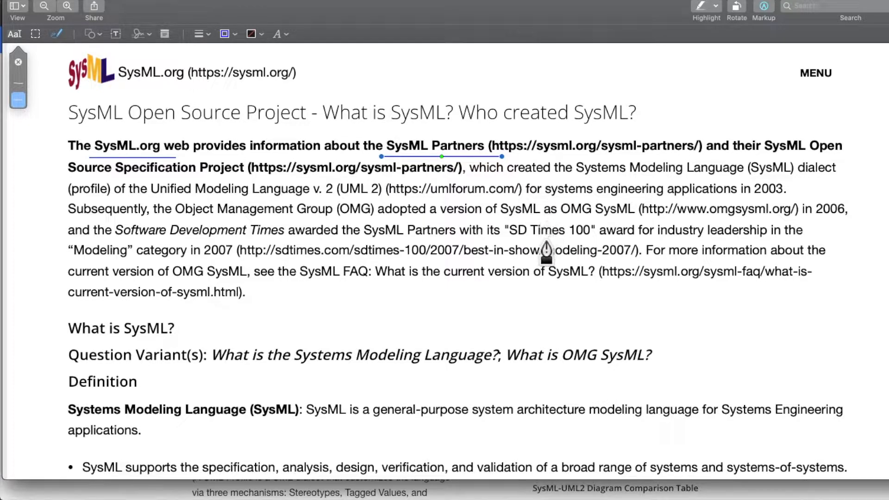
mouse_move(490, 318)
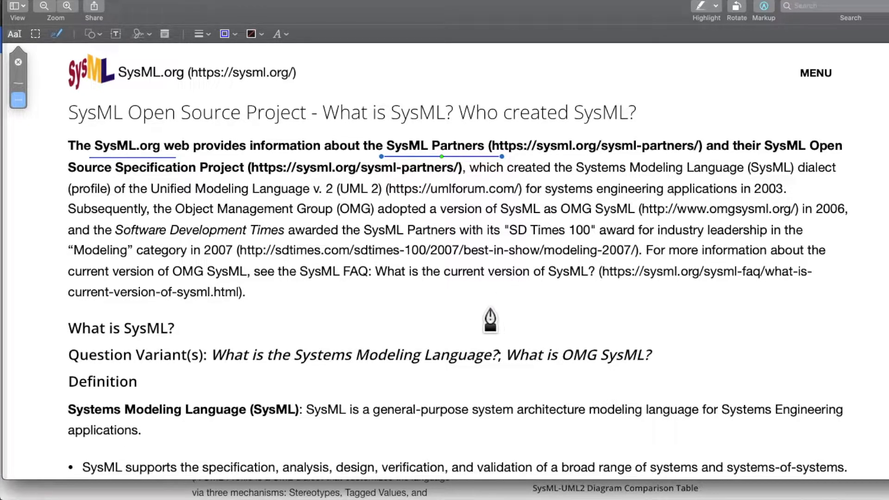
mouse_move(506, 318)
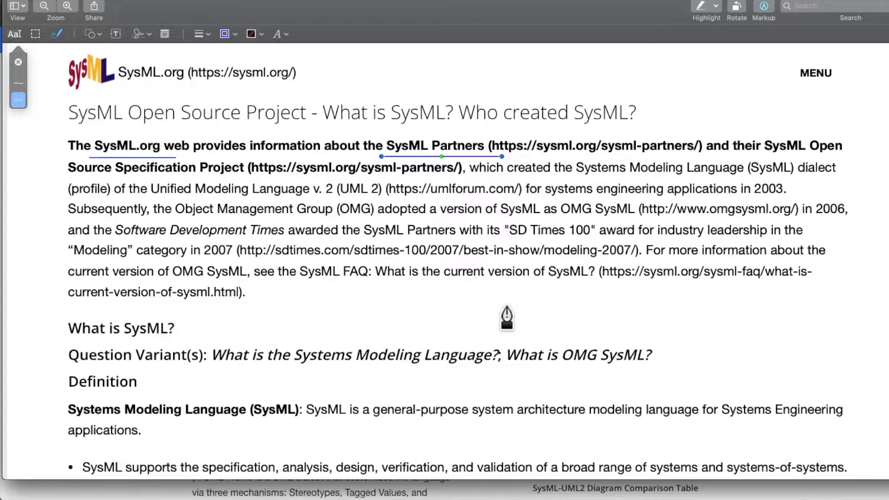
mouse_move(499, 317)
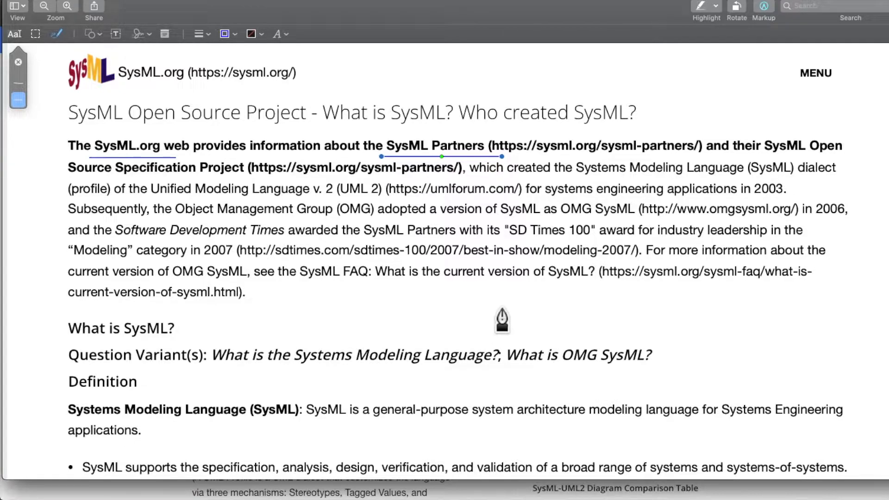
mouse_move(626, 173)
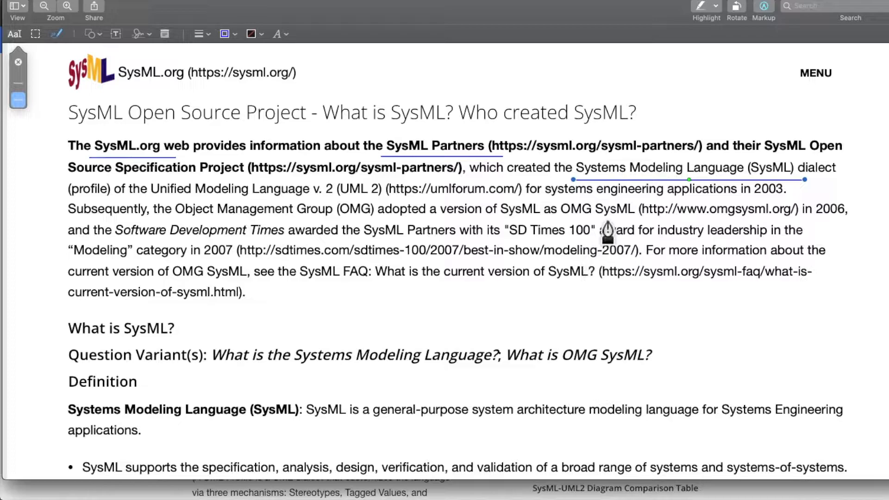
mouse_move(161, 209)
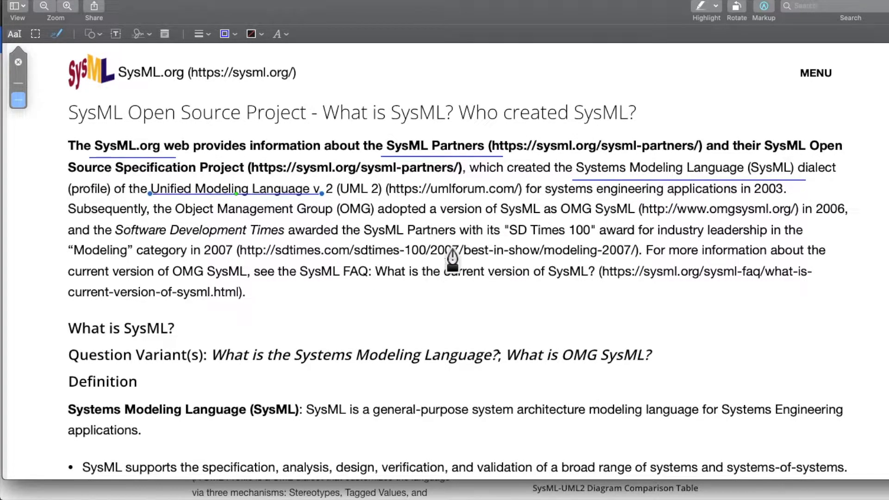
mouse_move(553, 207)
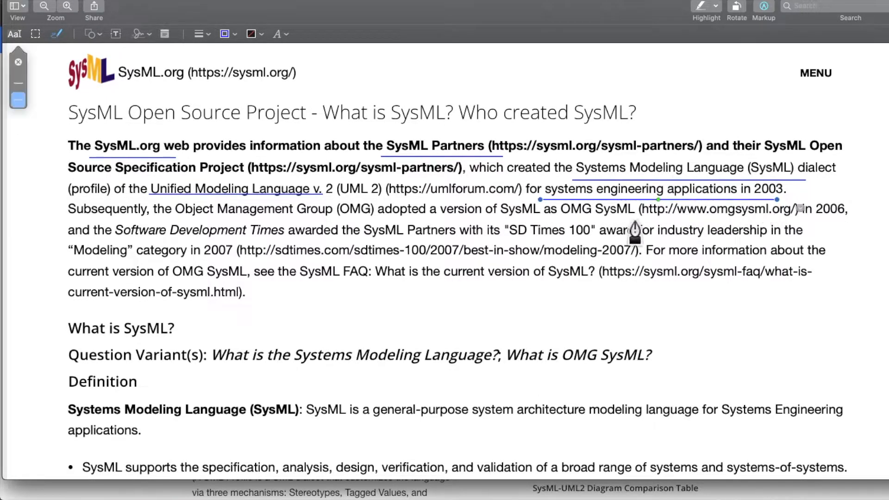
mouse_move(312, 318)
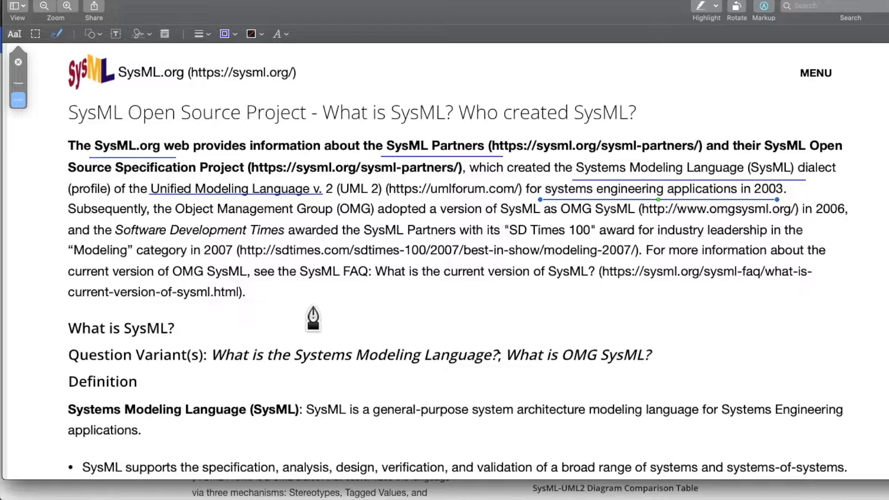
mouse_move(314, 309)
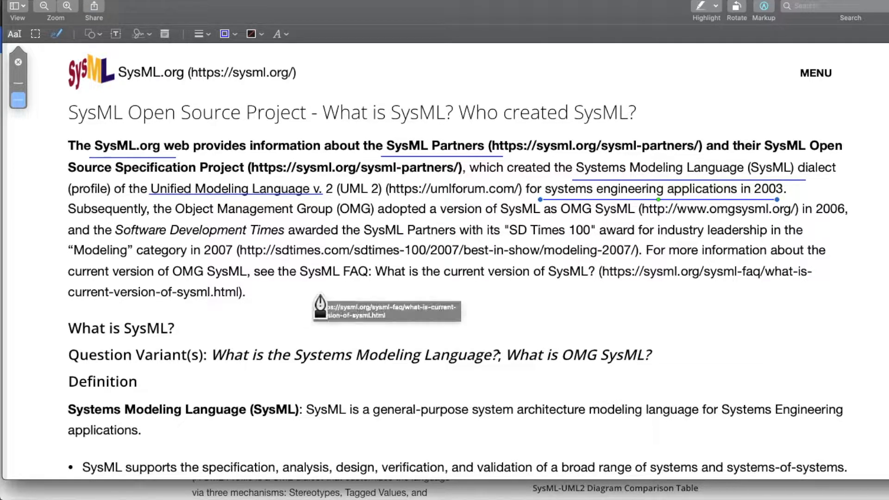
mouse_move(397, 189)
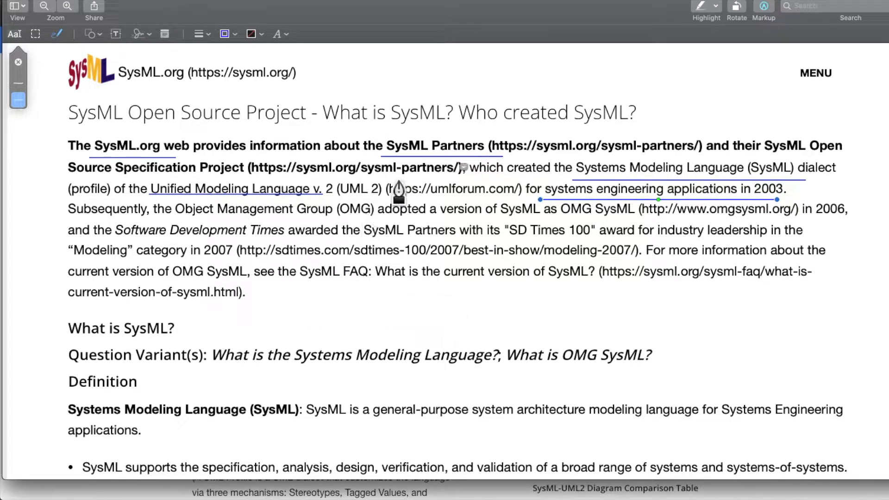
Step: Scroll down the SysML.org page past the underlined opening paragraph
scroll("down", 3)
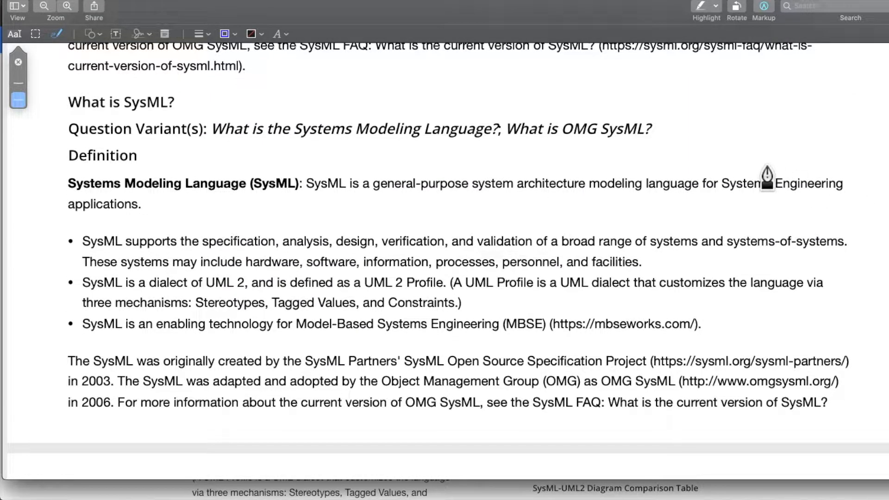
mouse_move(338, 215)
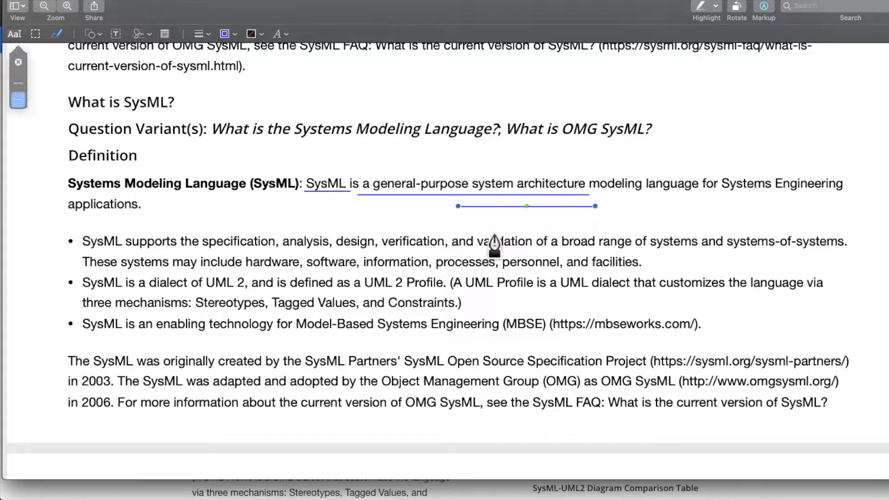
mouse_move(614, 205)
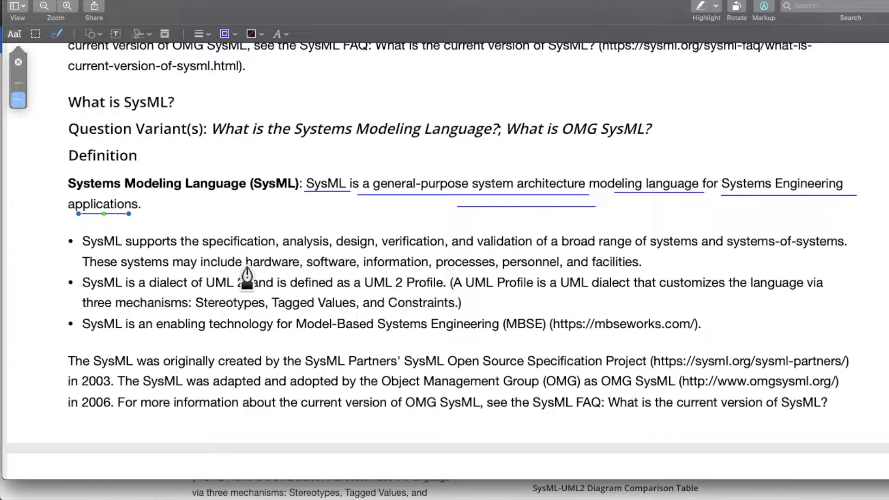
mouse_move(242, 352)
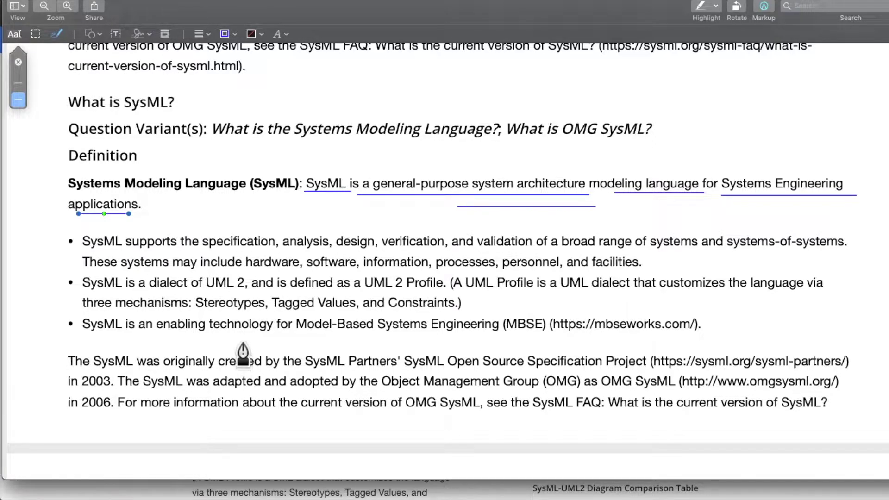
mouse_move(237, 344)
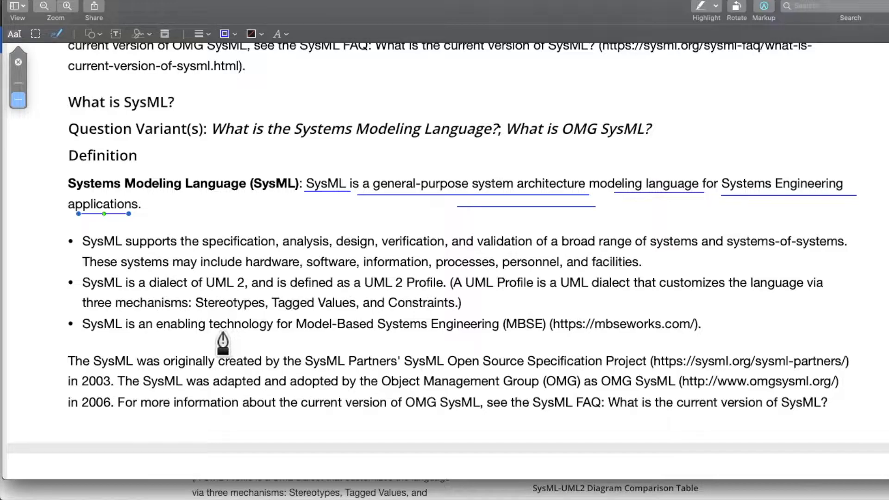
mouse_move(271, 338)
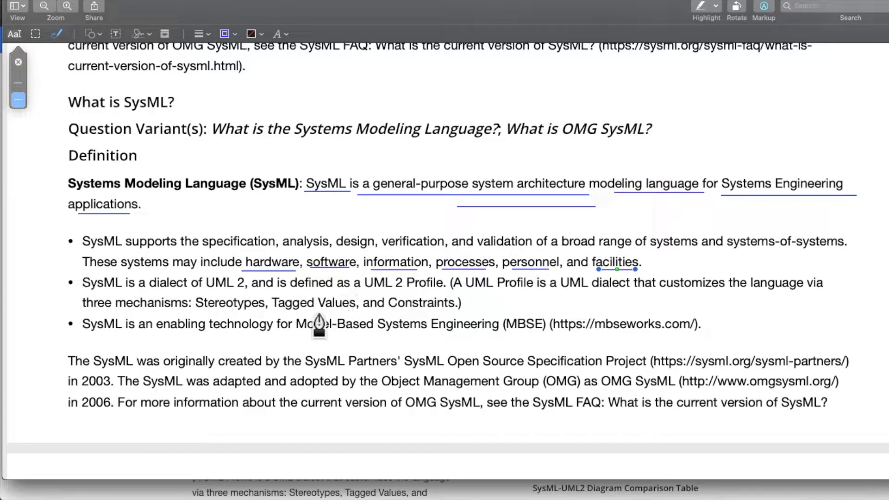
mouse_move(353, 282)
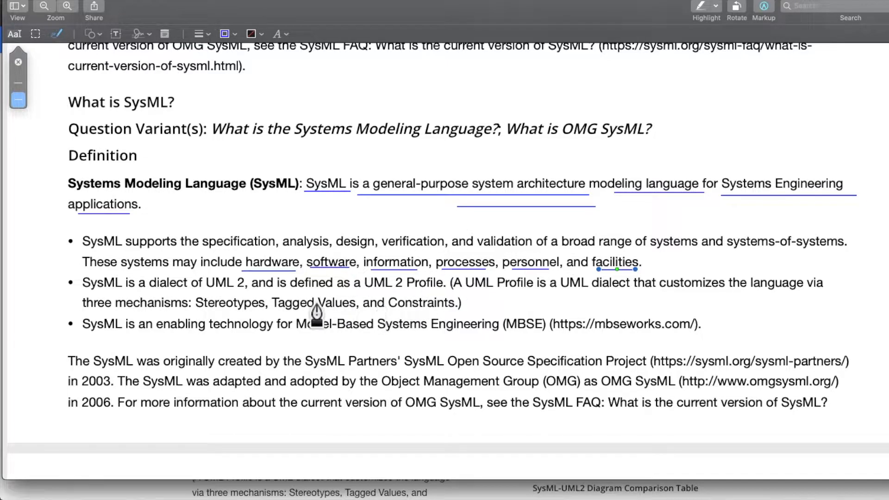
mouse_move(384, 282)
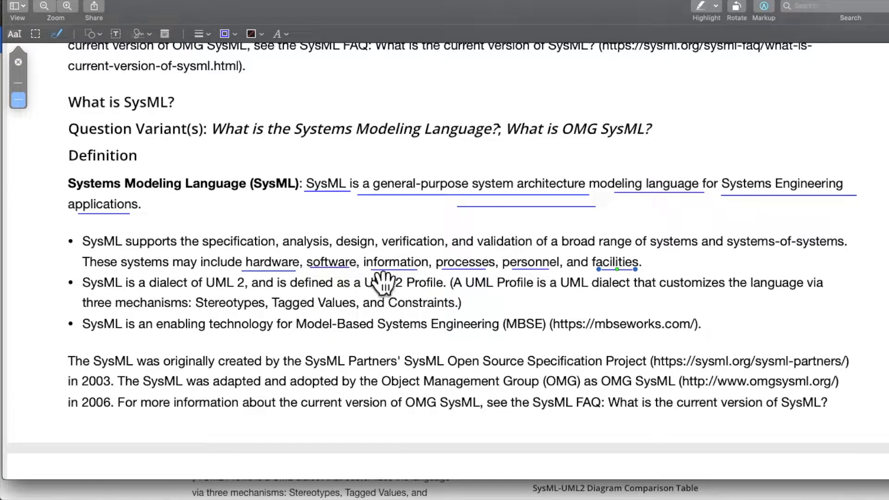
mouse_move(572, 289)
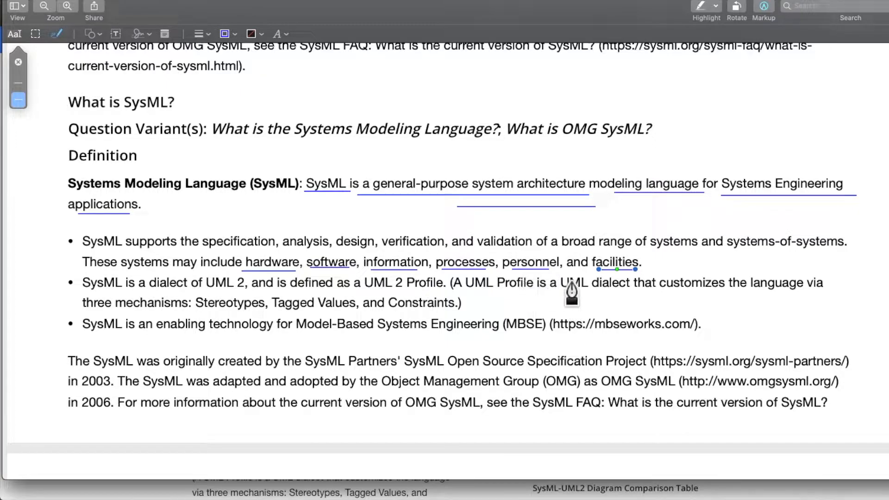
mouse_move(463, 266)
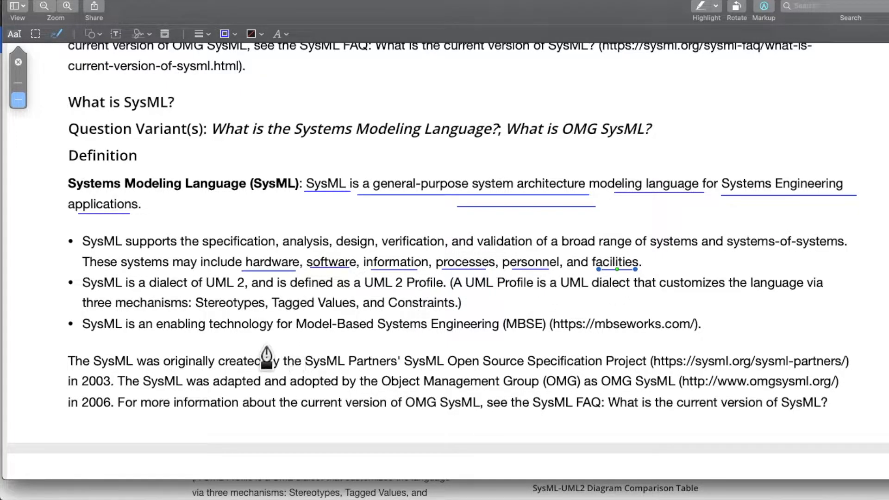
mouse_move(198, 348)
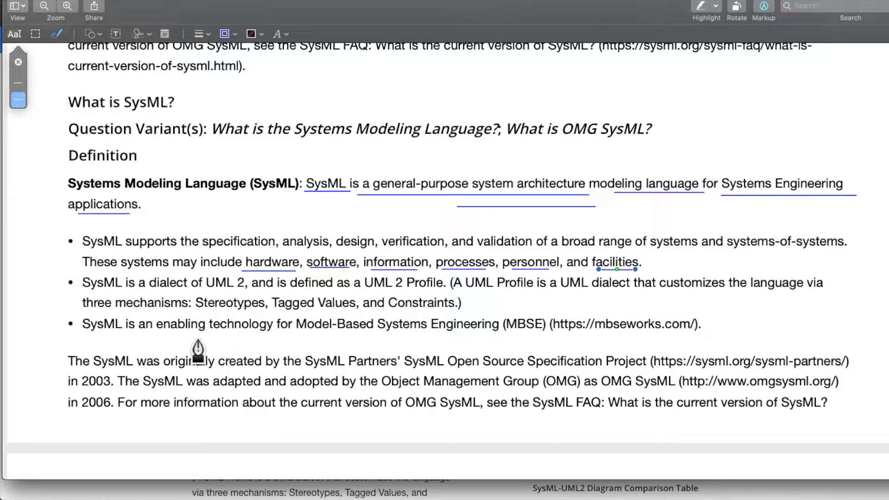
mouse_move(204, 334)
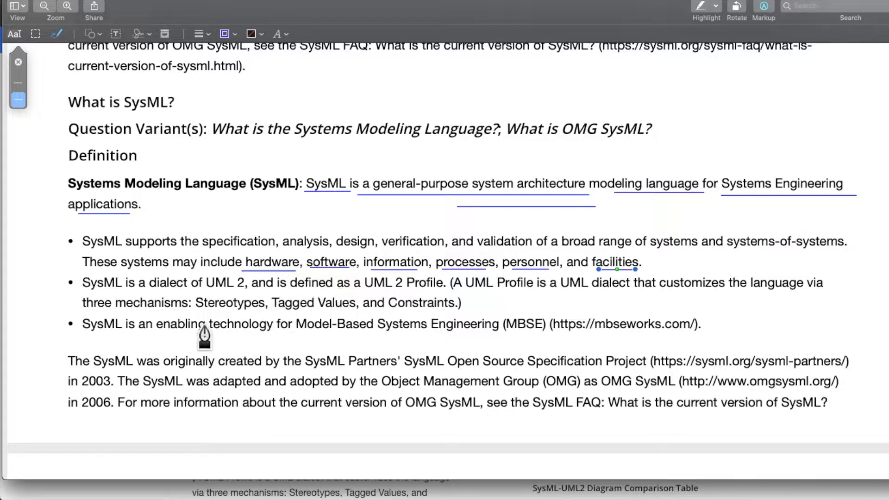
mouse_move(168, 333)
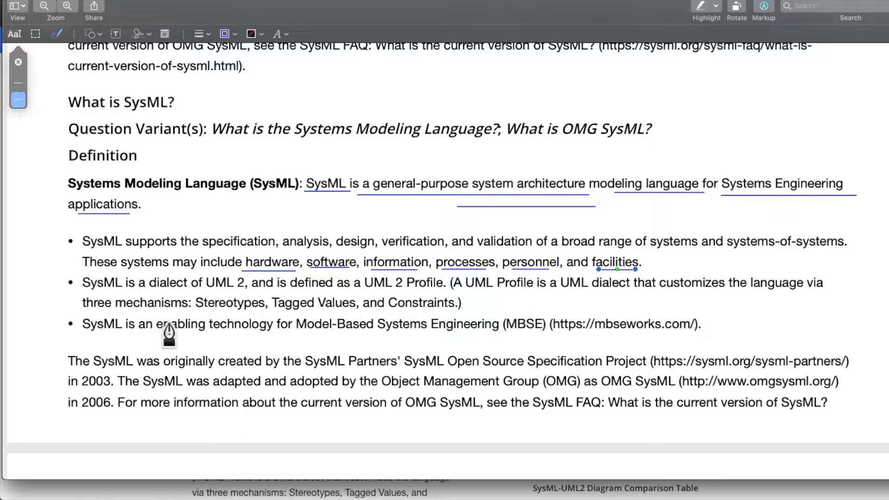
mouse_move(168, 326)
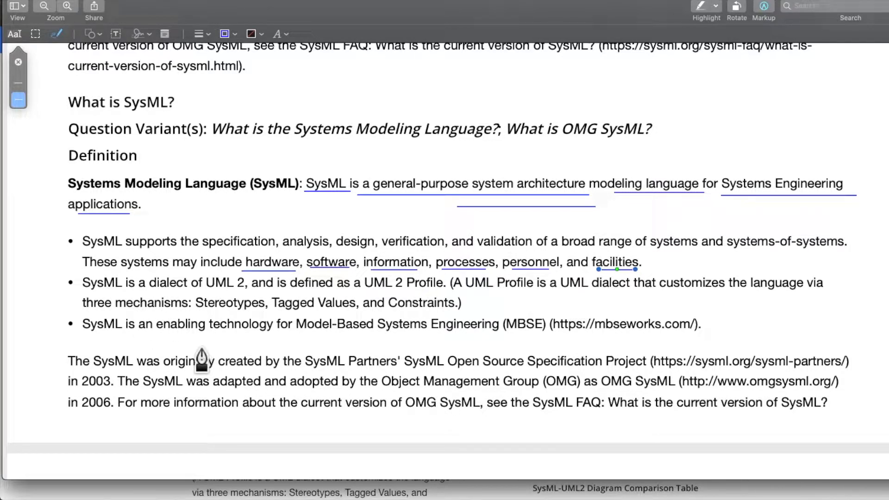
mouse_move(152, 359)
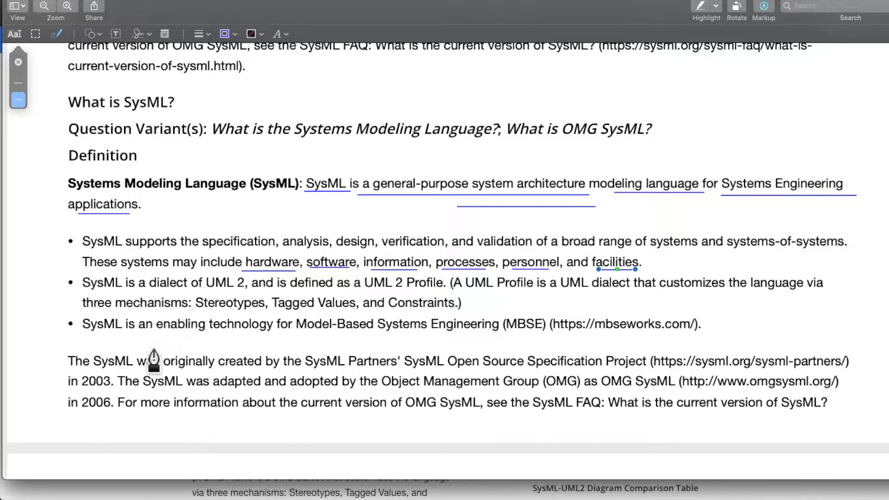
mouse_move(192, 348)
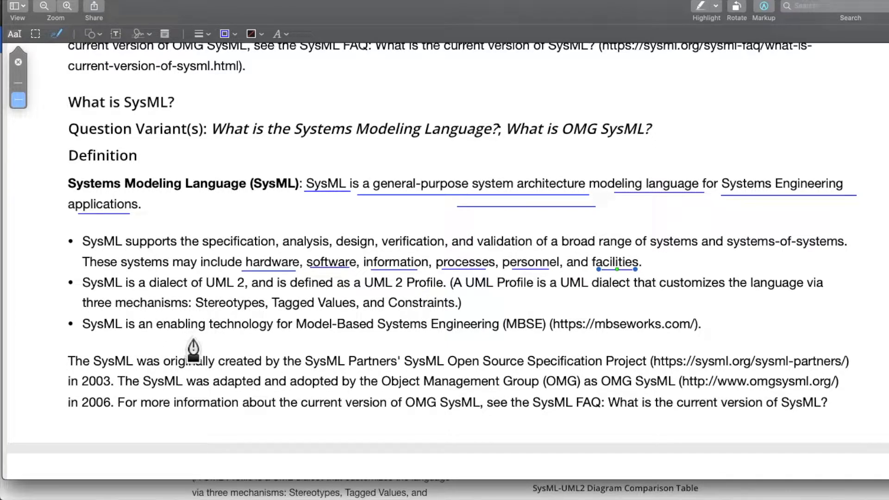
mouse_move(321, 357)
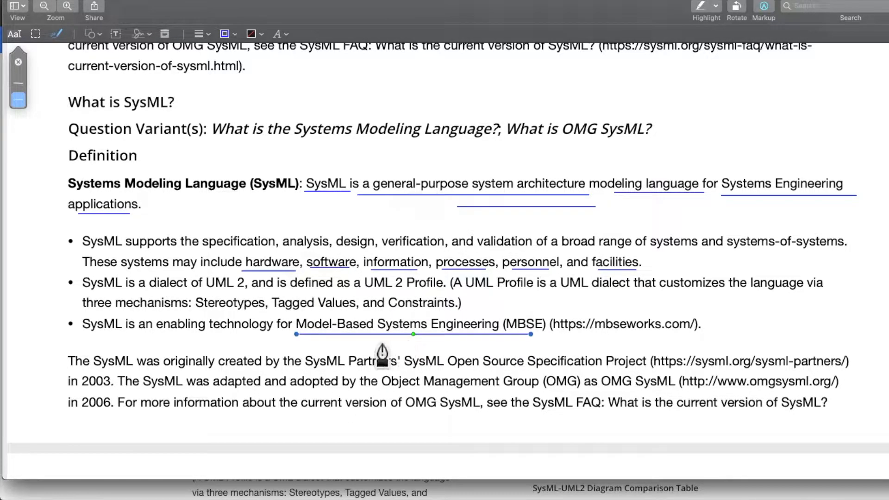
Step: Scroll further down the SysML.org page below the MBSE underline
scroll("down", 3)
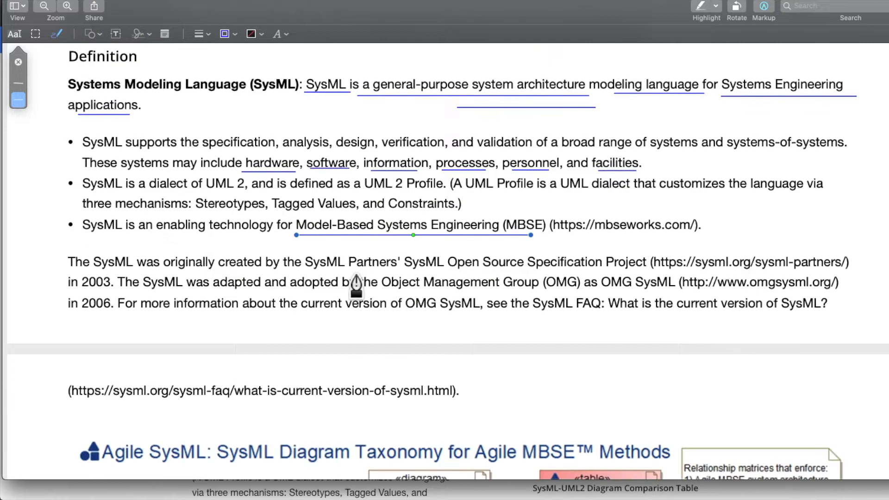
scroll("down", 3)
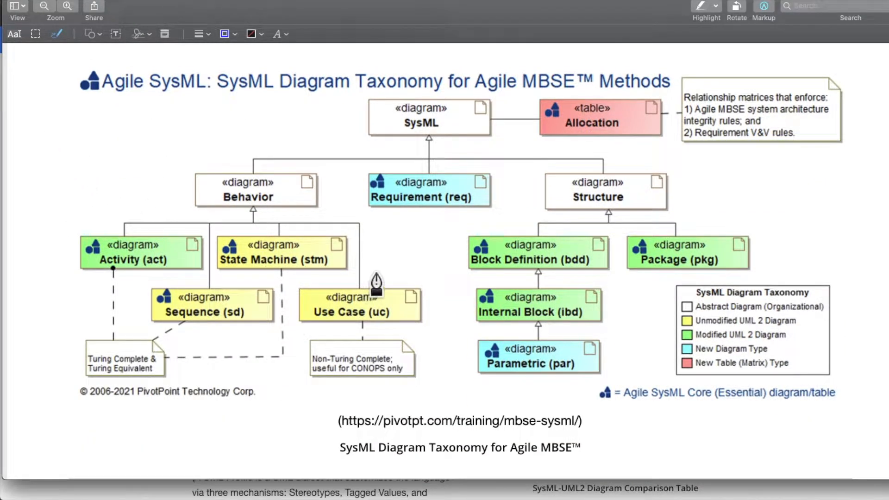
mouse_move(428, 266)
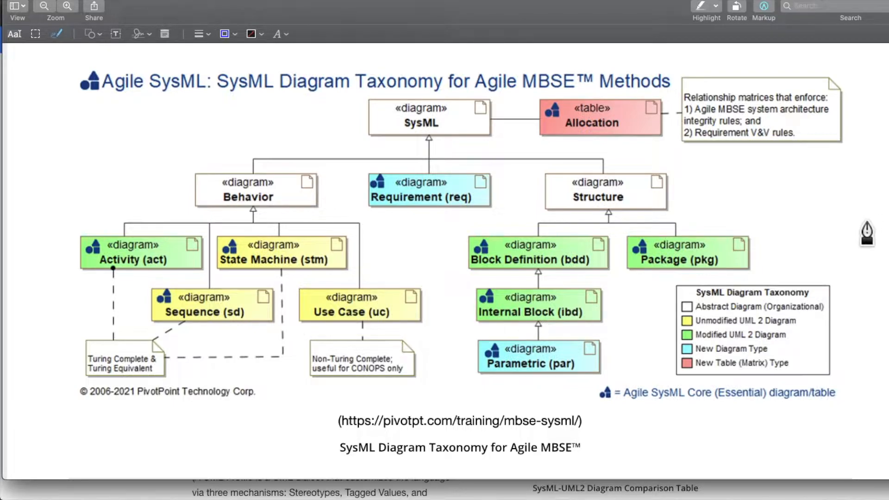
mouse_move(634, 214)
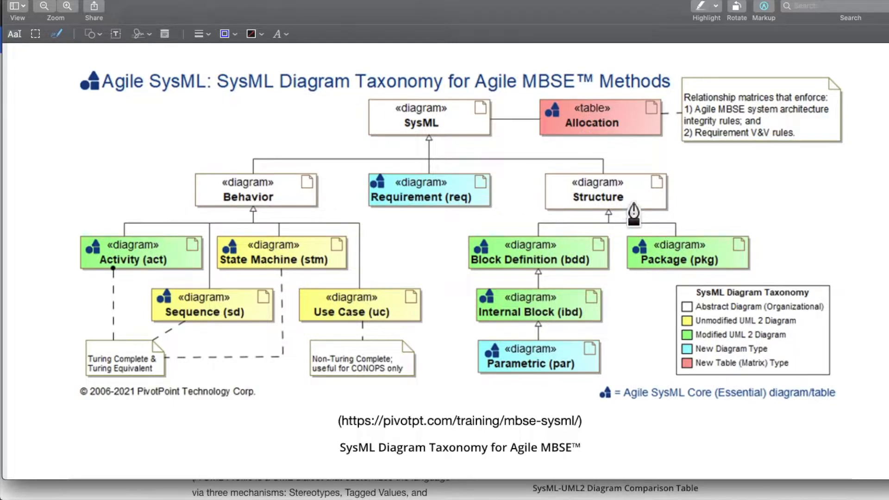
mouse_move(616, 379)
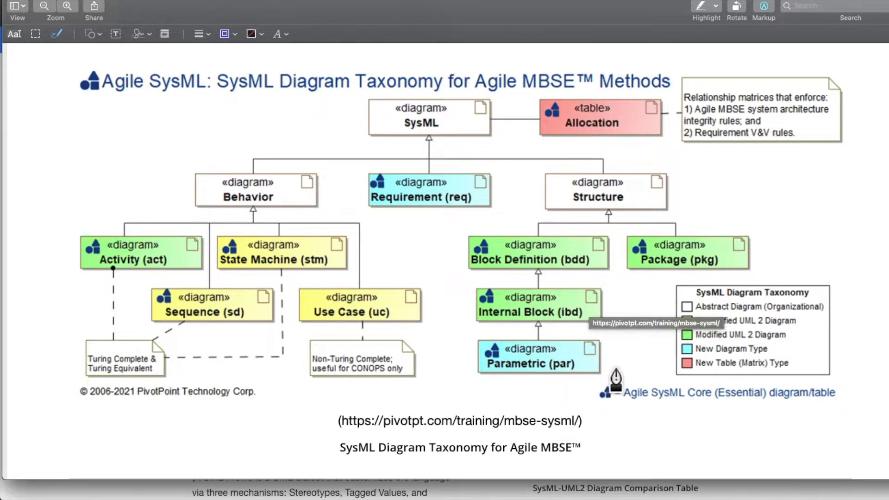
mouse_move(573, 386)
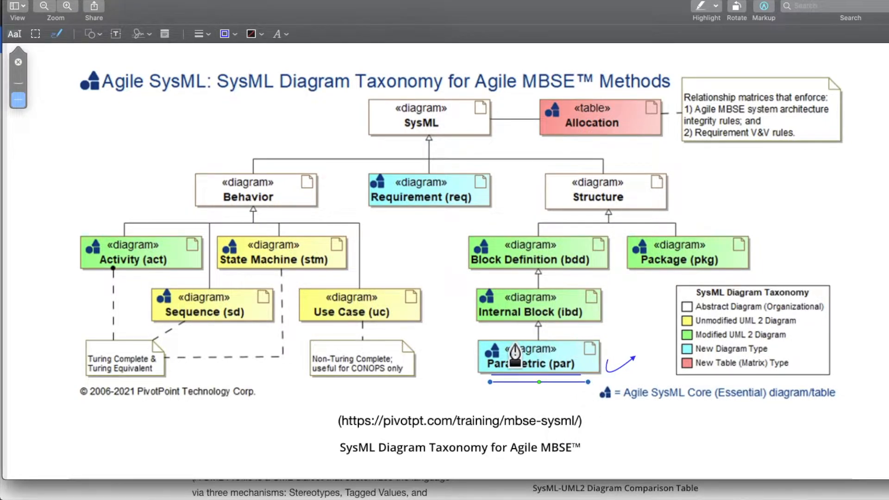
mouse_move(569, 343)
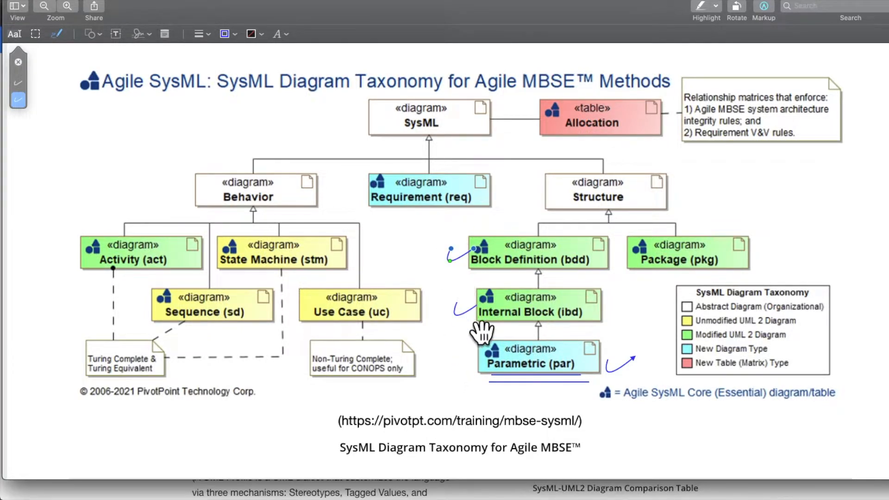
mouse_move(559, 309)
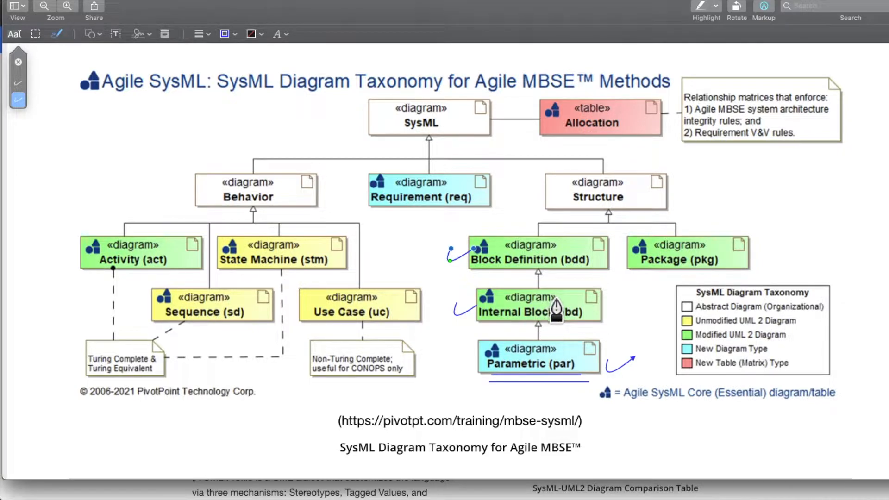
mouse_move(790, 261)
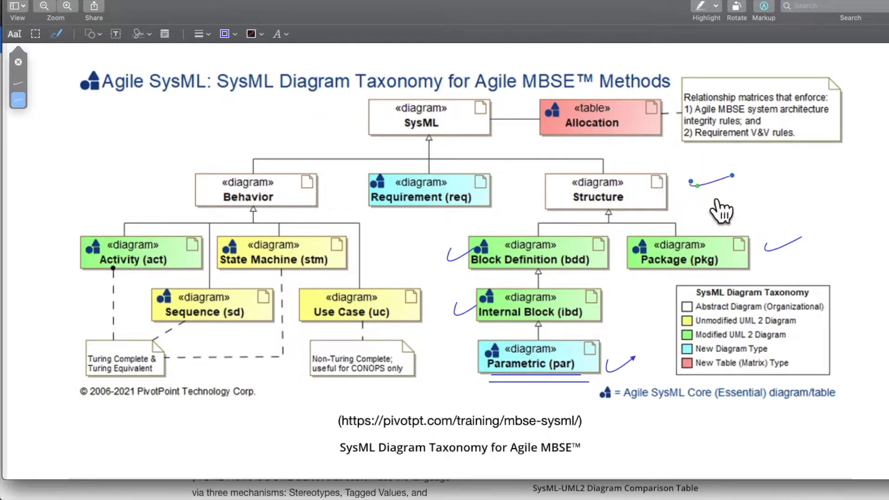
mouse_move(378, 224)
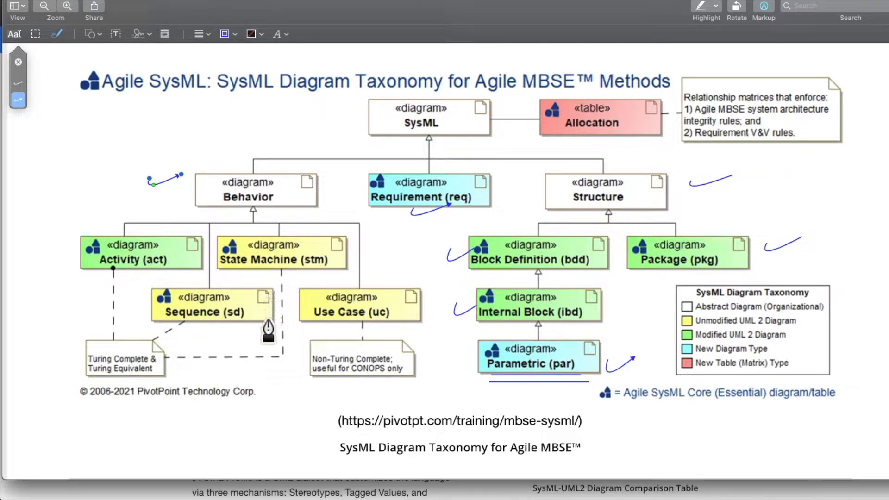
mouse_move(164, 409)
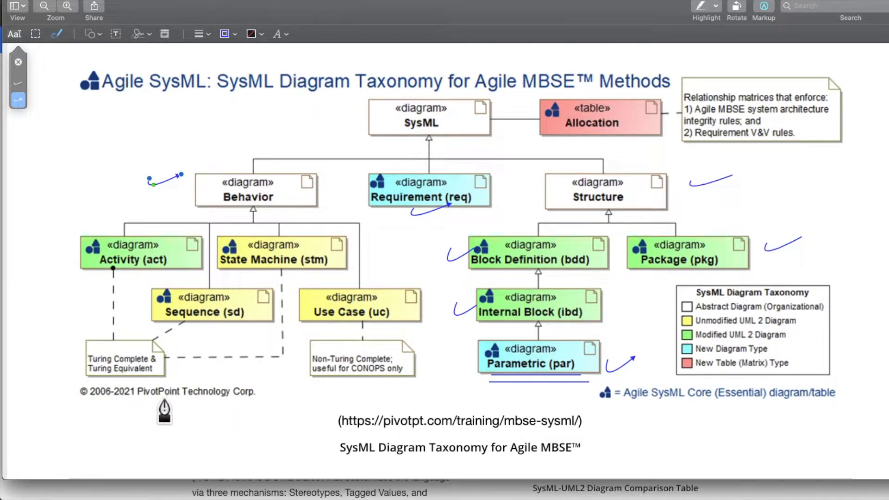
mouse_move(175, 400)
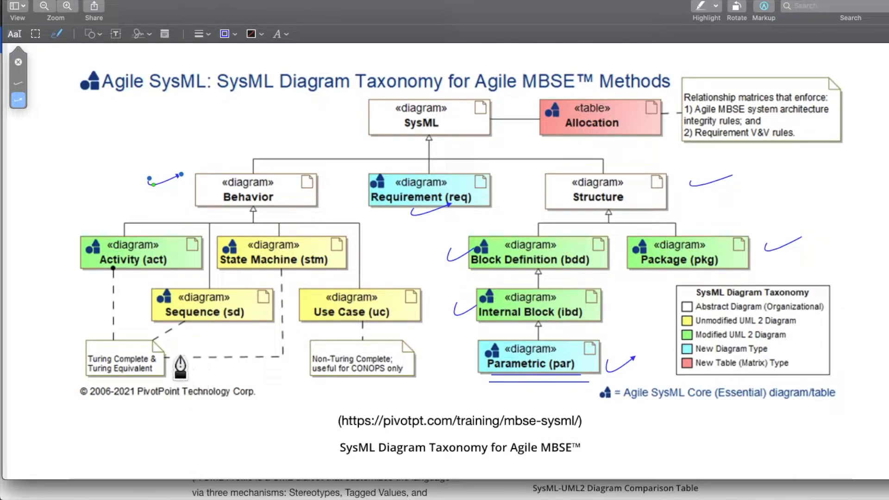
mouse_move(194, 340)
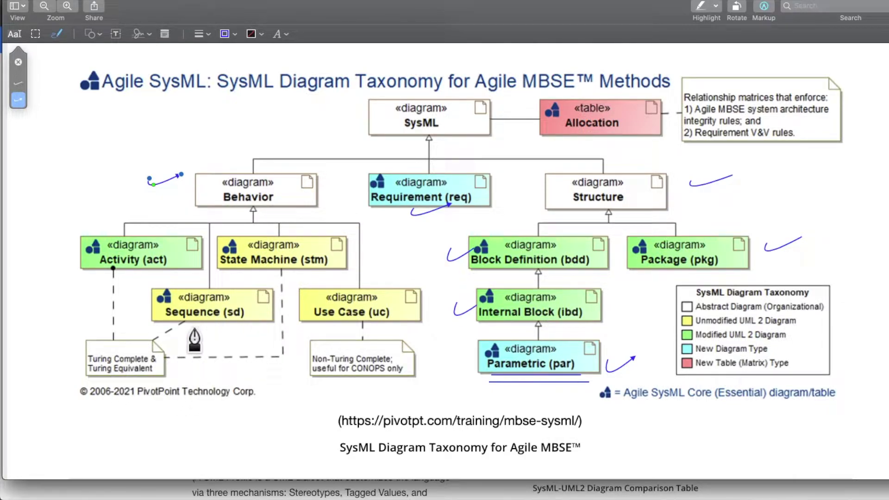
mouse_move(346, 361)
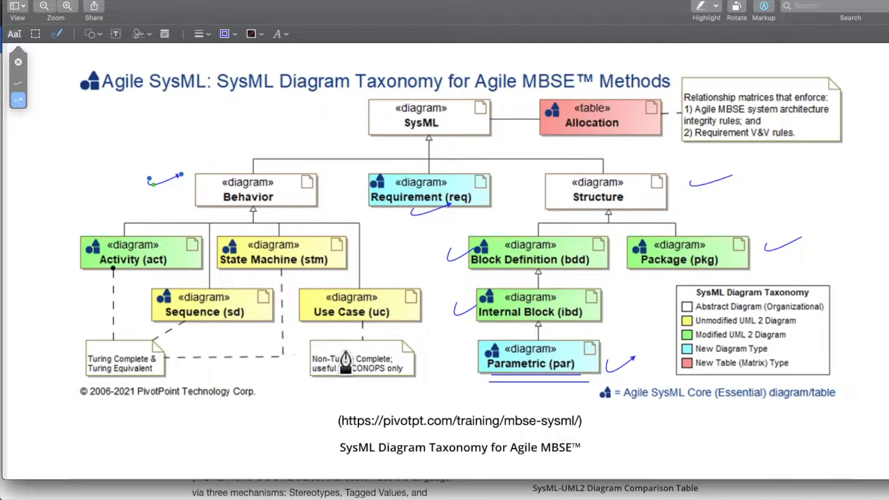
mouse_move(353, 397)
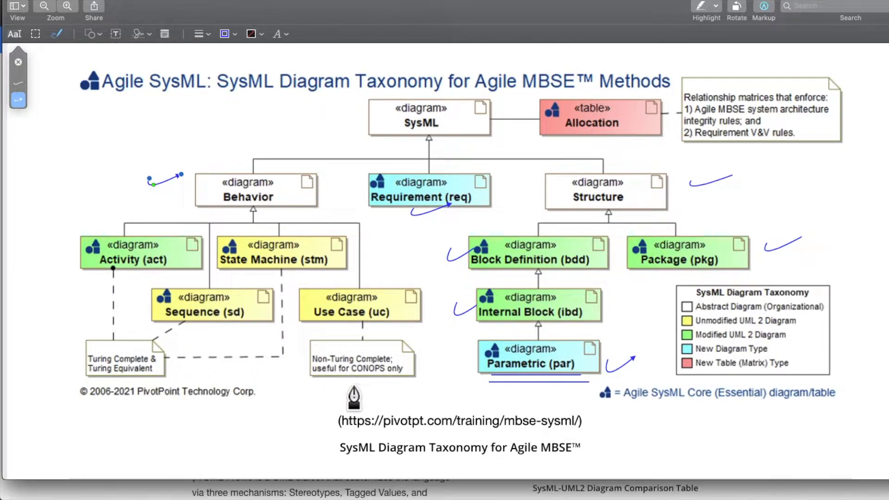
mouse_move(154, 379)
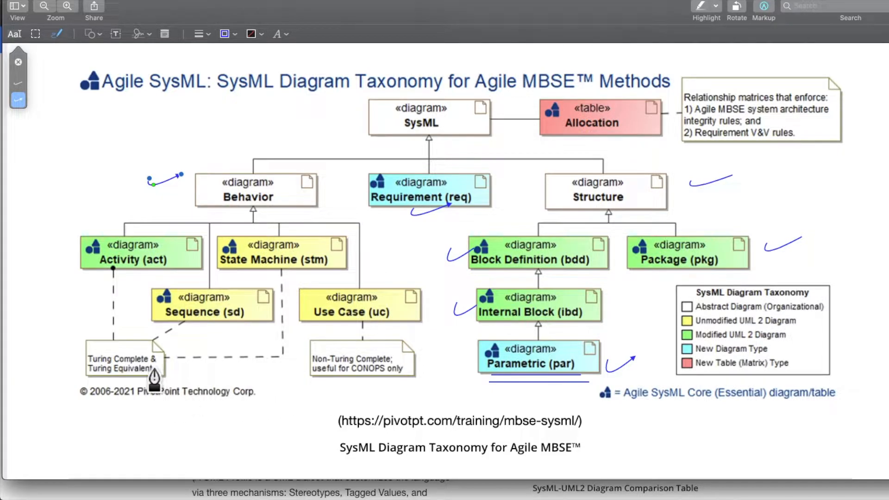
mouse_move(163, 377)
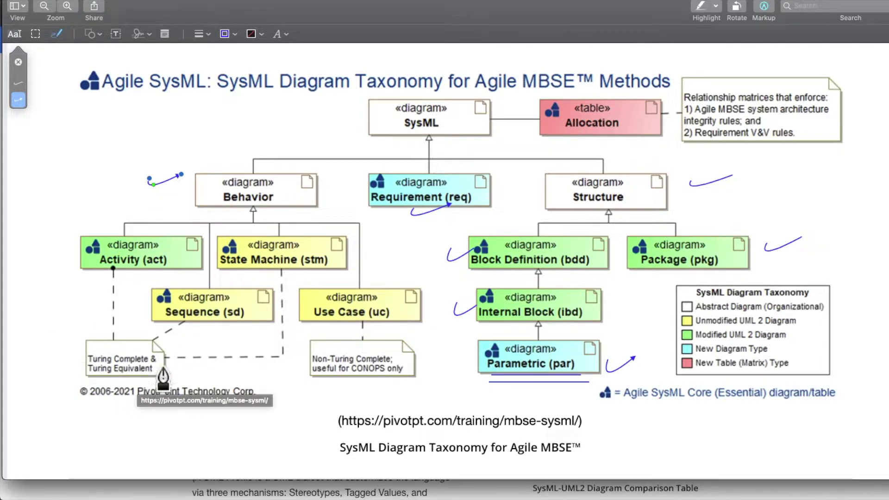
mouse_move(346, 380)
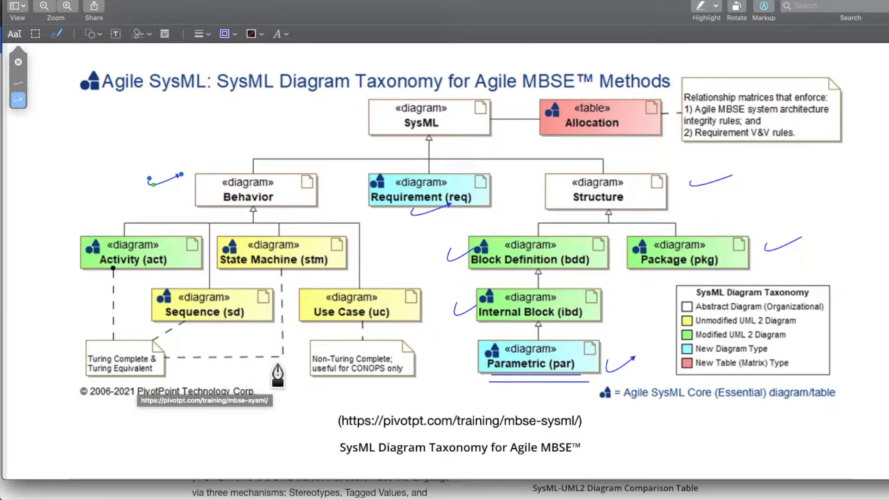
mouse_move(423, 318)
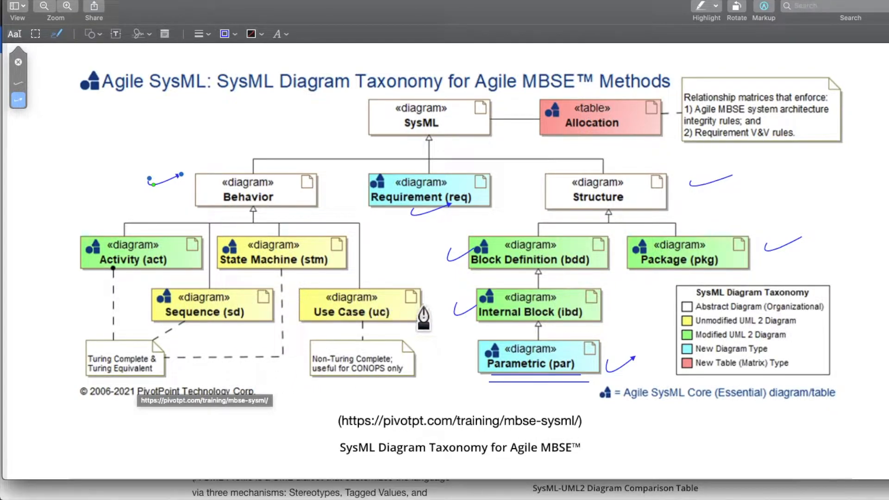
mouse_move(367, 344)
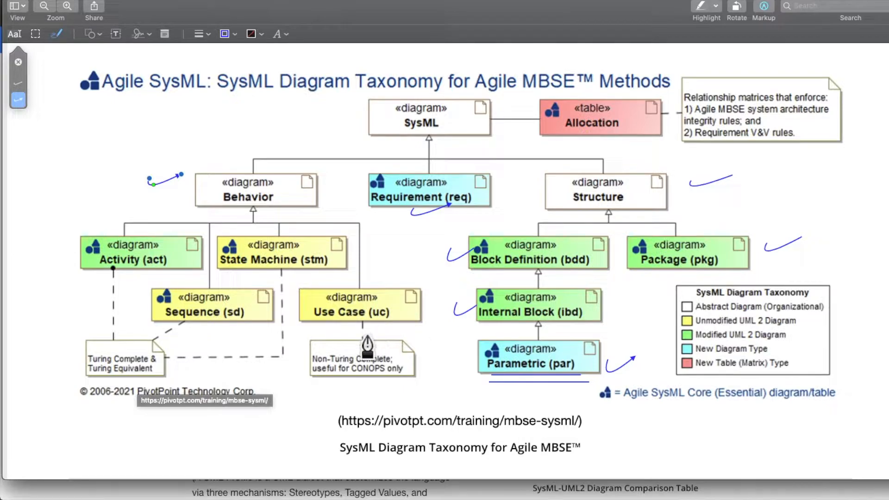
mouse_move(367, 332)
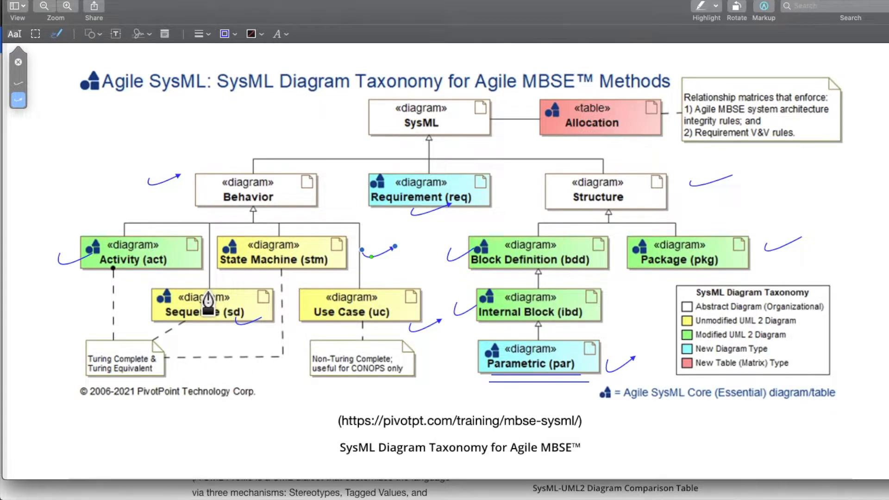
mouse_move(250, 291)
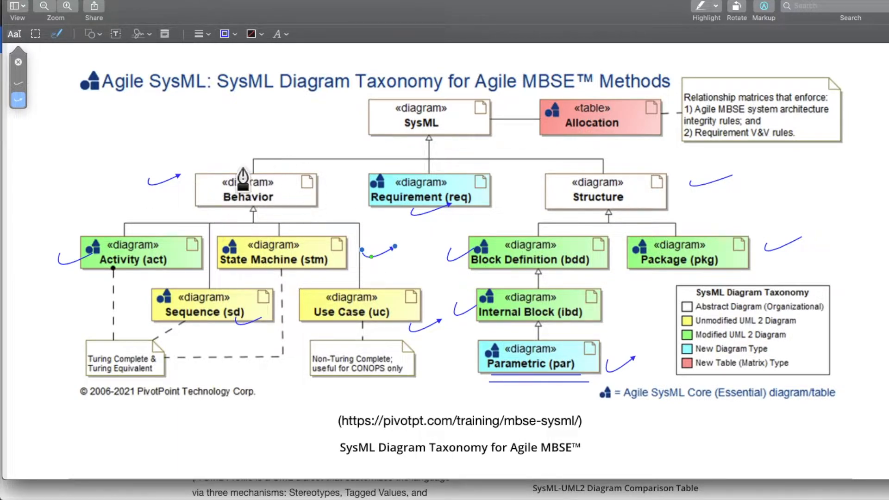
mouse_move(372, 253)
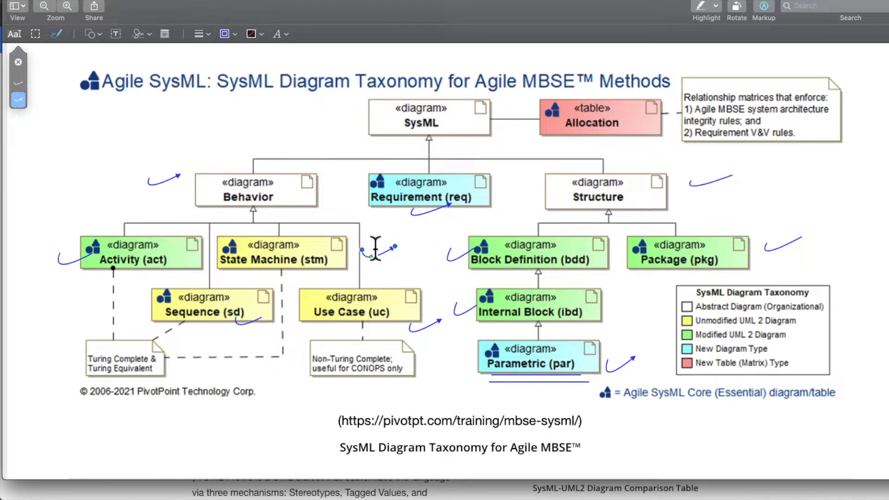
mouse_move(468, 207)
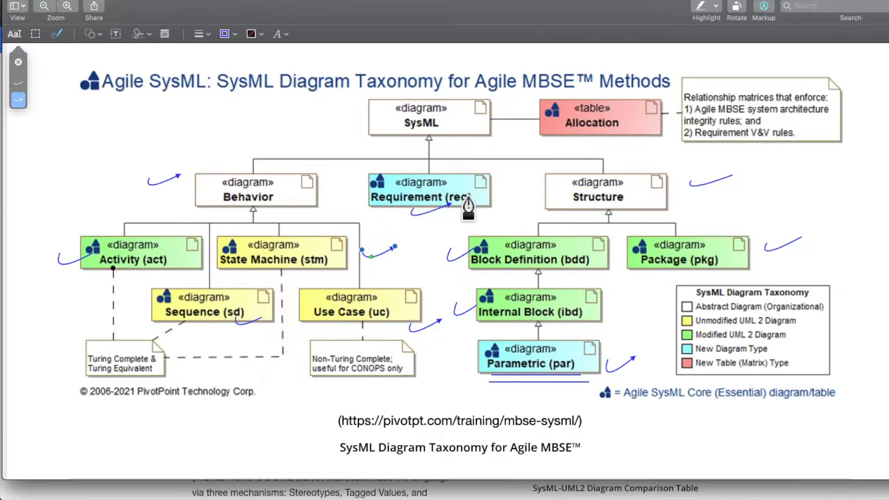
mouse_move(425, 216)
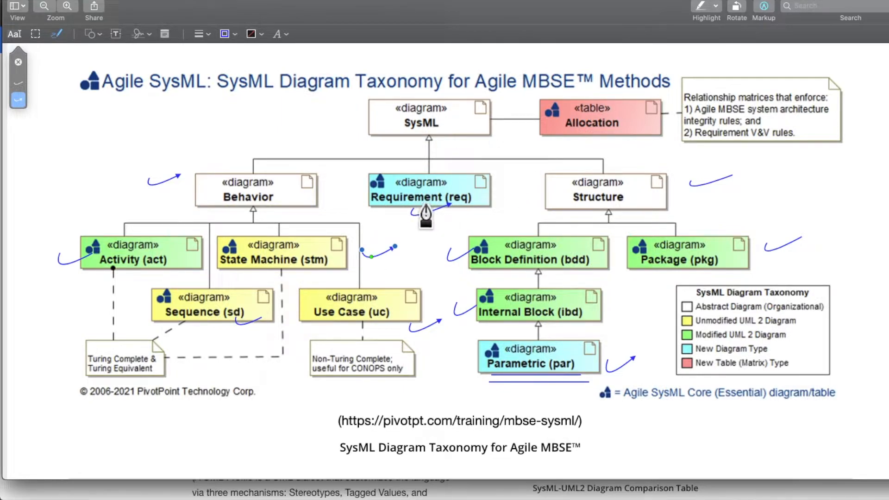
mouse_move(606, 204)
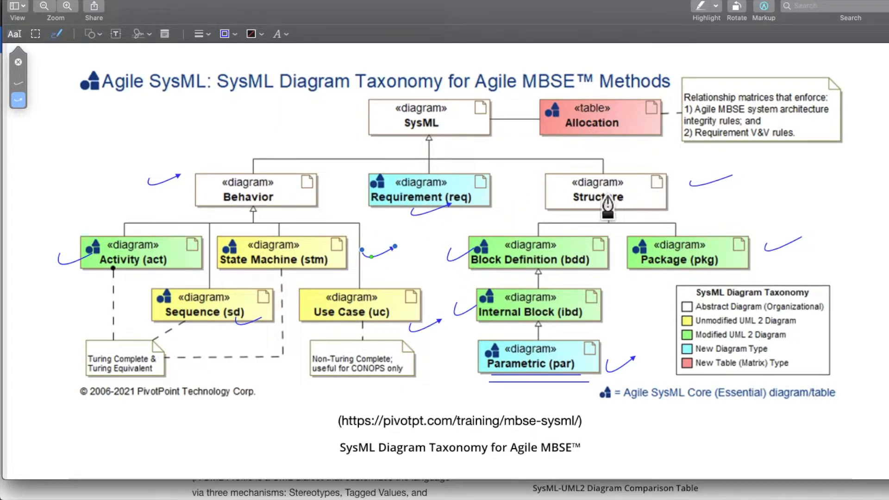
mouse_move(460, 196)
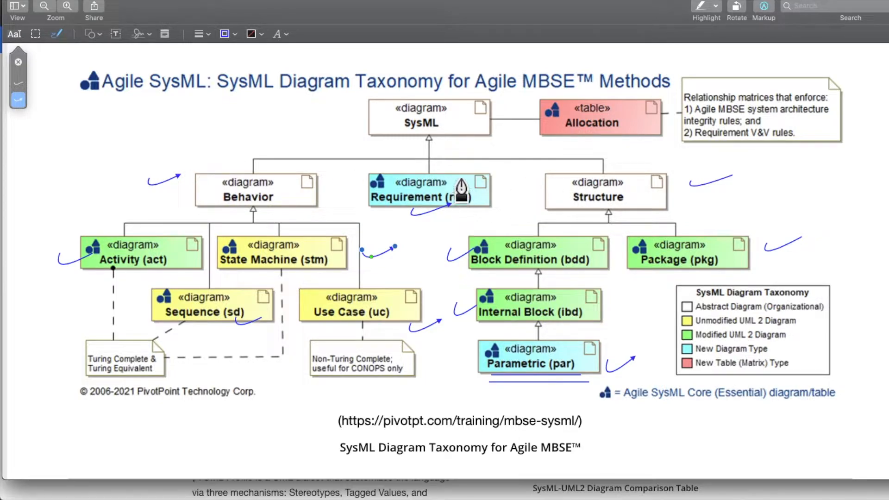
mouse_move(344, 138)
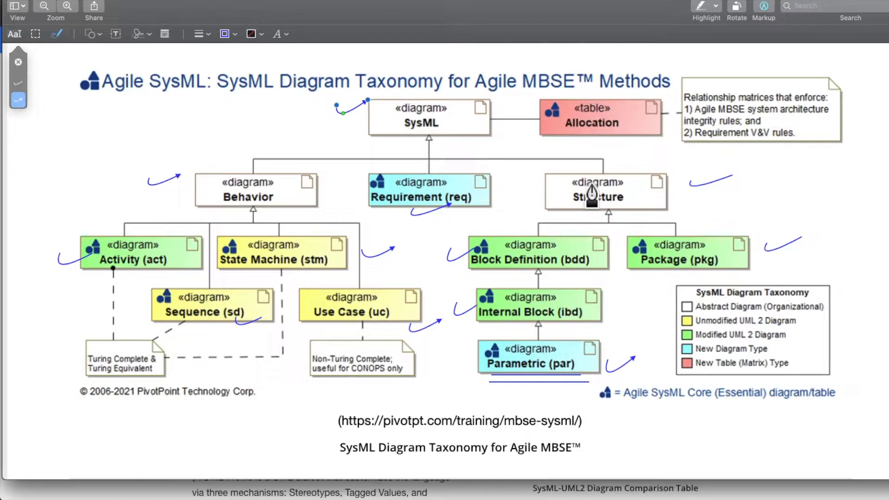
mouse_move(572, 174)
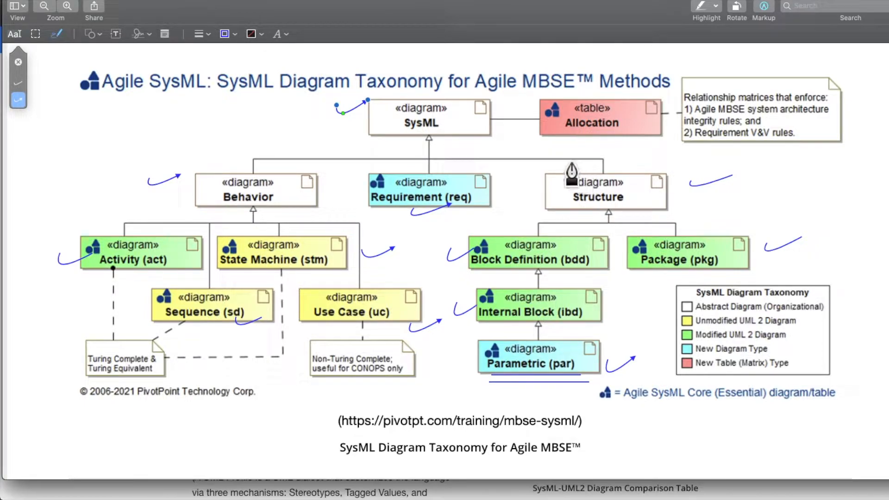
mouse_move(527, 164)
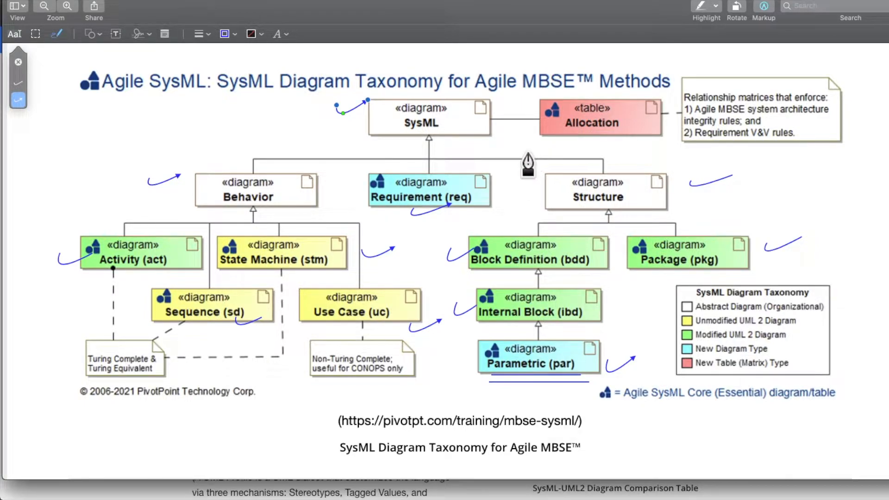
Step: Scroll down from the marked diagram boxes to the PivotPoint training links
scroll("down", 3)
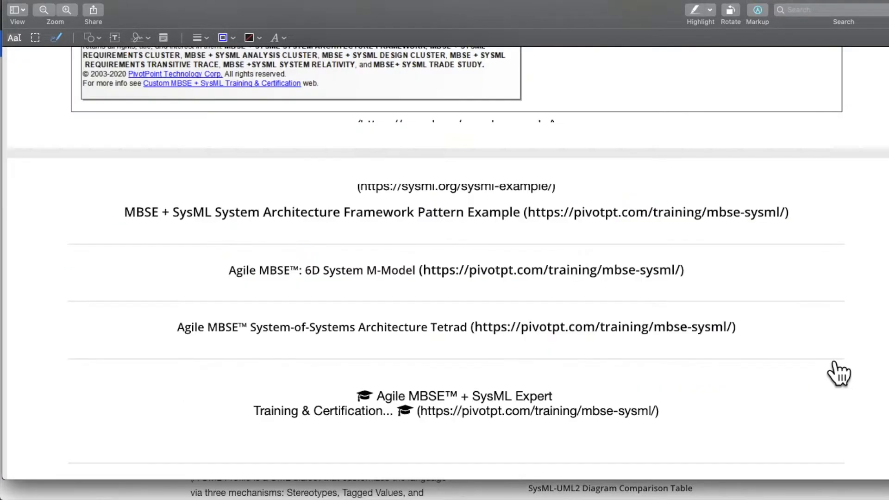
Step: Scroll to the MathWorks System Composer page and enable the Markup toolbar
scroll("up", 3)
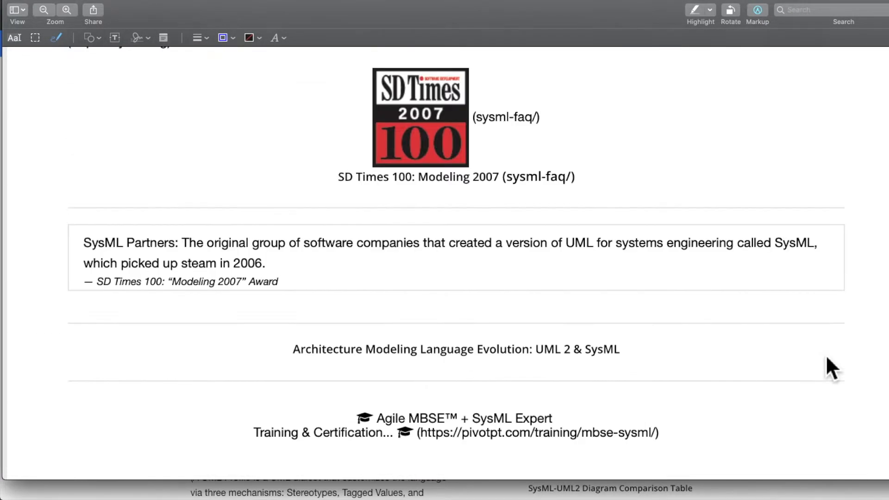
scroll("down", 3)
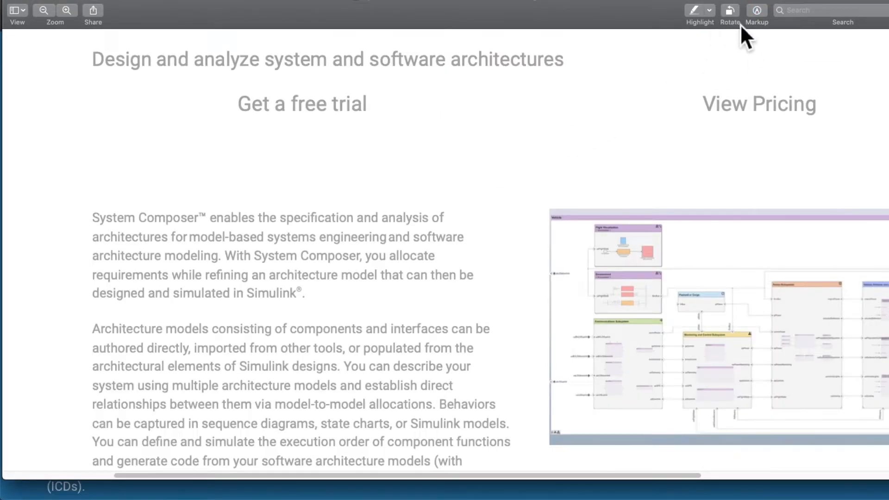
left_click(756, 10)
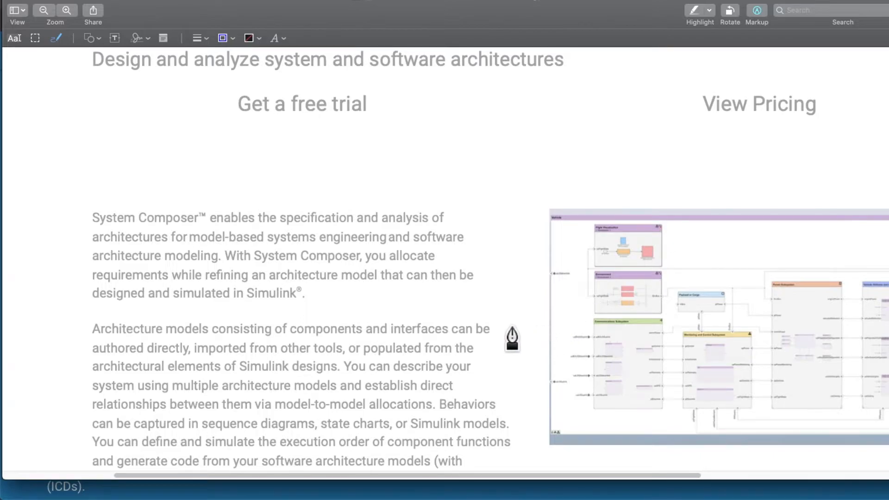
mouse_move(534, 325)
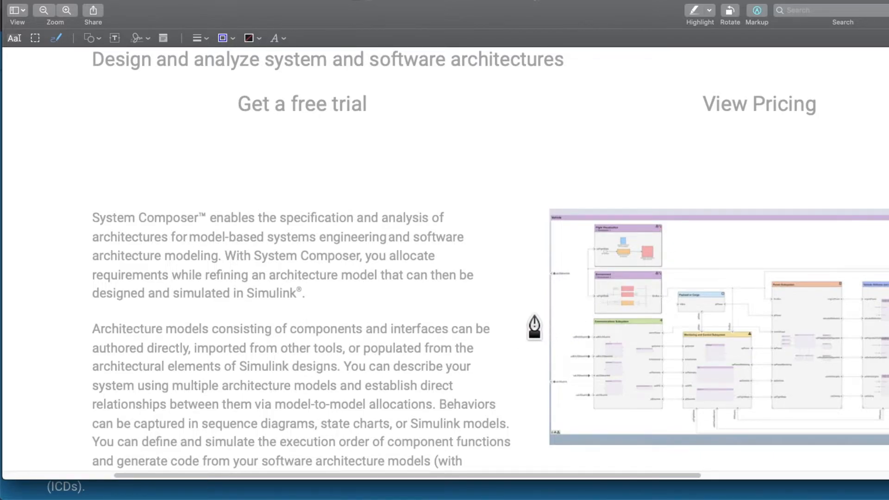
mouse_move(559, 267)
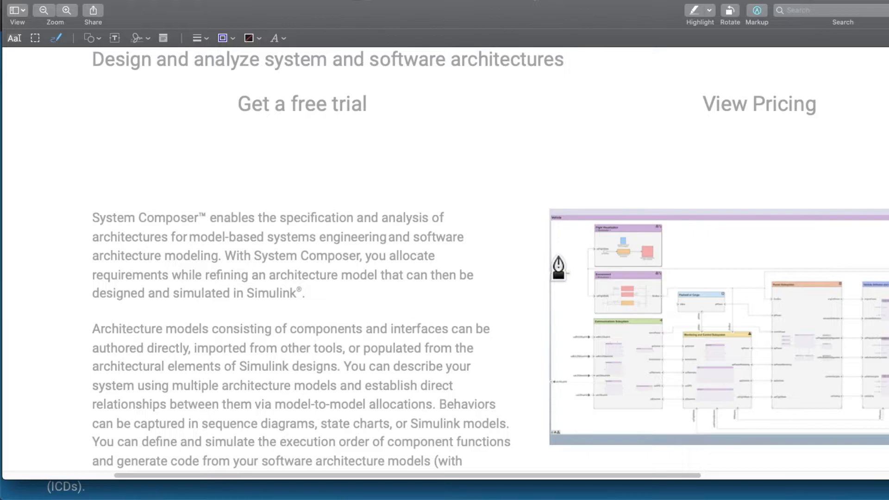
mouse_move(562, 267)
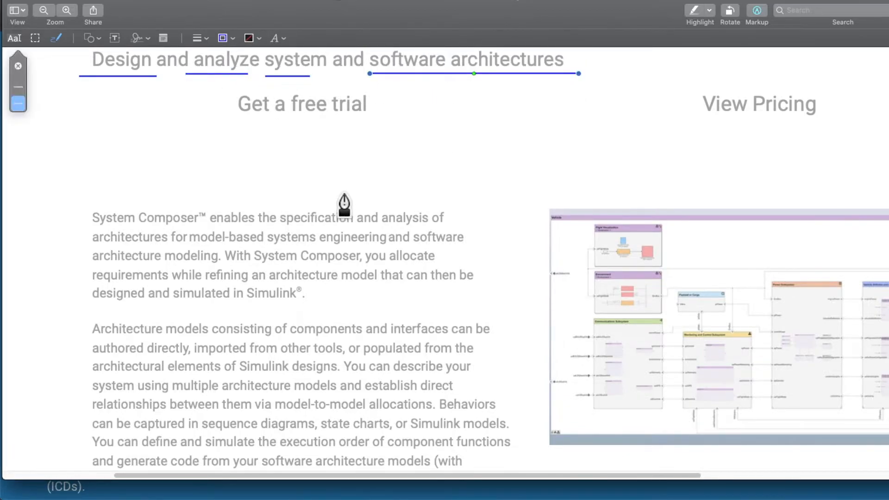
mouse_move(390, 109)
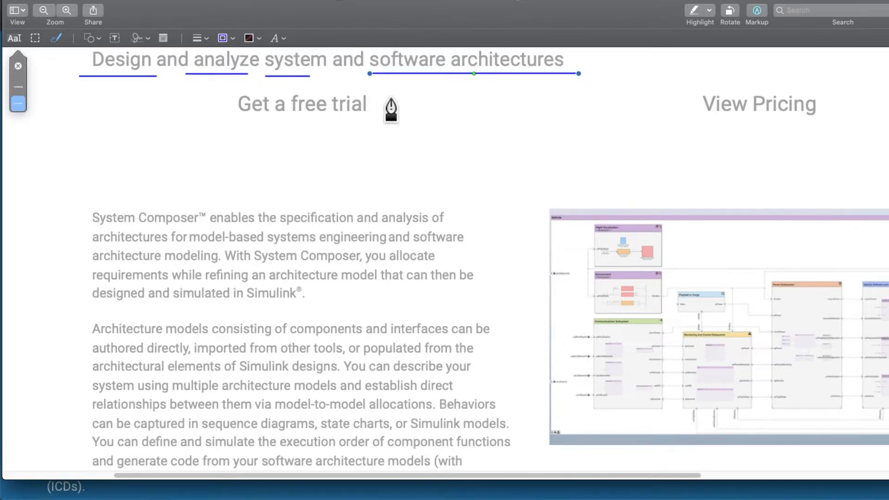
mouse_move(325, 108)
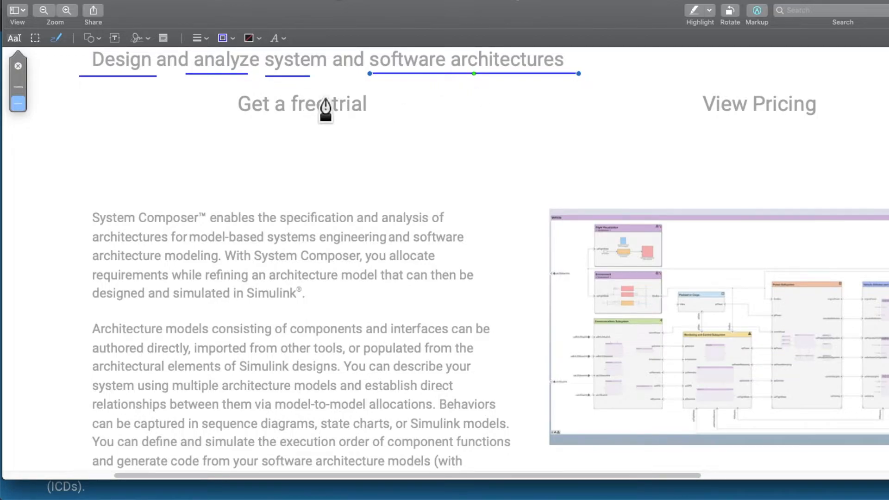
mouse_move(545, 157)
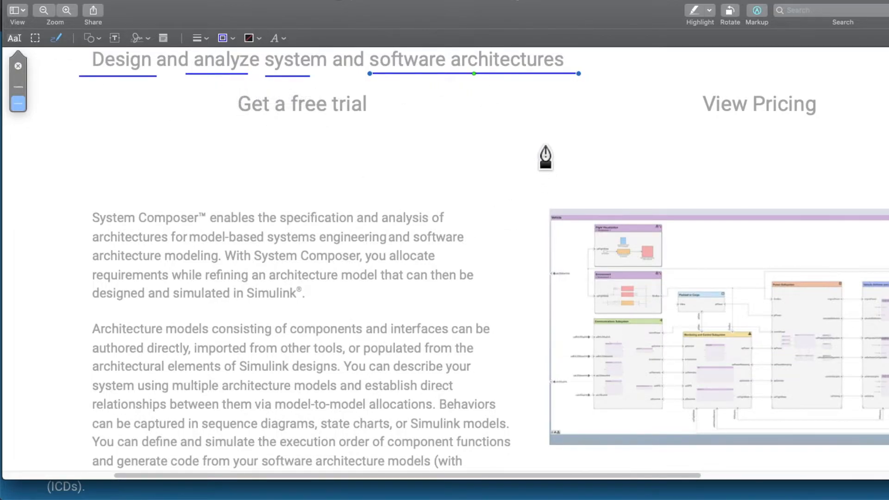
scroll("down", 3)
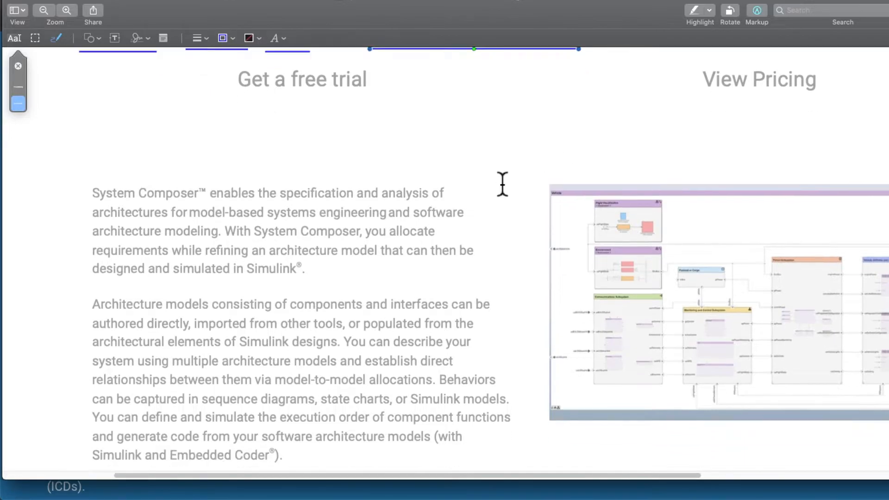
Step: Scroll past the underlined heading to the descriptive paragraphs and architecture diagram
scroll("down", 3)
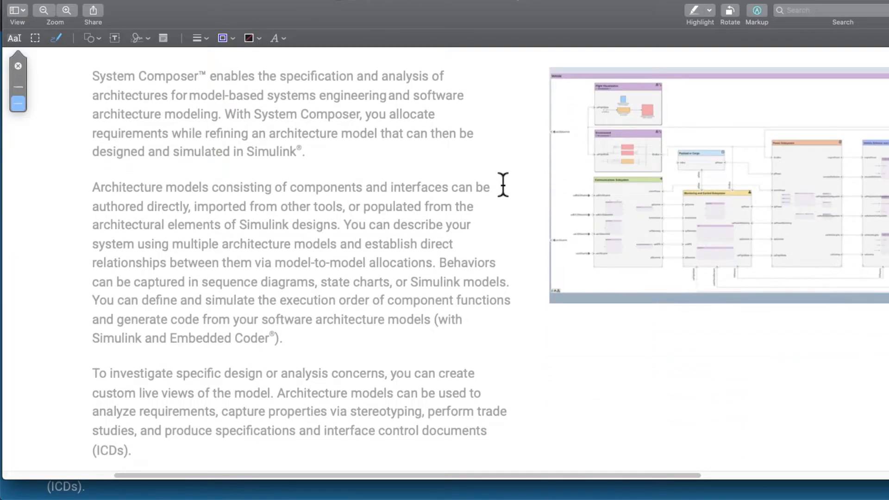
mouse_move(386, 134)
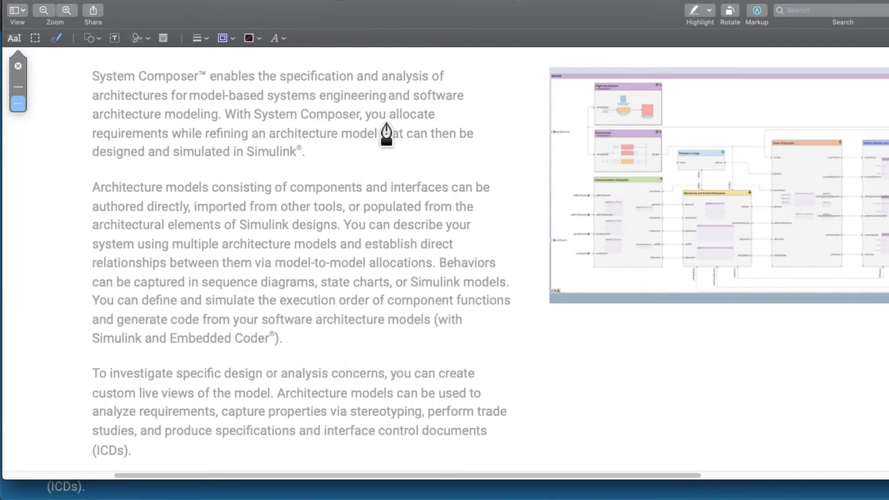
mouse_move(289, 91)
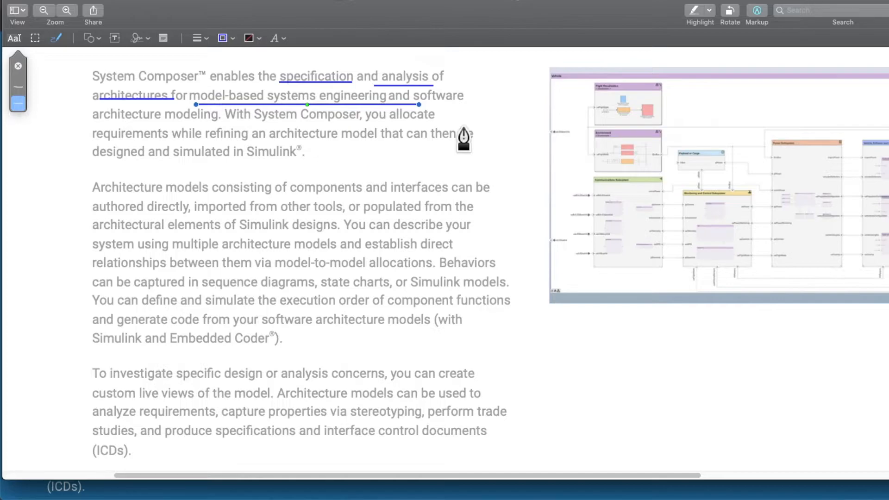
mouse_move(440, 157)
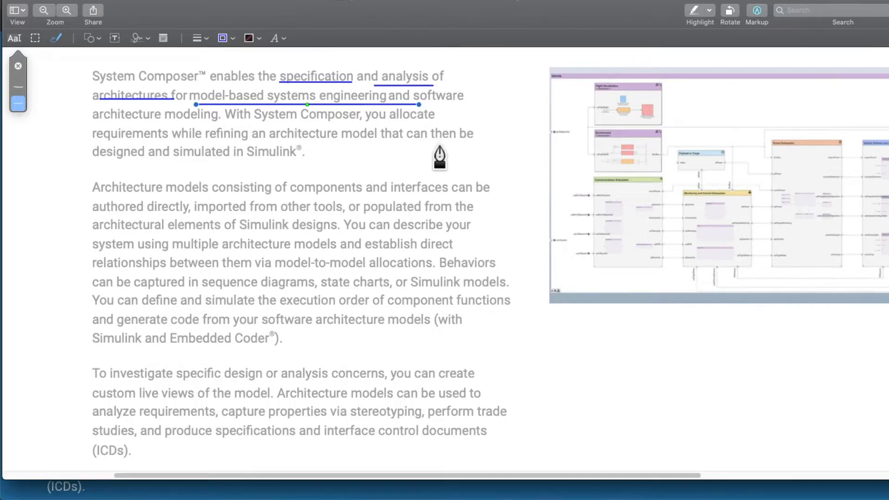
mouse_move(439, 190)
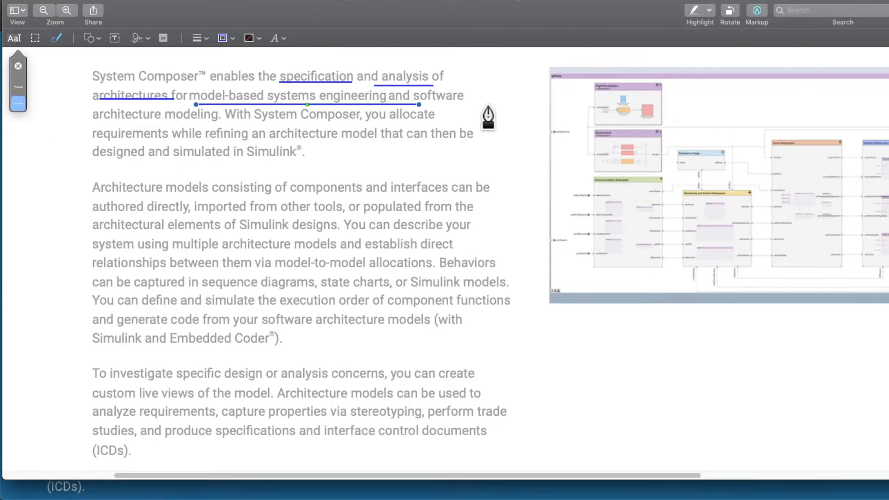
mouse_move(467, 119)
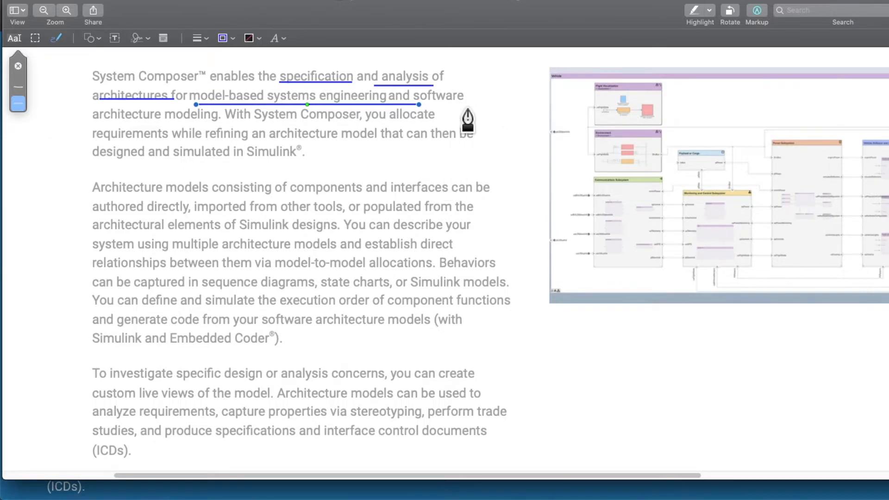
mouse_move(217, 142)
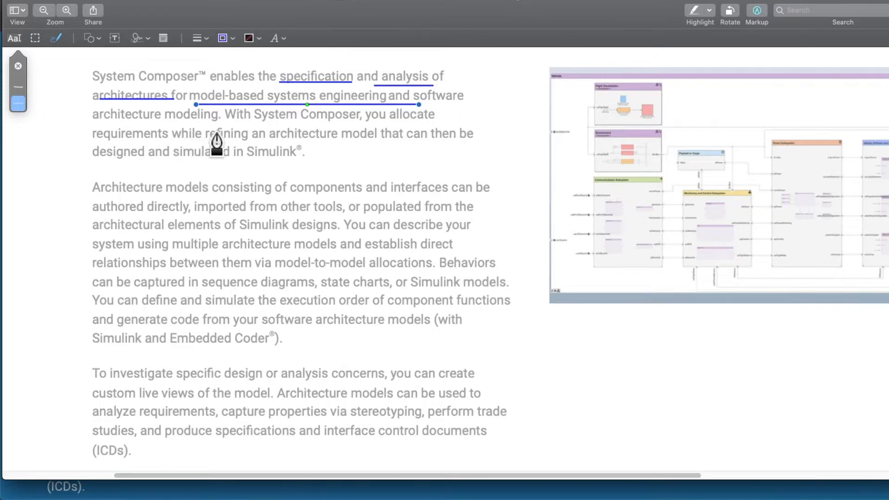
mouse_move(225, 126)
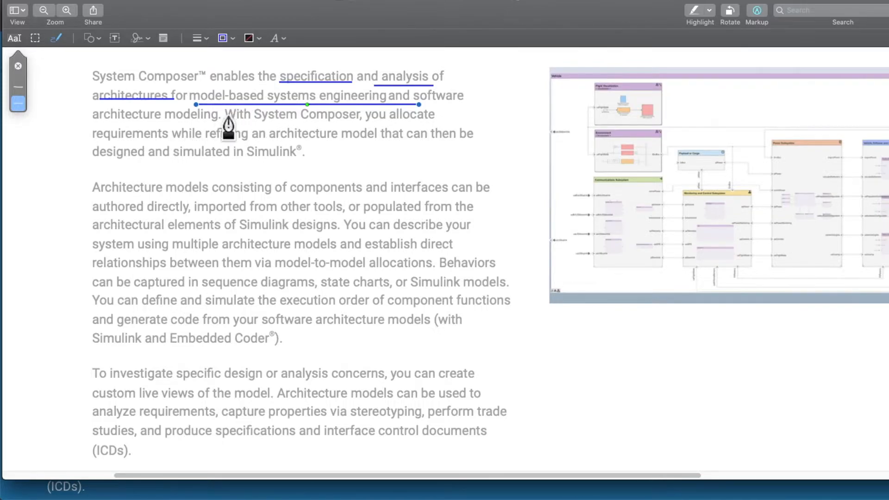
mouse_move(420, 124)
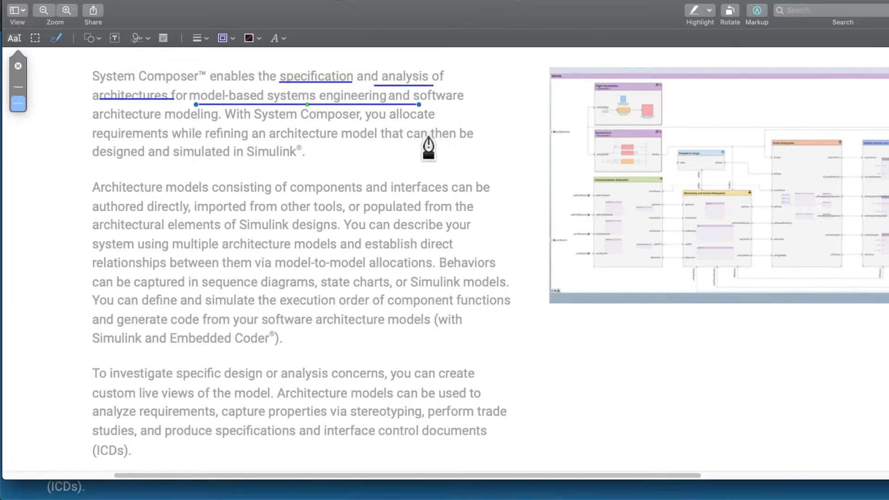
mouse_move(427, 140)
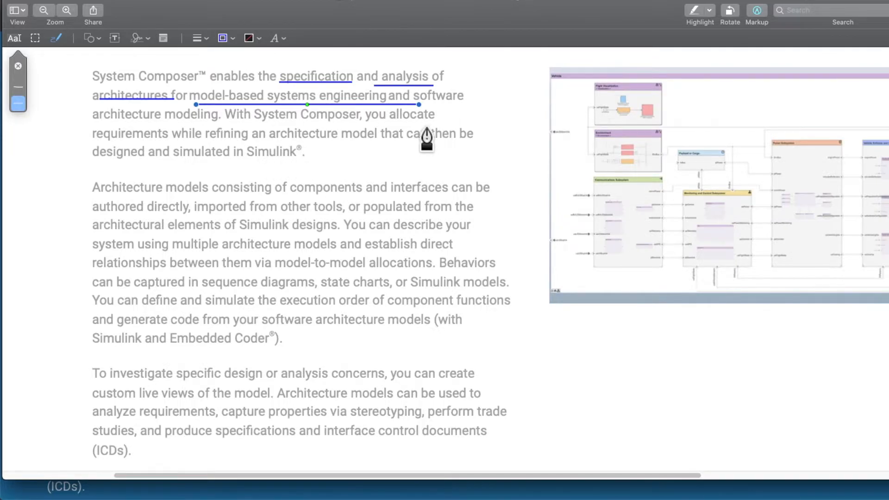
mouse_move(437, 121)
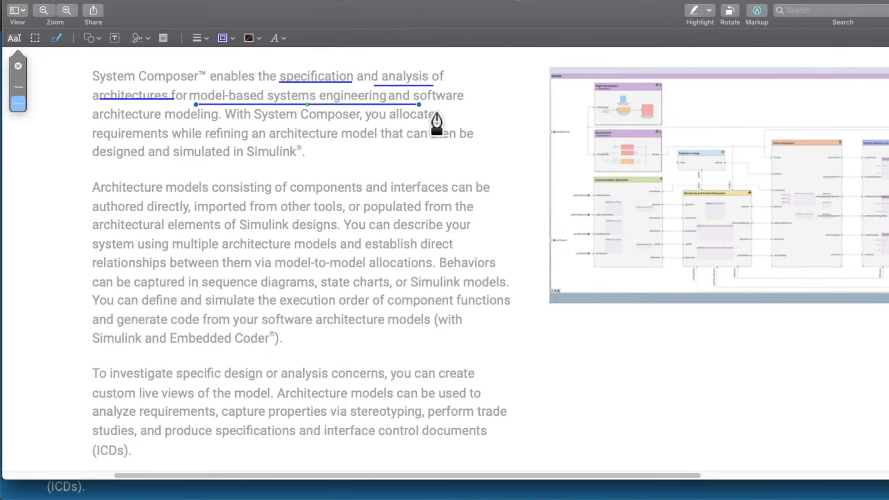
mouse_move(287, 158)
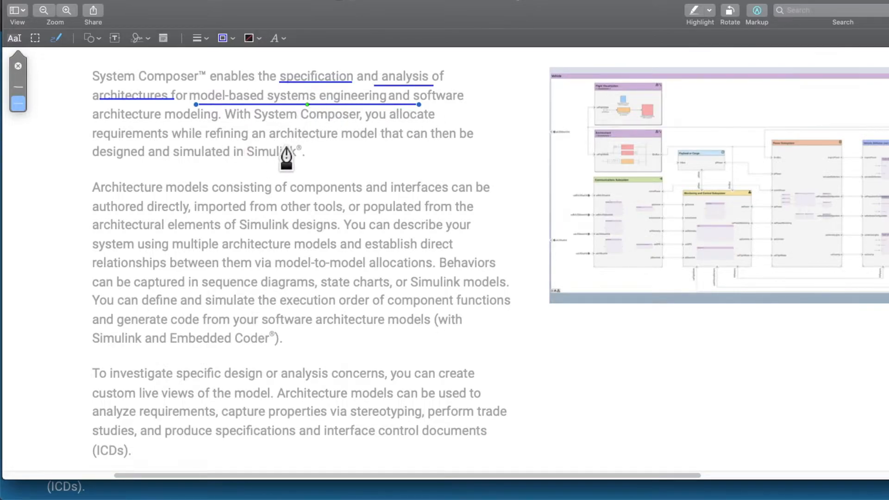
mouse_move(285, 133)
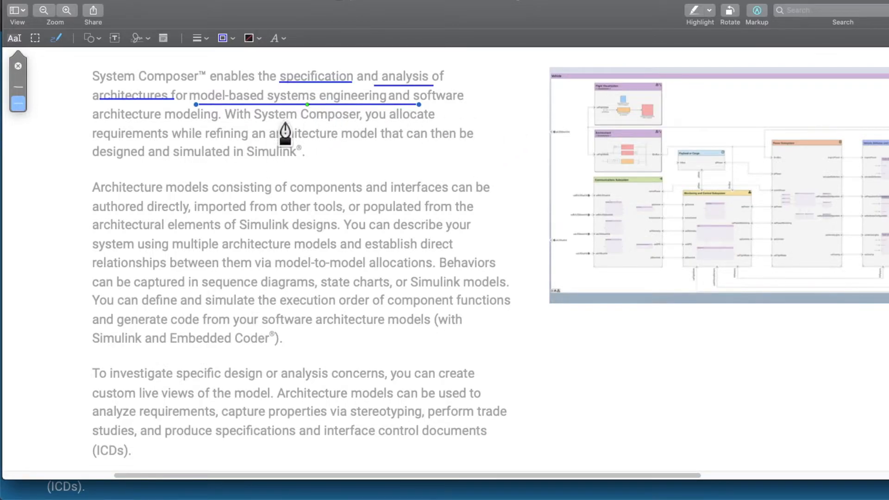
mouse_move(393, 136)
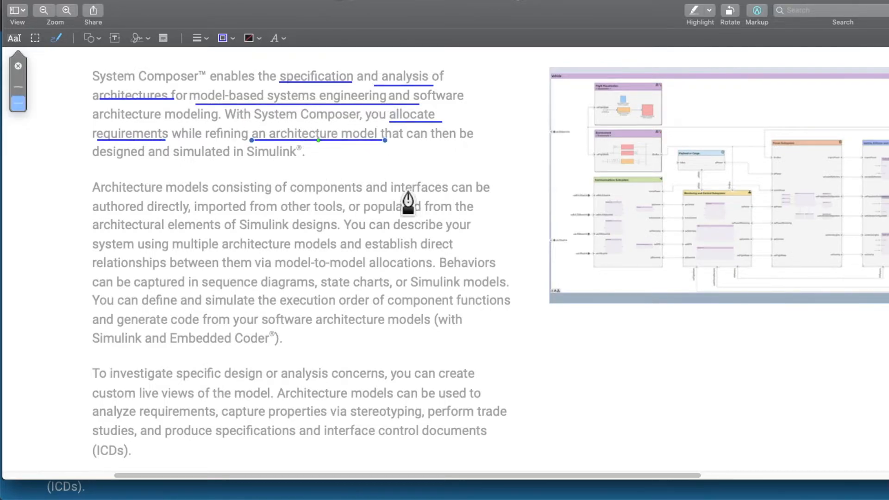
mouse_move(131, 170)
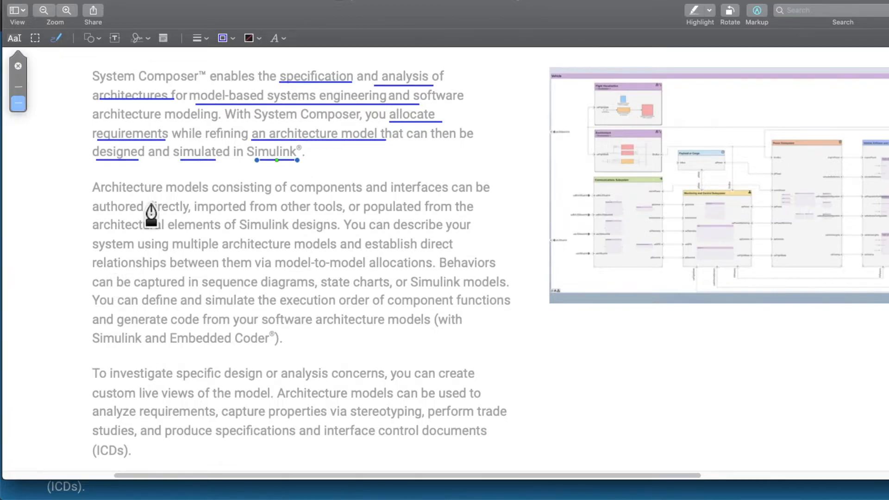
mouse_move(622, 381)
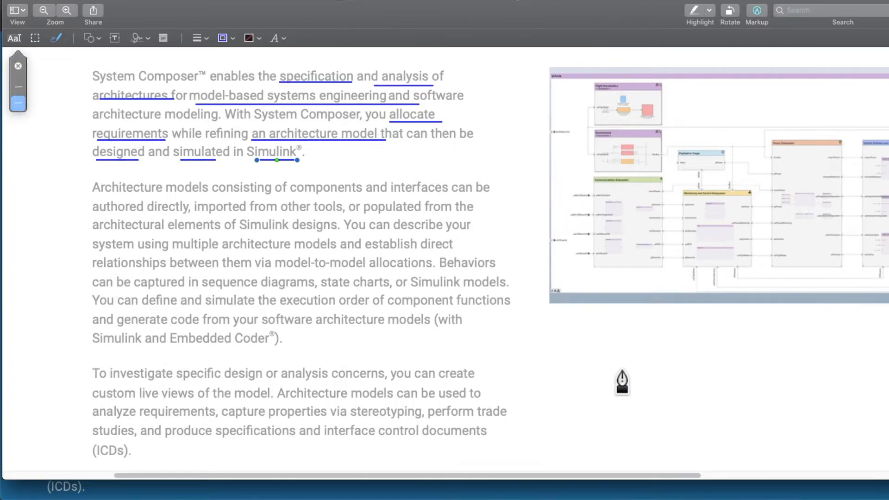
mouse_move(520, 356)
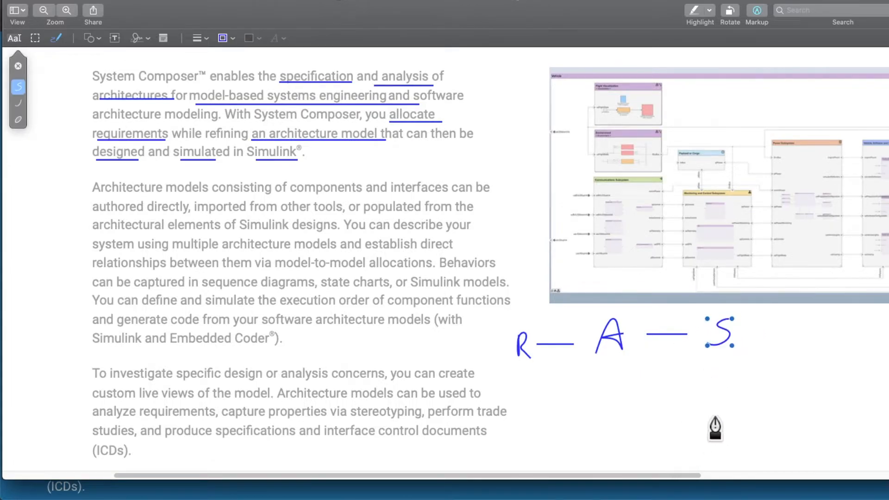
mouse_move(559, 373)
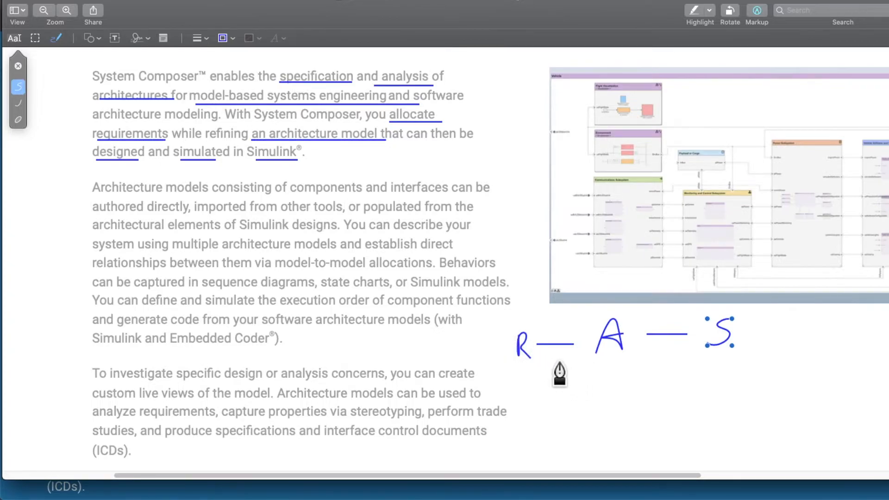
mouse_move(458, 351)
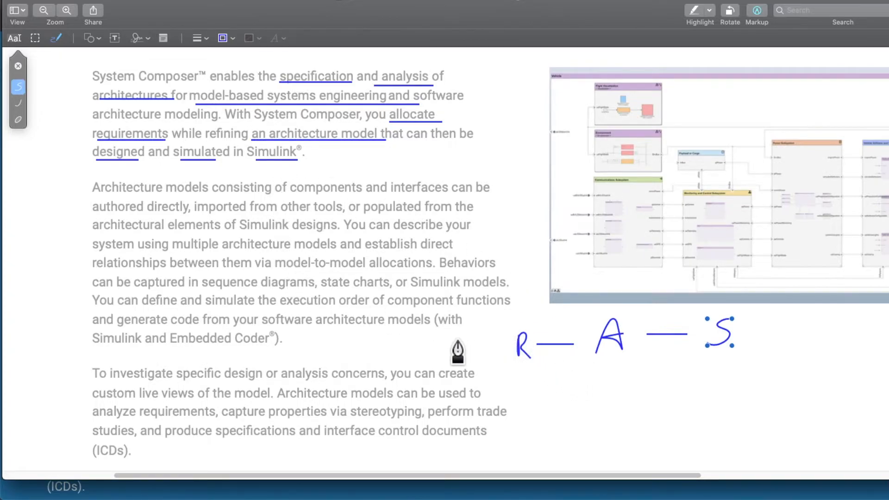
mouse_move(448, 222)
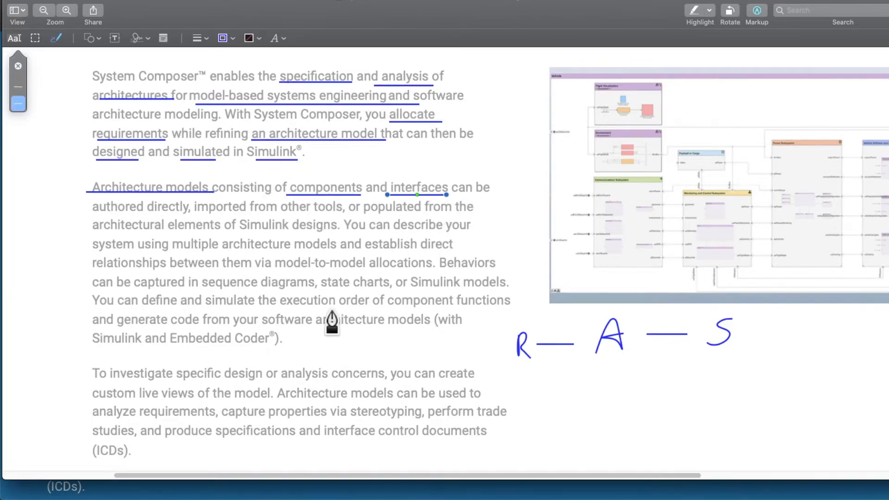
mouse_move(359, 261)
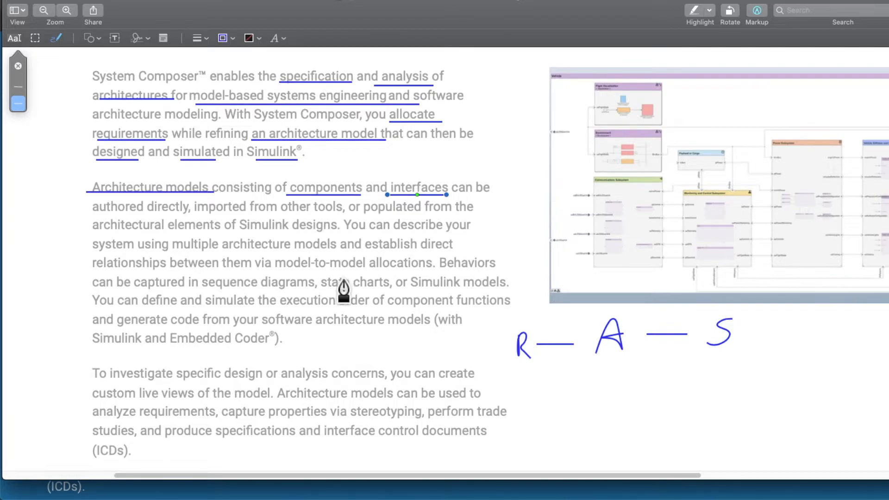
mouse_move(437, 252)
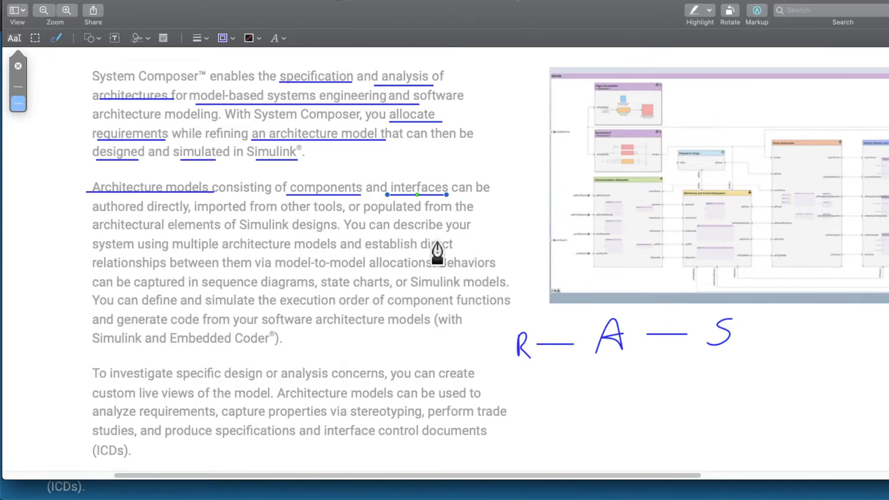
mouse_move(374, 244)
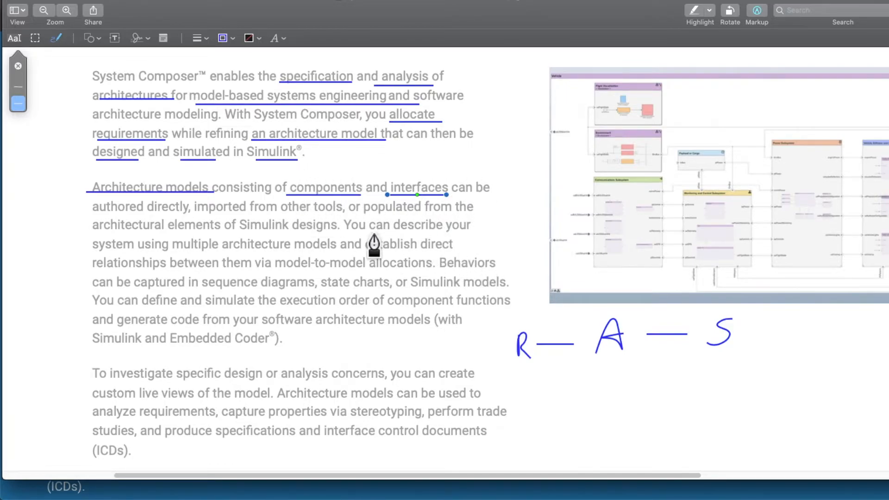
mouse_move(434, 178)
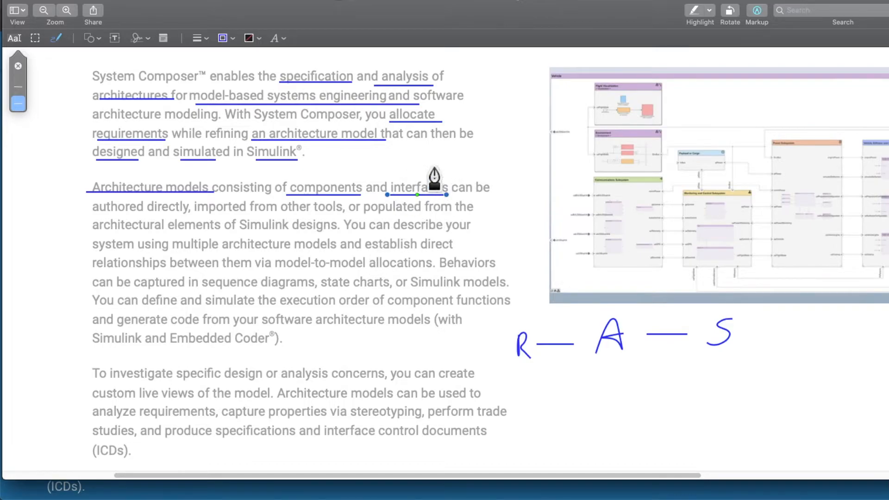
mouse_move(465, 237)
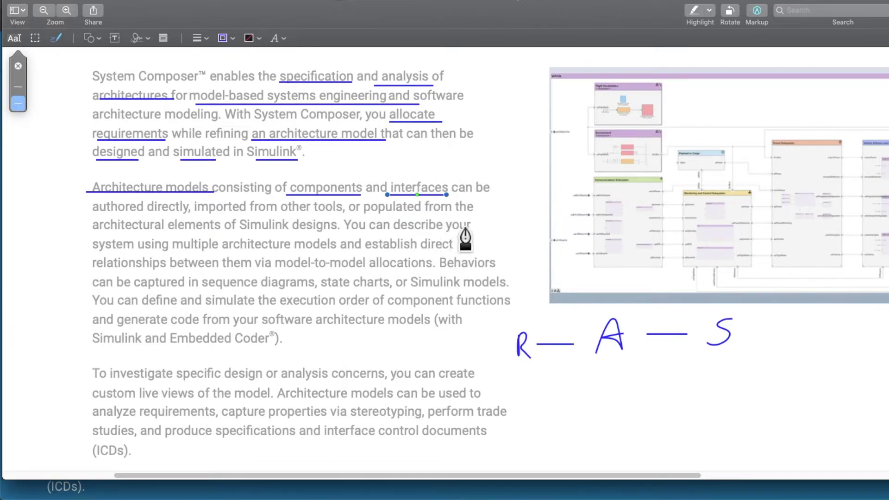
mouse_move(94, 227)
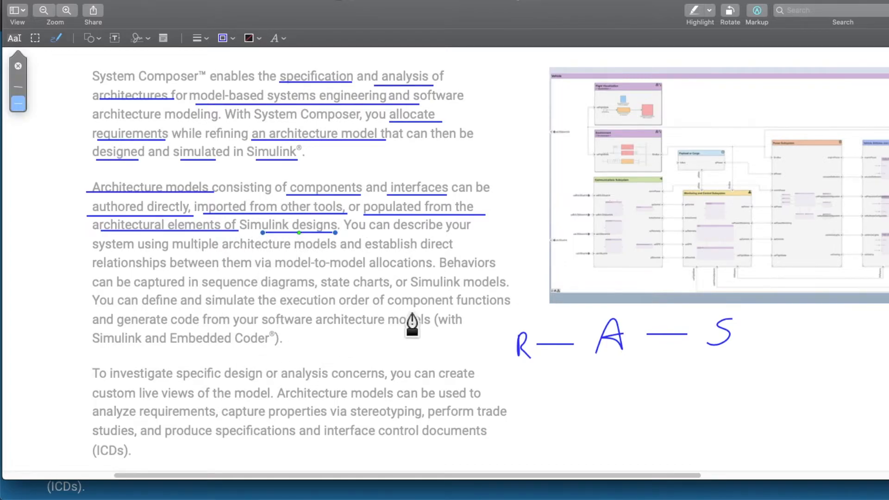
mouse_move(422, 323)
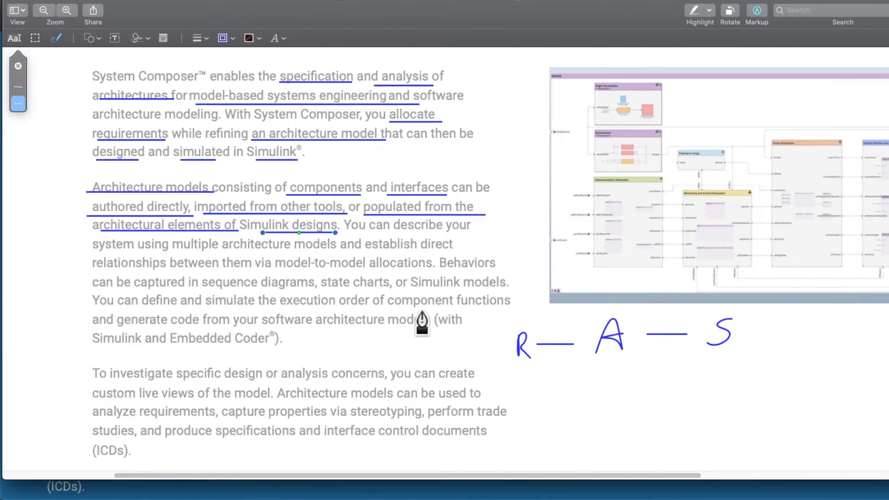
mouse_move(394, 261)
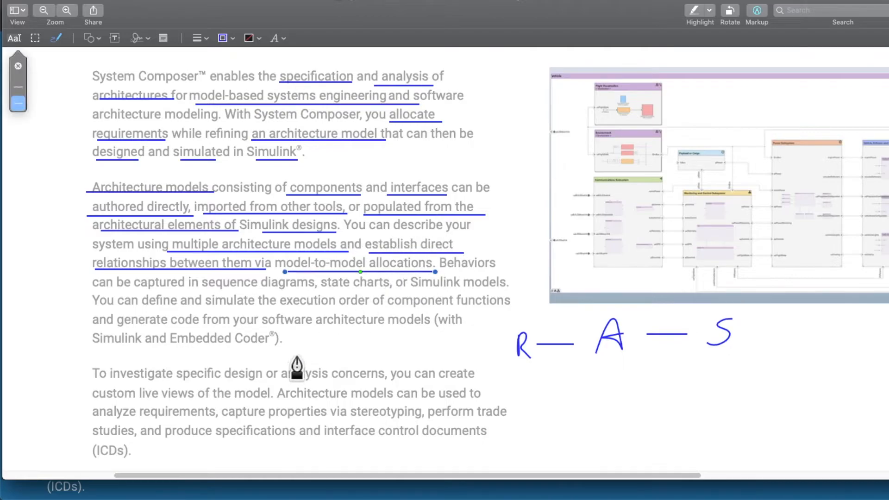
mouse_move(396, 389)
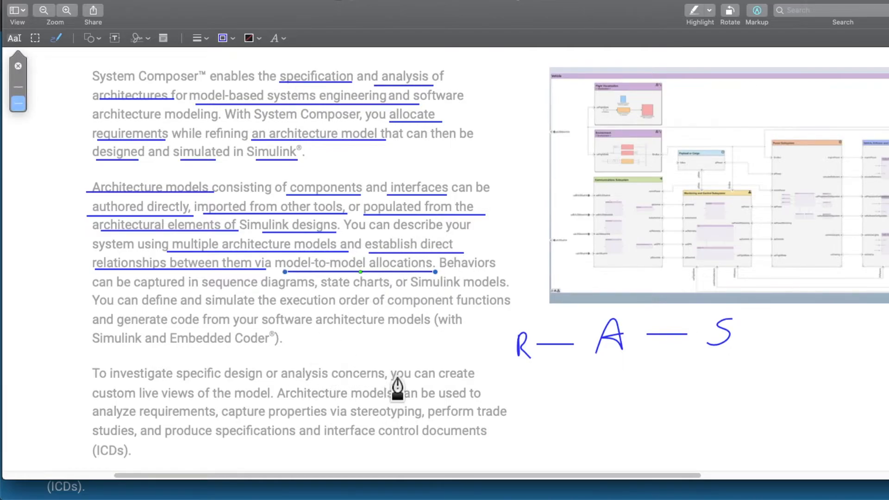
mouse_move(388, 386)
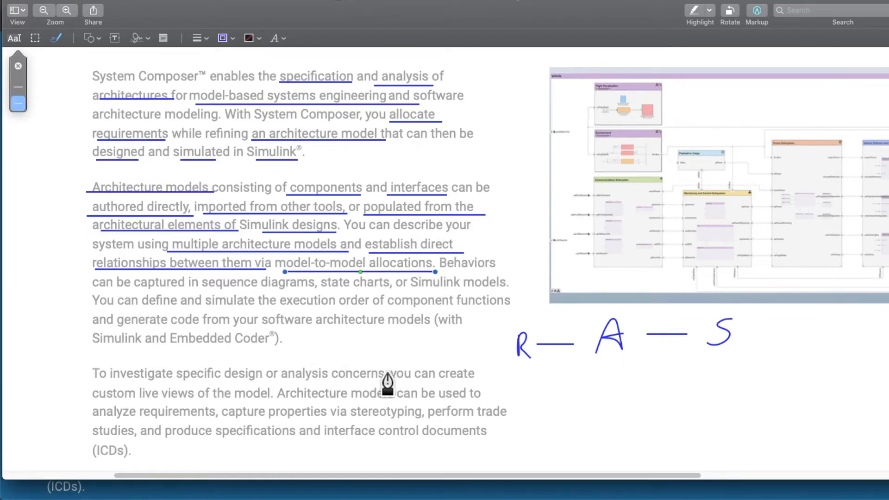
mouse_move(368, 380)
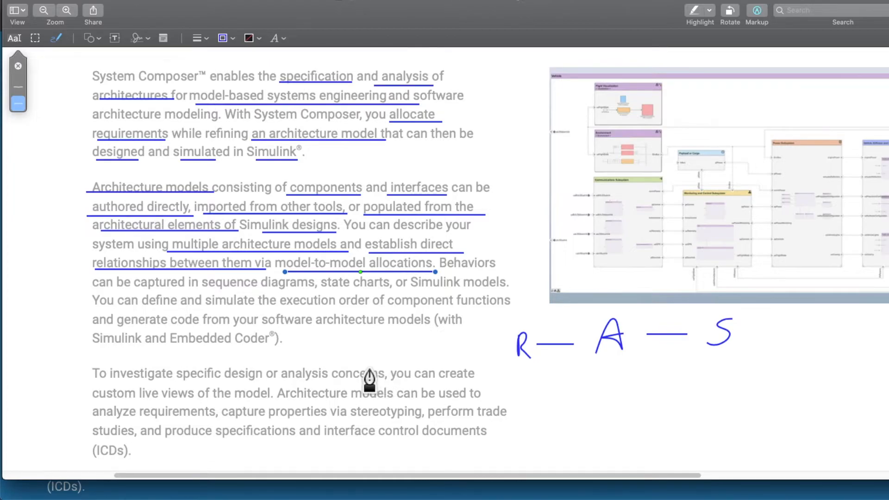
mouse_move(394, 361)
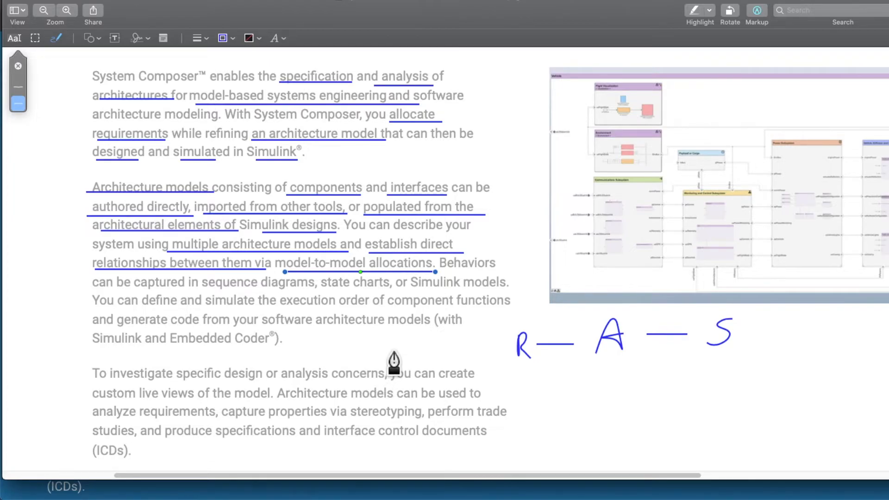
mouse_move(354, 363)
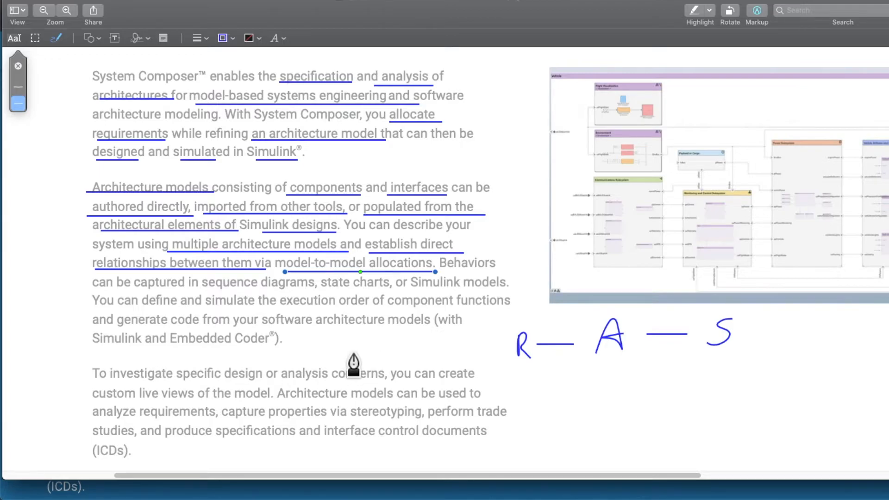
mouse_move(404, 292)
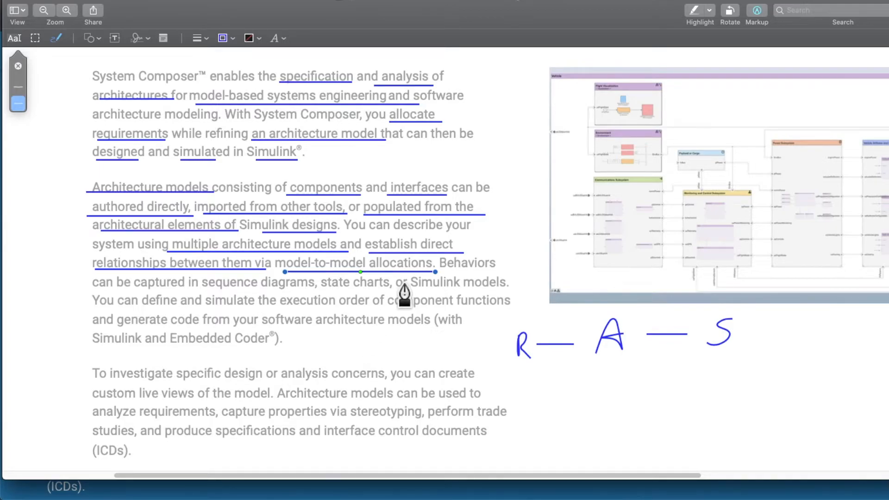
mouse_move(473, 334)
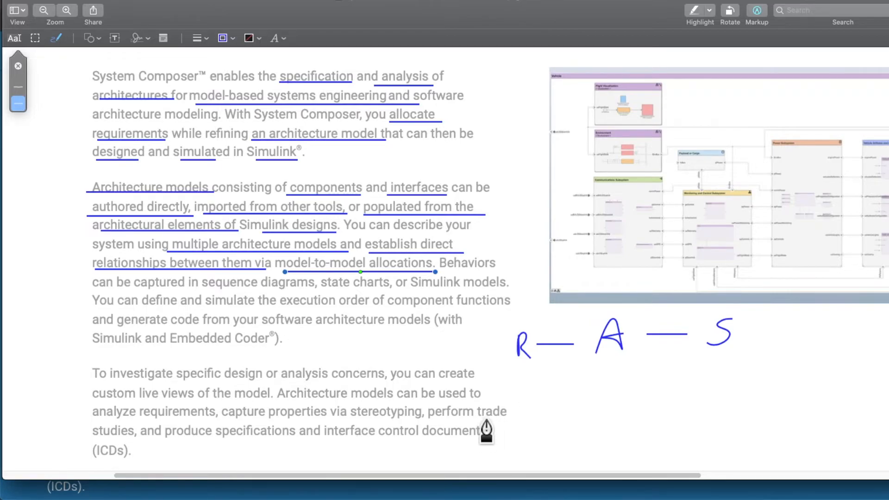
mouse_move(481, 427)
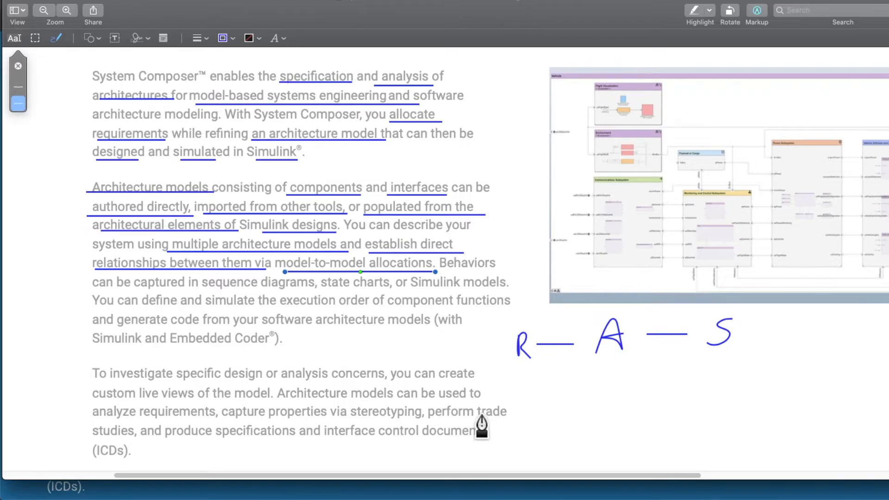
mouse_move(492, 402)
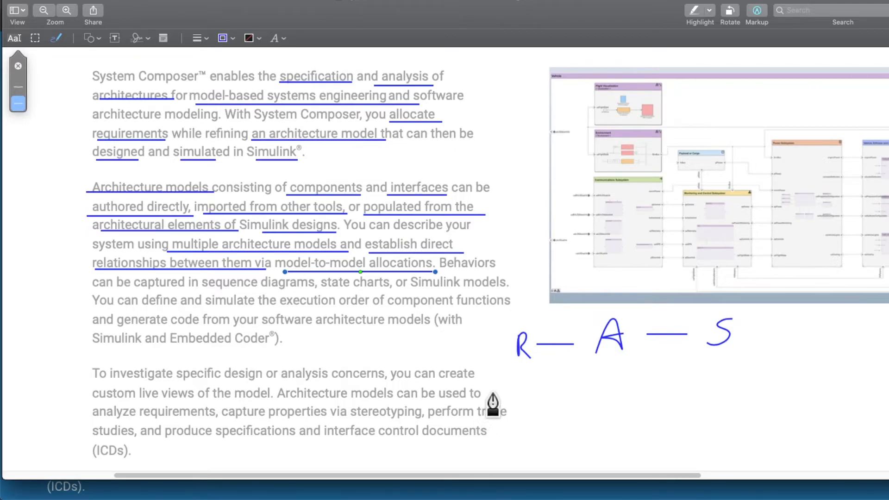
mouse_move(493, 301)
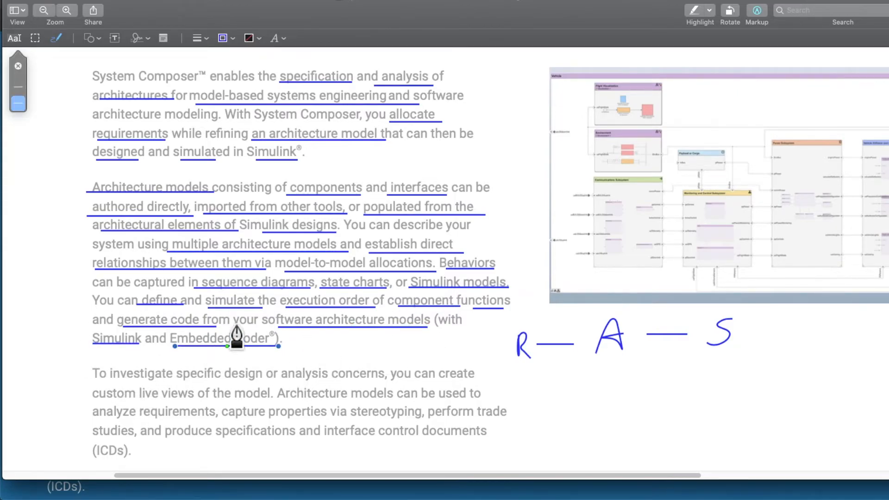
mouse_move(366, 377)
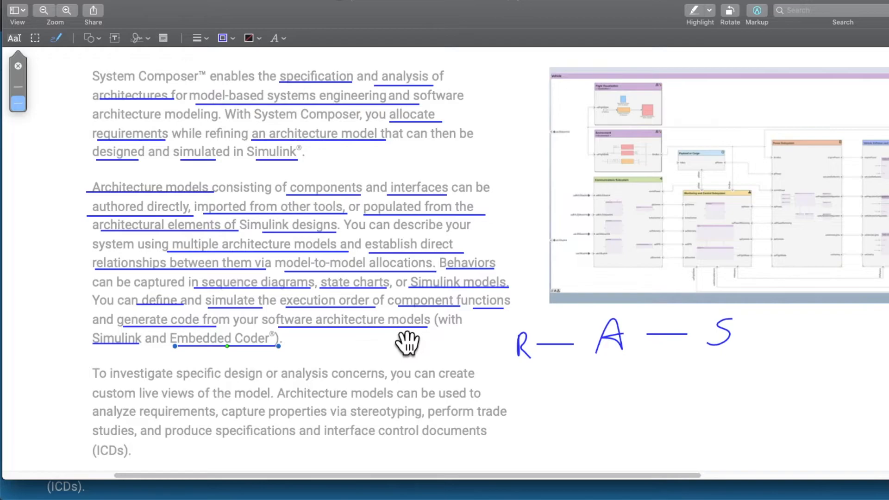
mouse_move(61, 390)
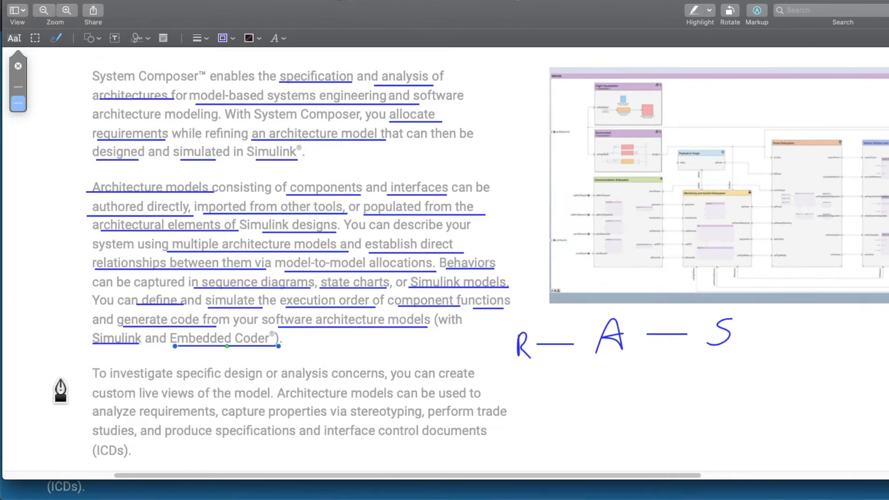
mouse_move(340, 357)
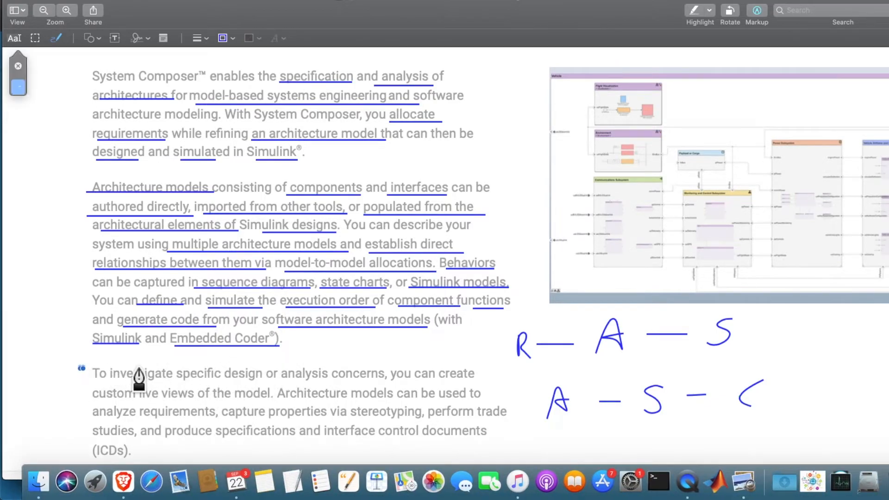
mouse_move(309, 389)
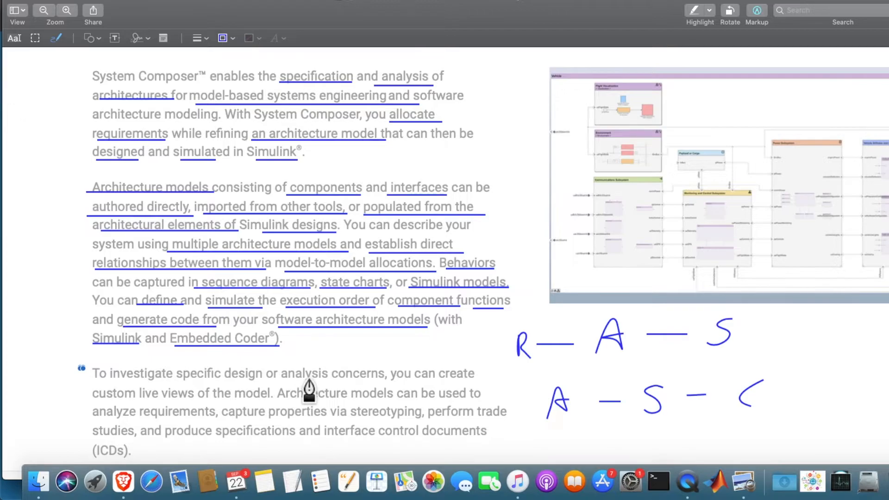
mouse_move(271, 396)
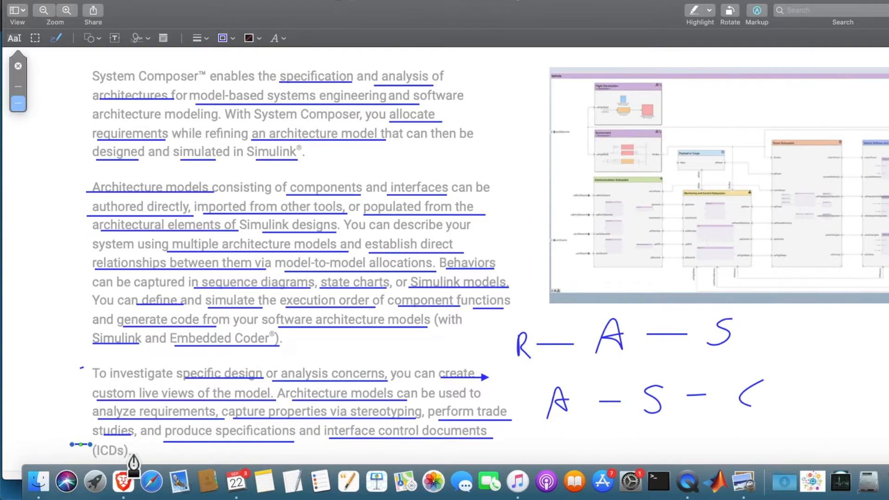
mouse_move(528, 279)
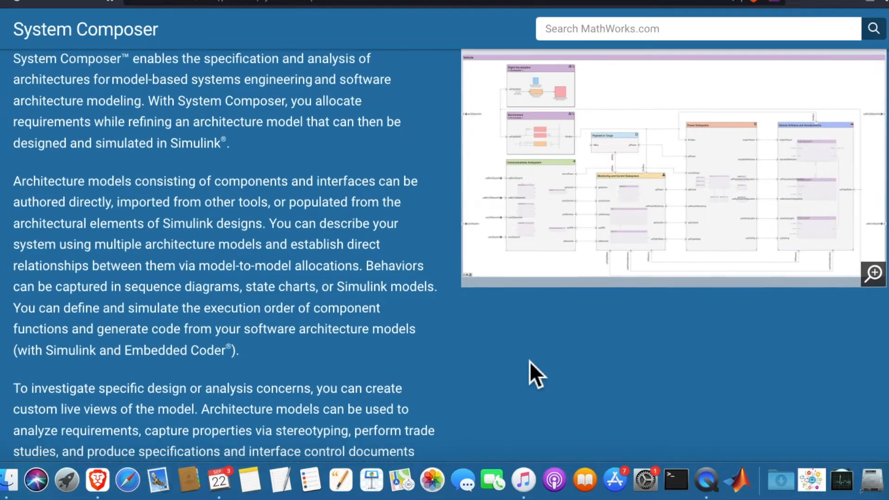
Step: Scroll to the Live Model Views, Architectural Allocation and Behavioral Modeling sections
scroll("down", 3)
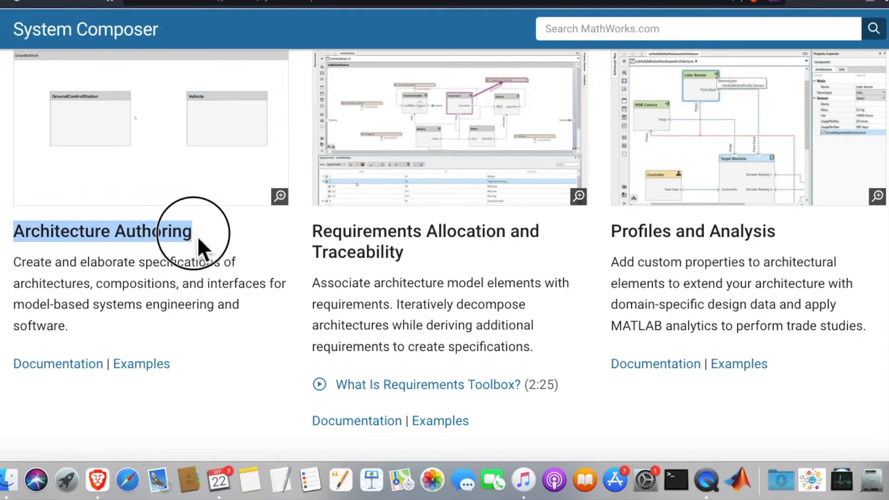
mouse_move(138, 288)
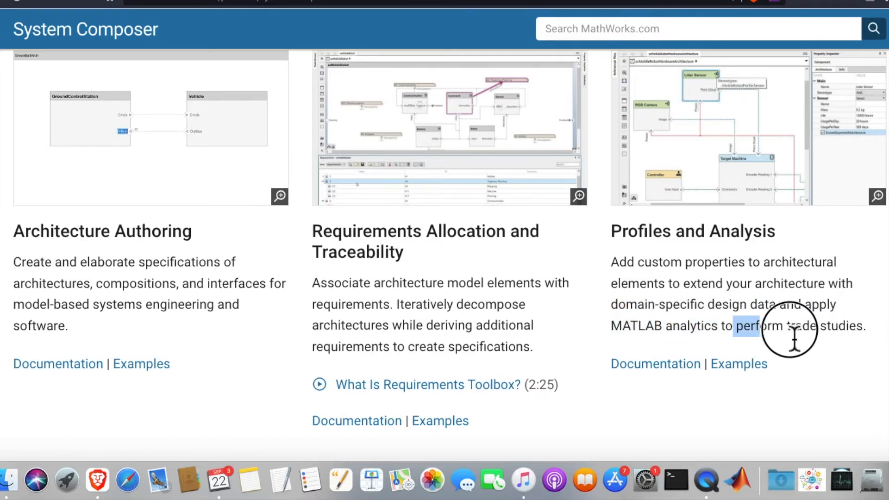
scroll("down", 3)
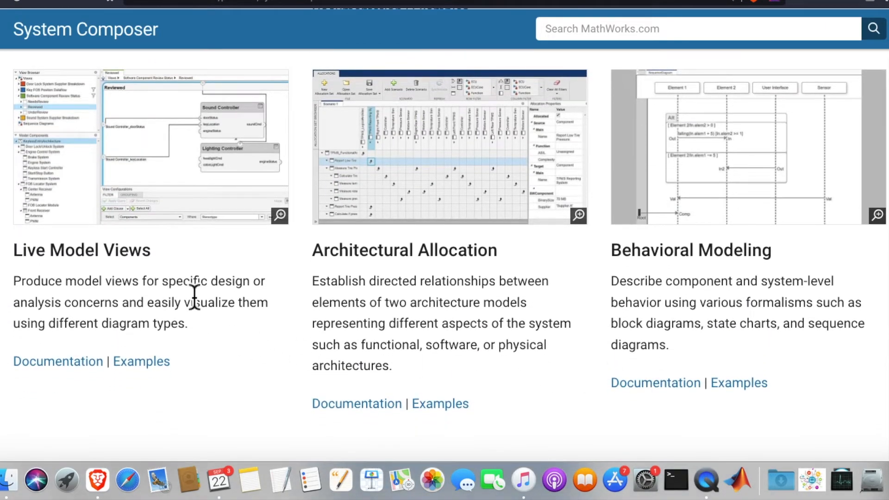
mouse_move(105, 309)
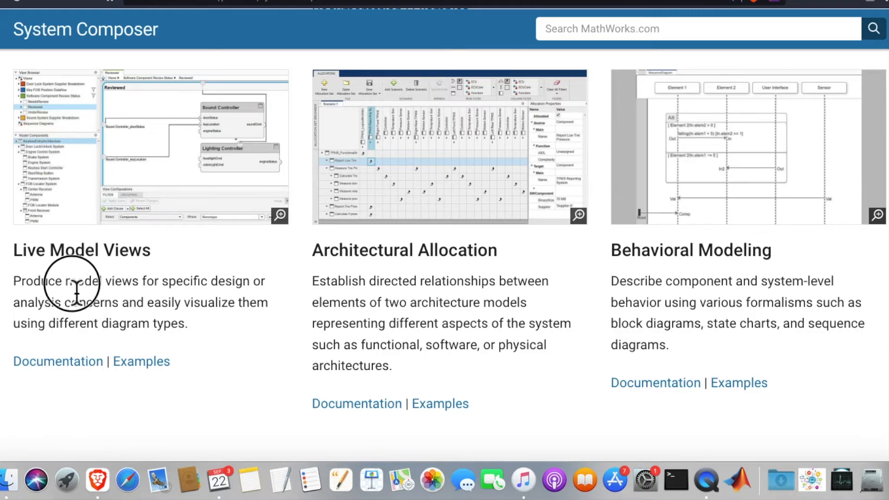
mouse_move(167, 293)
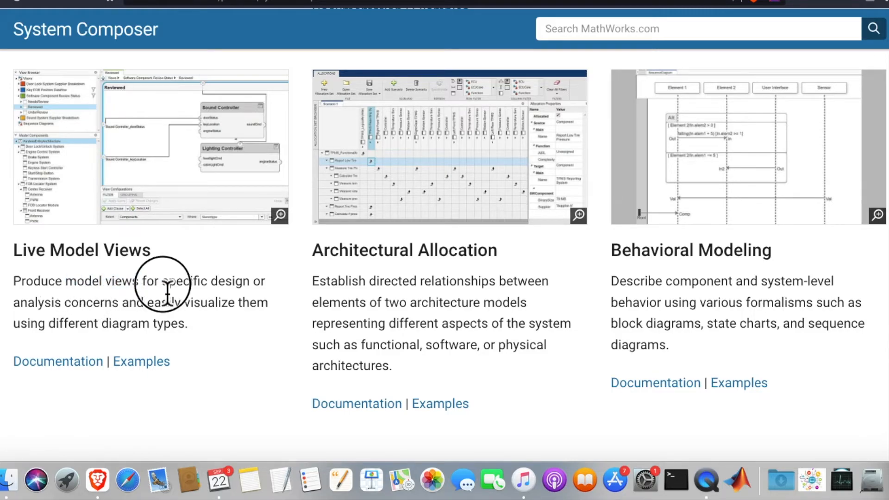
mouse_move(17, 309)
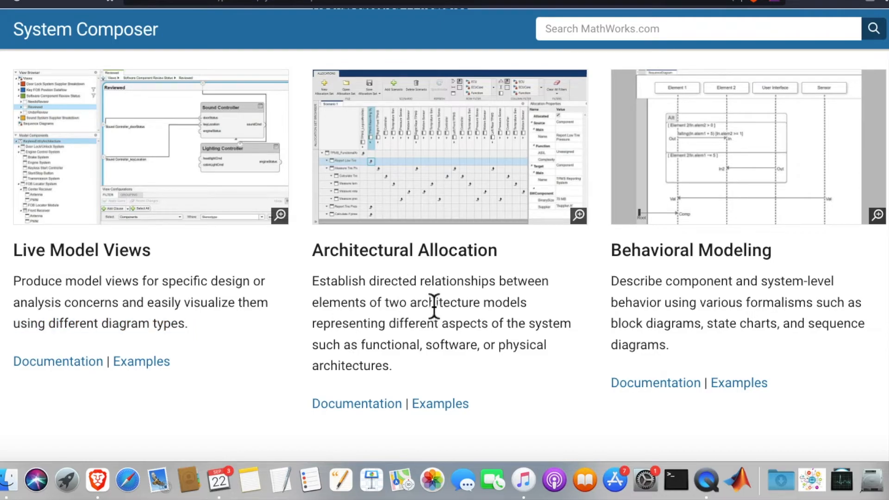
mouse_move(456, 293)
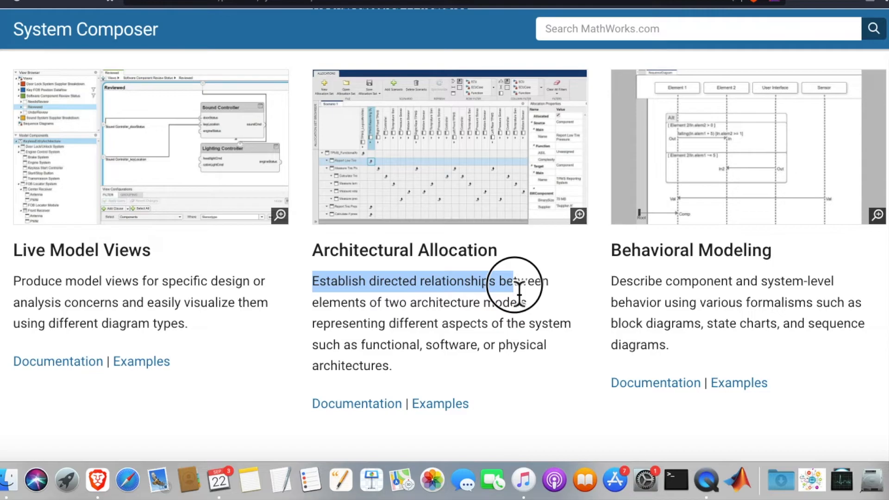
mouse_move(373, 326)
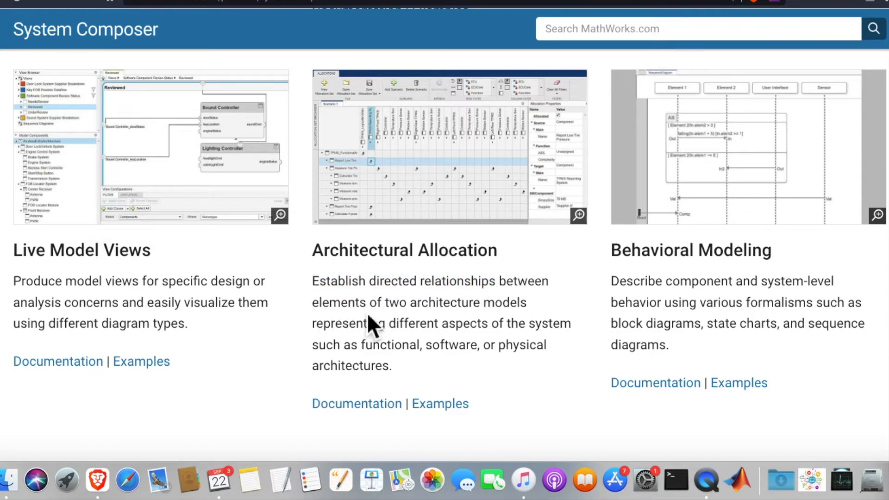
Step: Select phrases in the Live Model Views and Architectural Allocation descriptions, then scroll to the next feature row
double_click(454, 303)
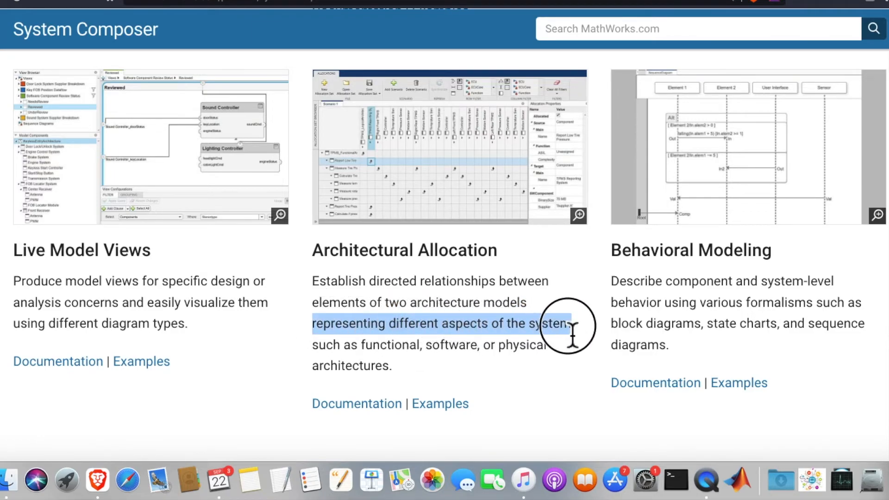
mouse_move(401, 355)
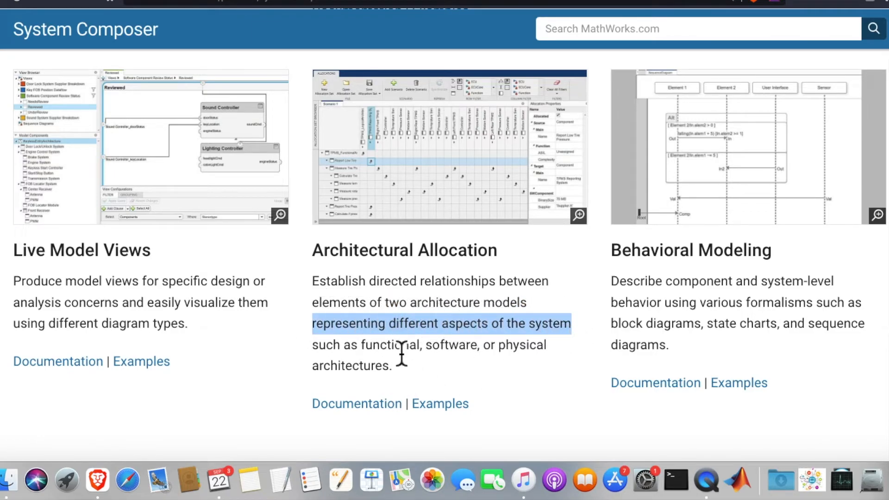
double_click(450, 344)
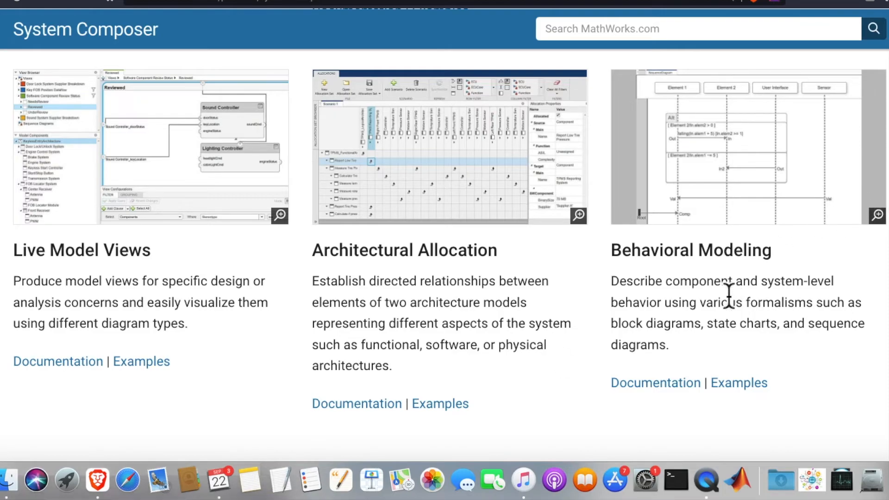
mouse_move(622, 295)
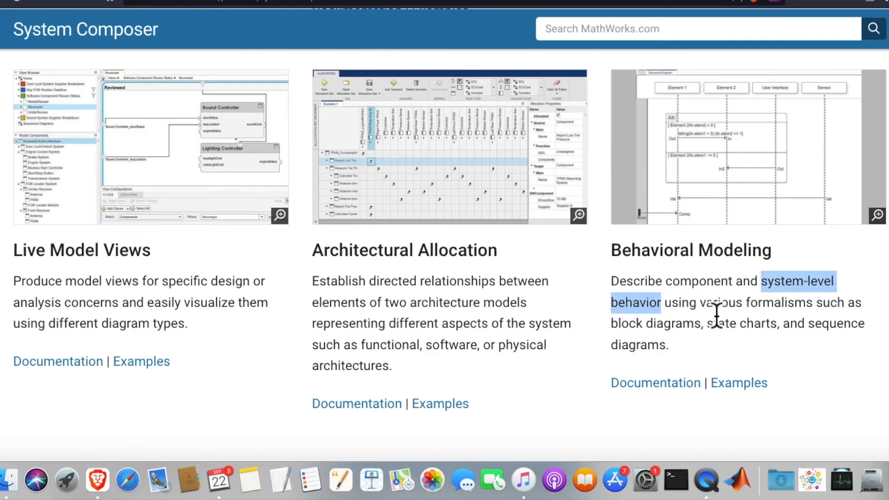
mouse_move(618, 343)
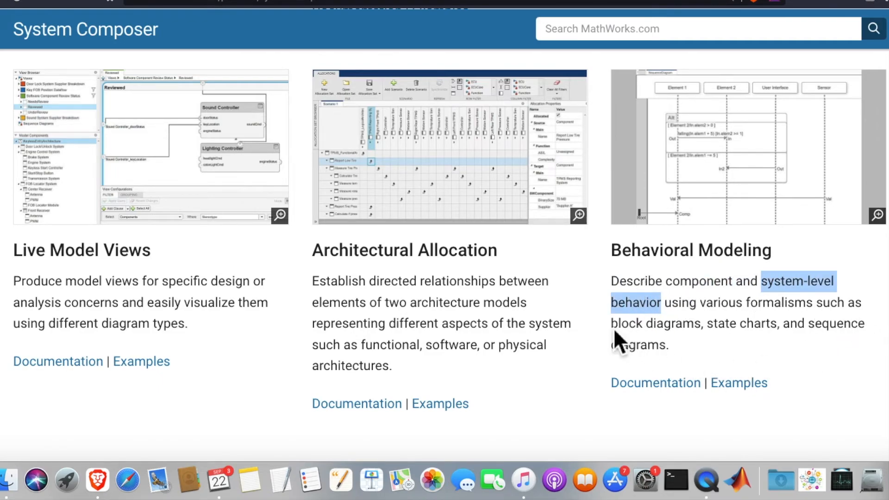
mouse_move(861, 354)
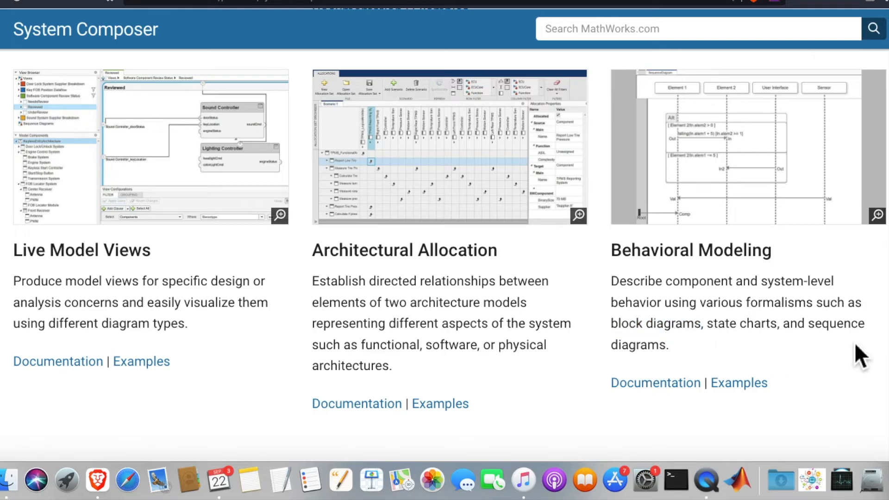
scroll("down", 3)
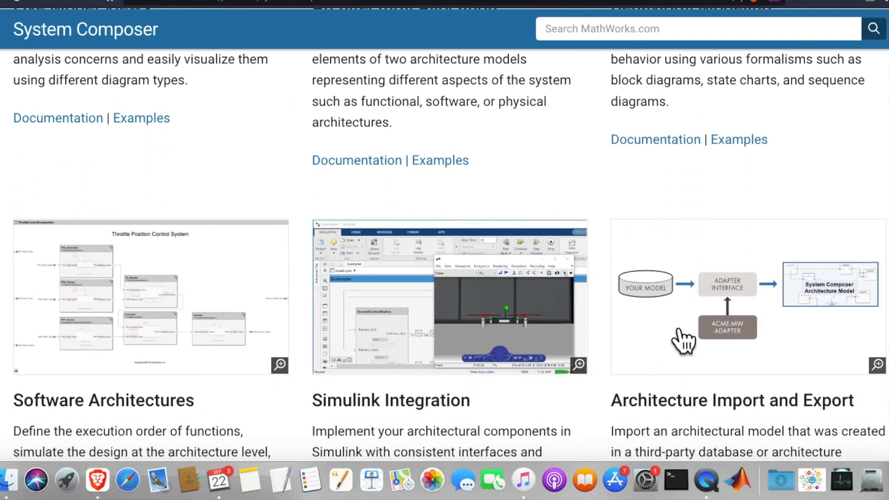
scroll("down", 3)
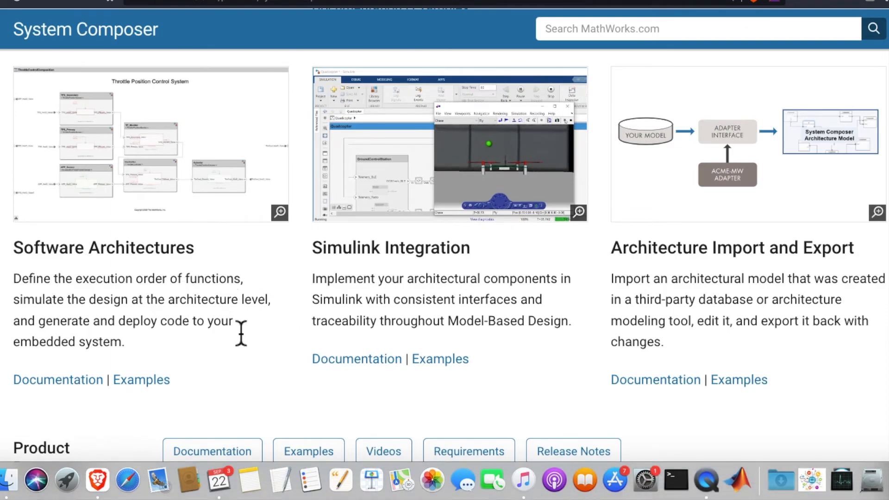
mouse_move(254, 371)
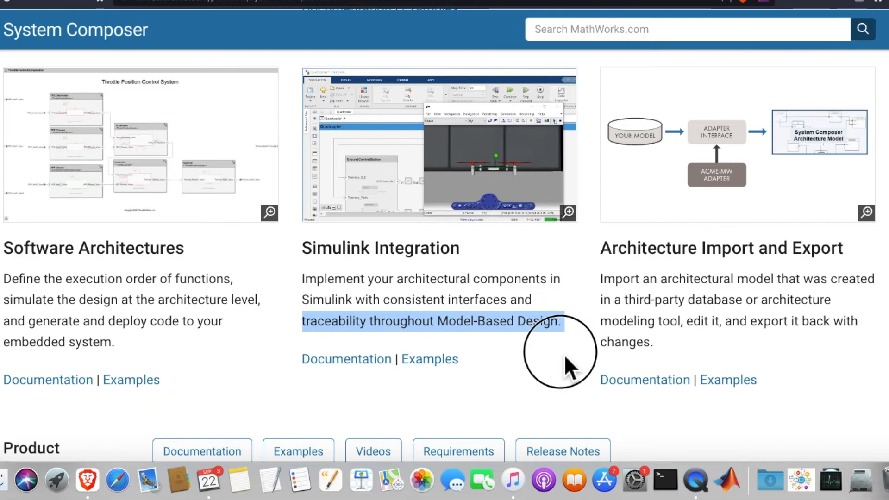
mouse_move(800, 246)
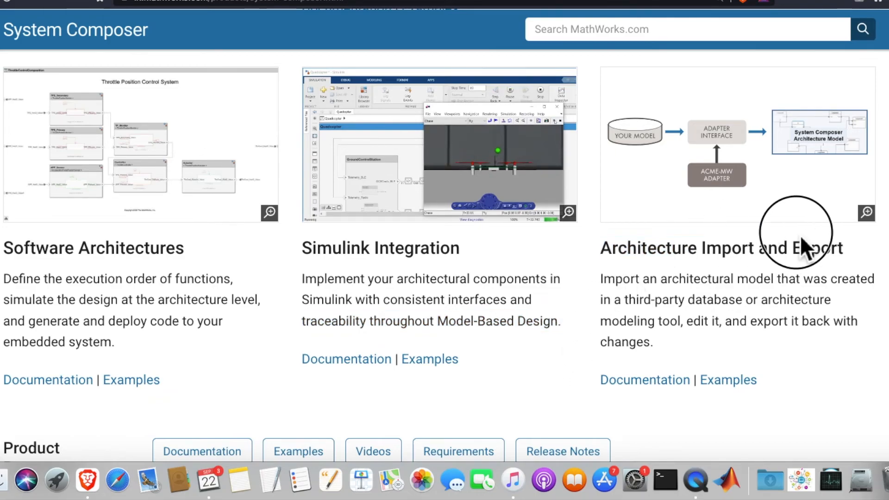
mouse_move(590, 295)
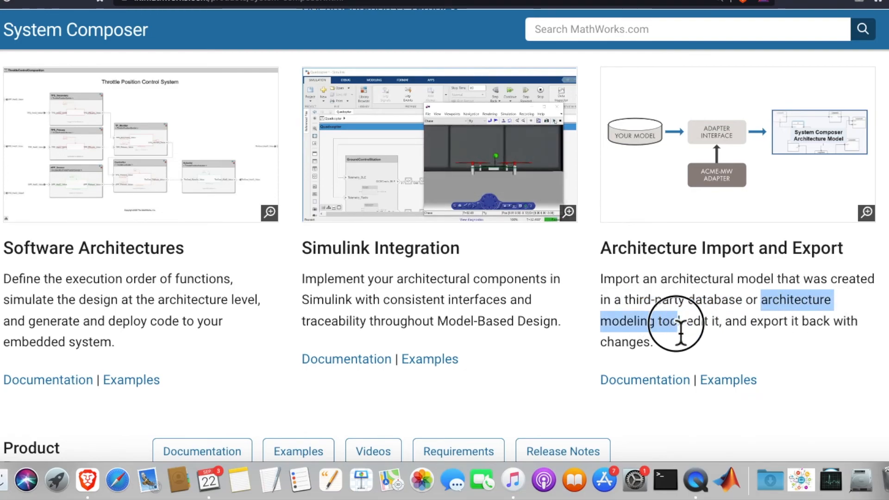
mouse_move(833, 349)
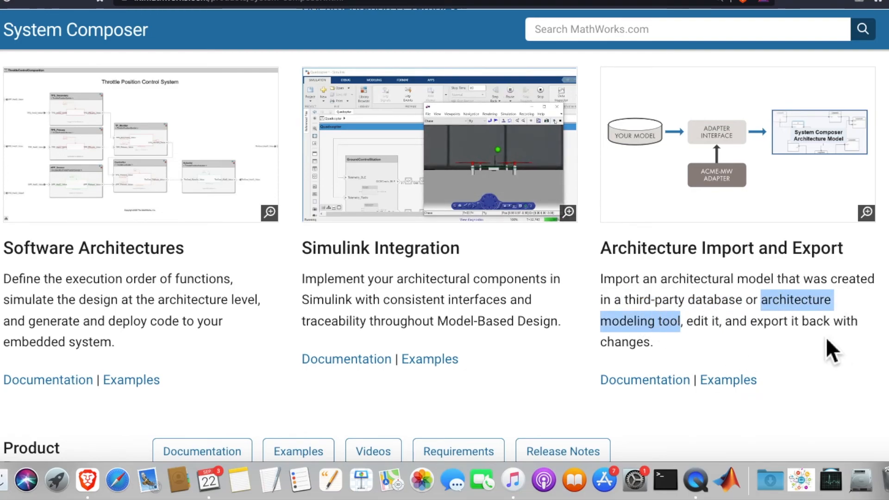
mouse_move(496, 309)
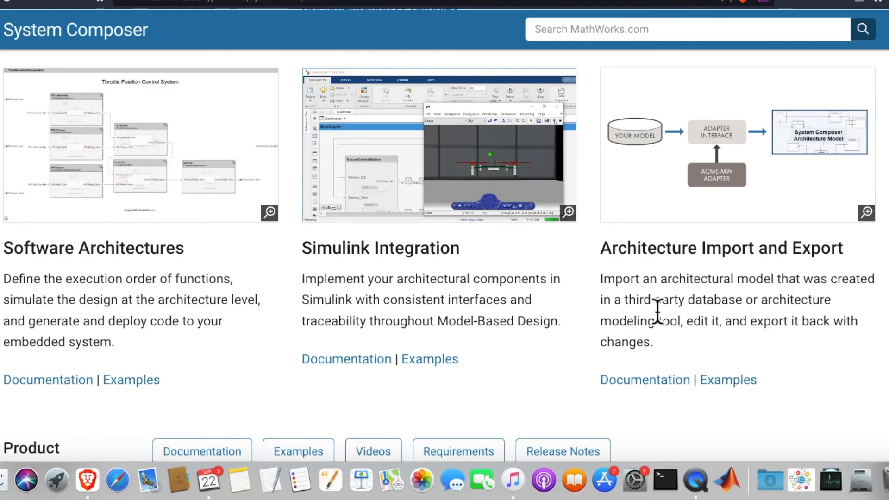
Step: Scroll up to the introductory overview paragraphs beside the architecture diagram
scroll("down", 3)
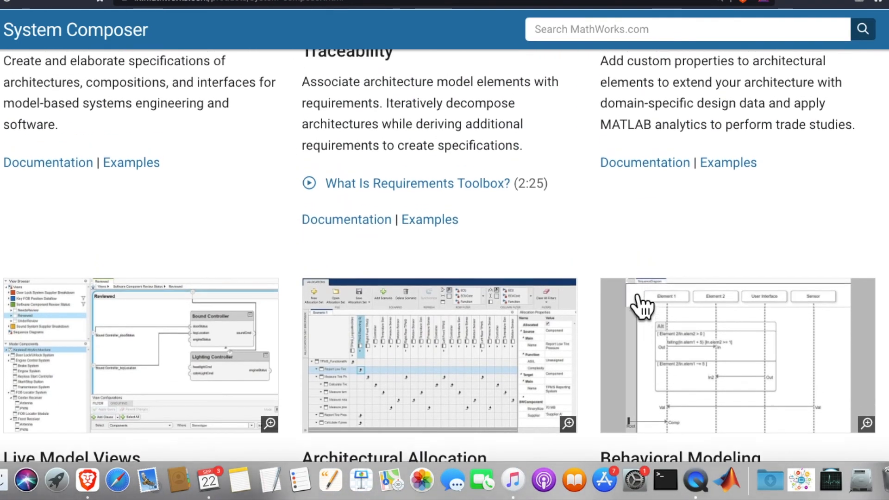
scroll("up", 3)
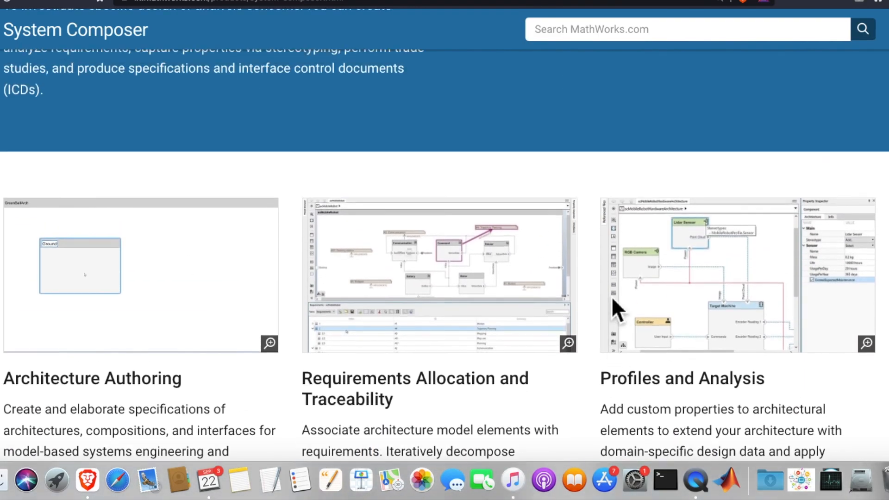
scroll("up", 3)
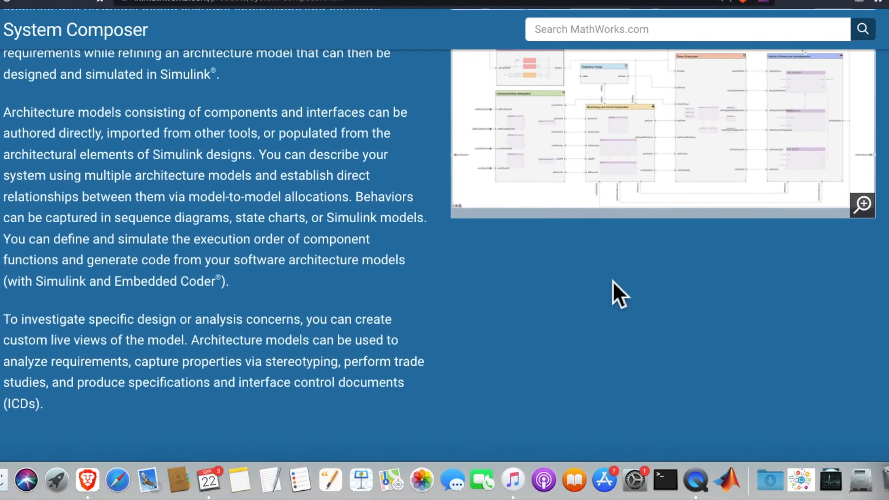
scroll("up", 3)
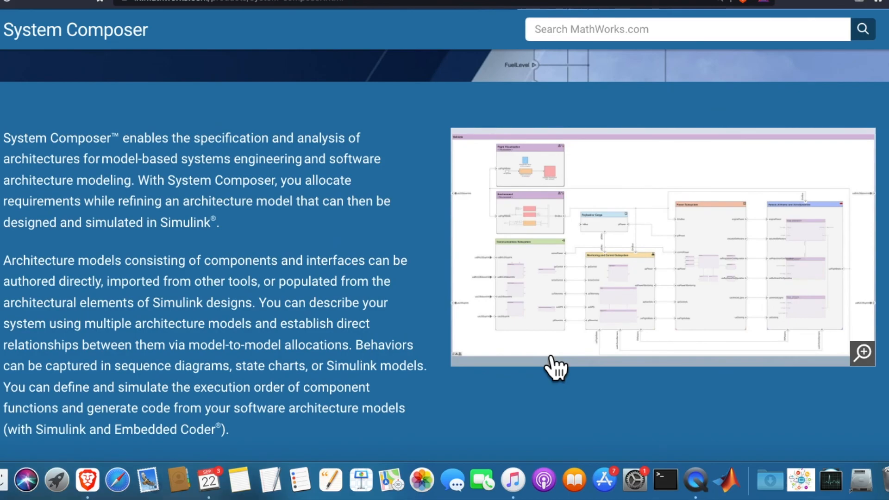
mouse_move(556, 363)
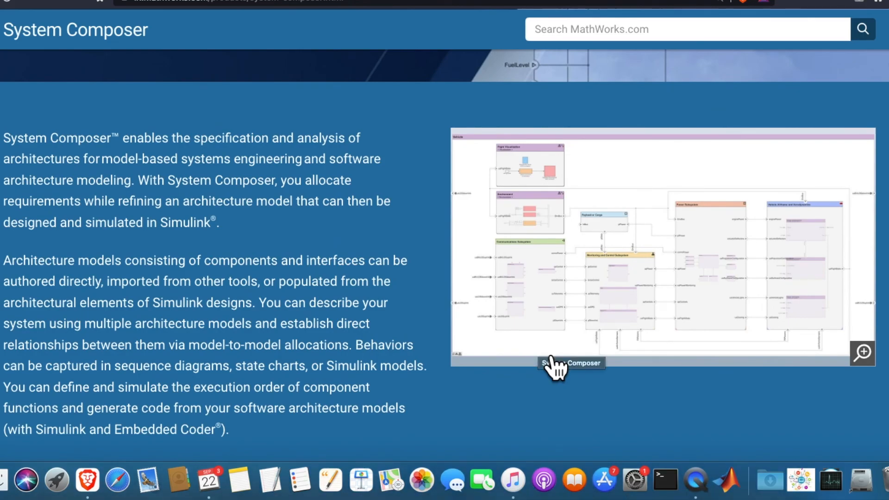